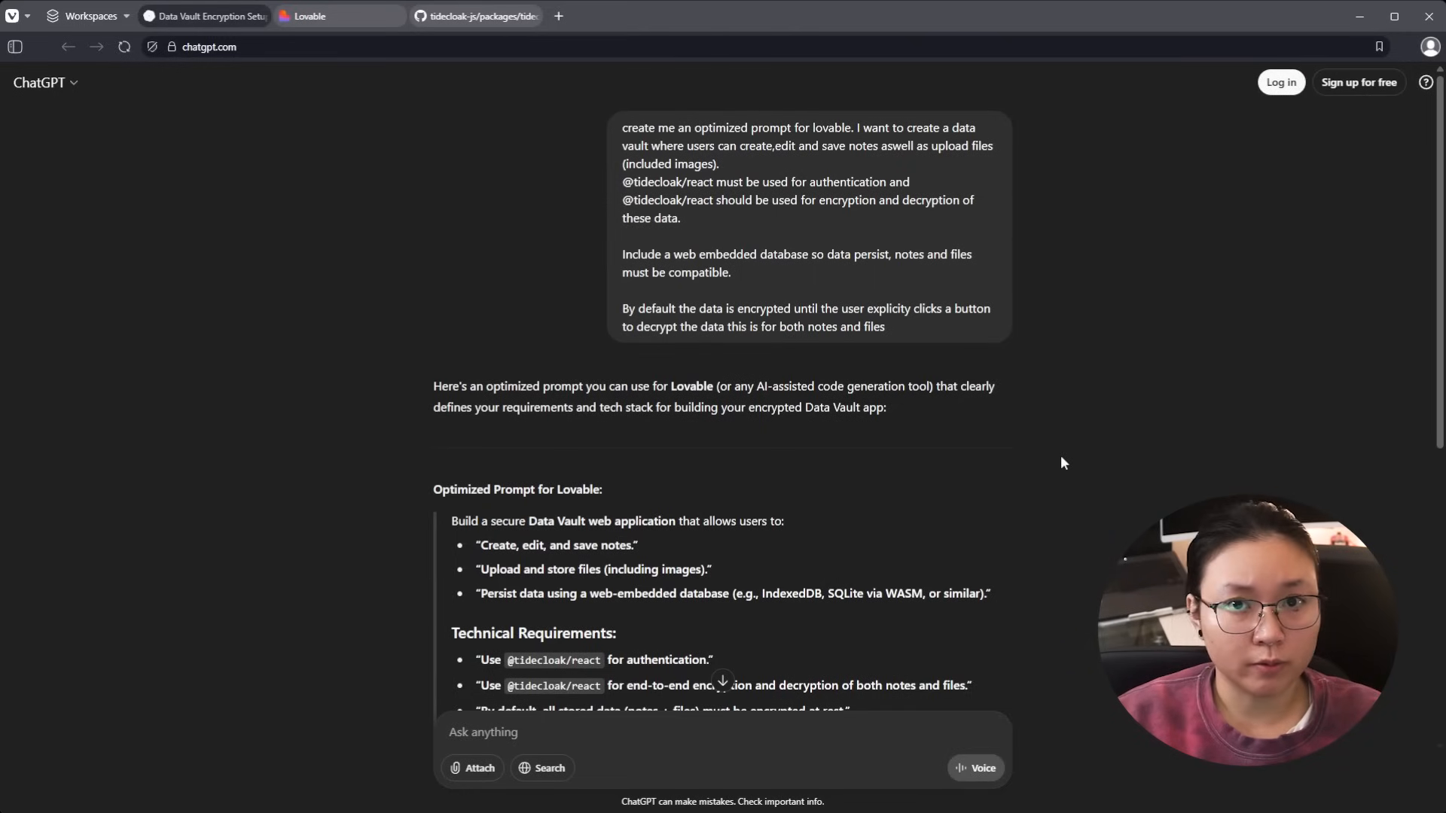
mouse_move(1072, 455)
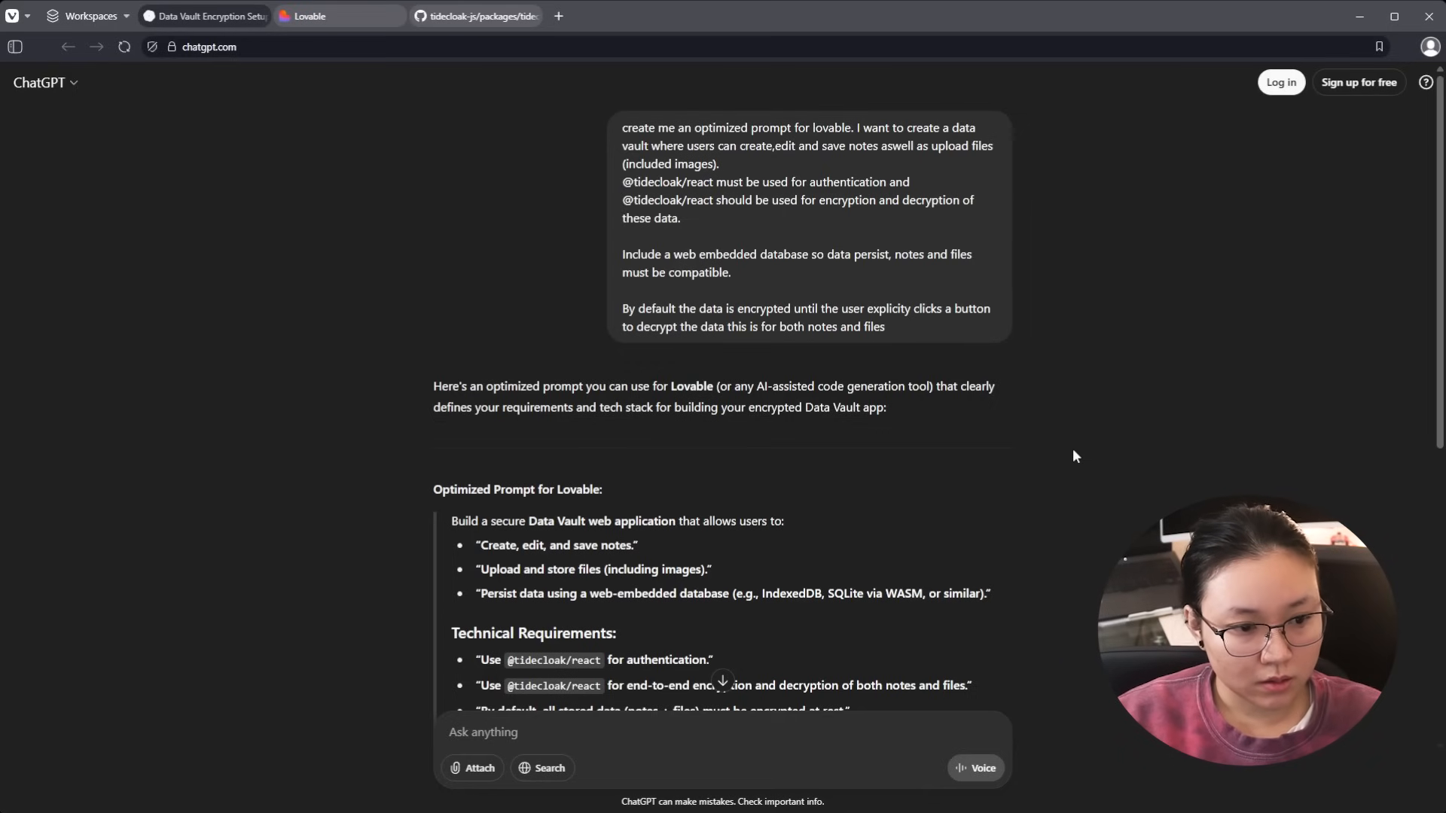
Step: Return to the Lovable start page and reach the end of the pasted Data Vault prompt
scroll("down", 3)
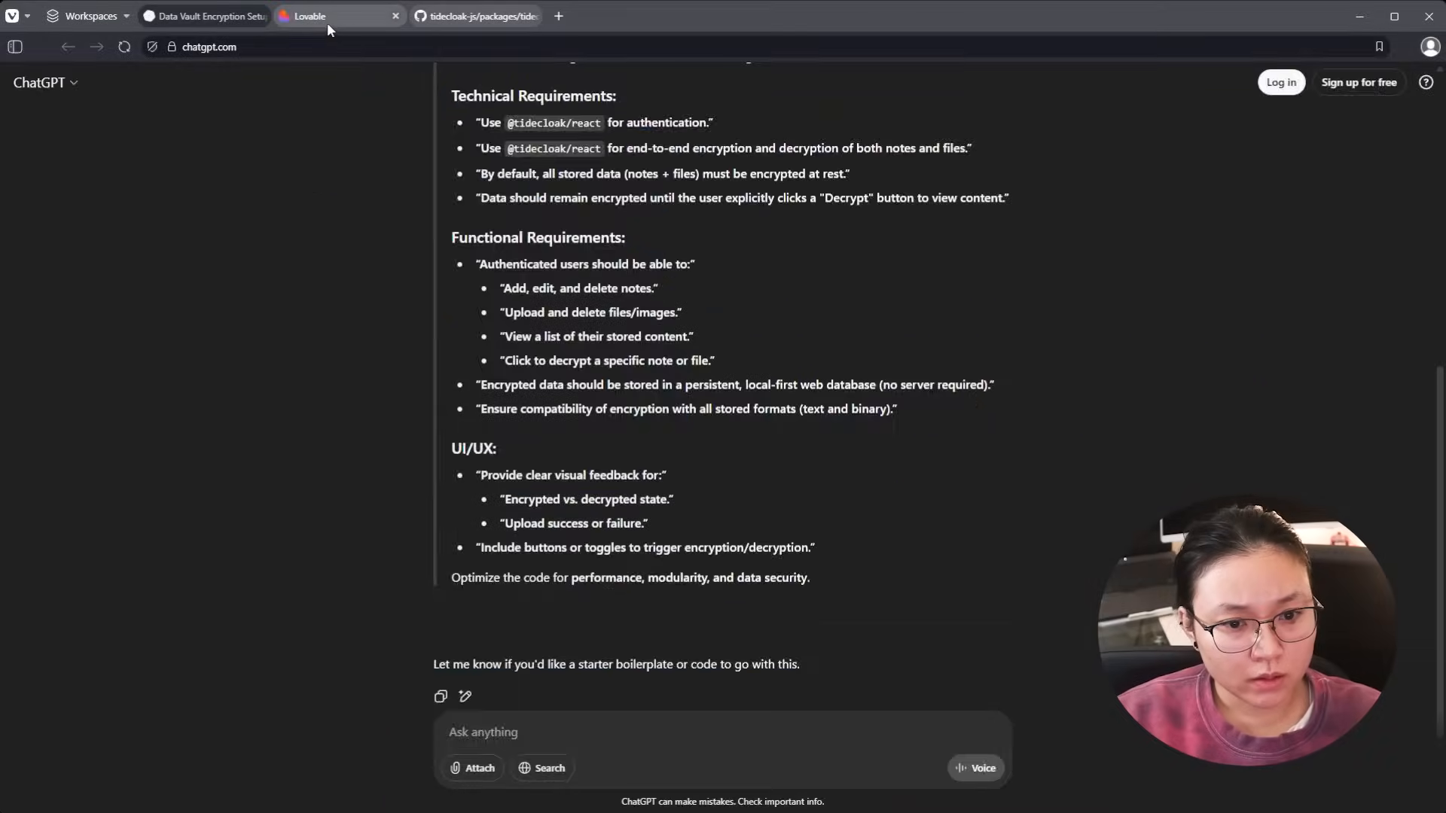
left_click(309, 15)
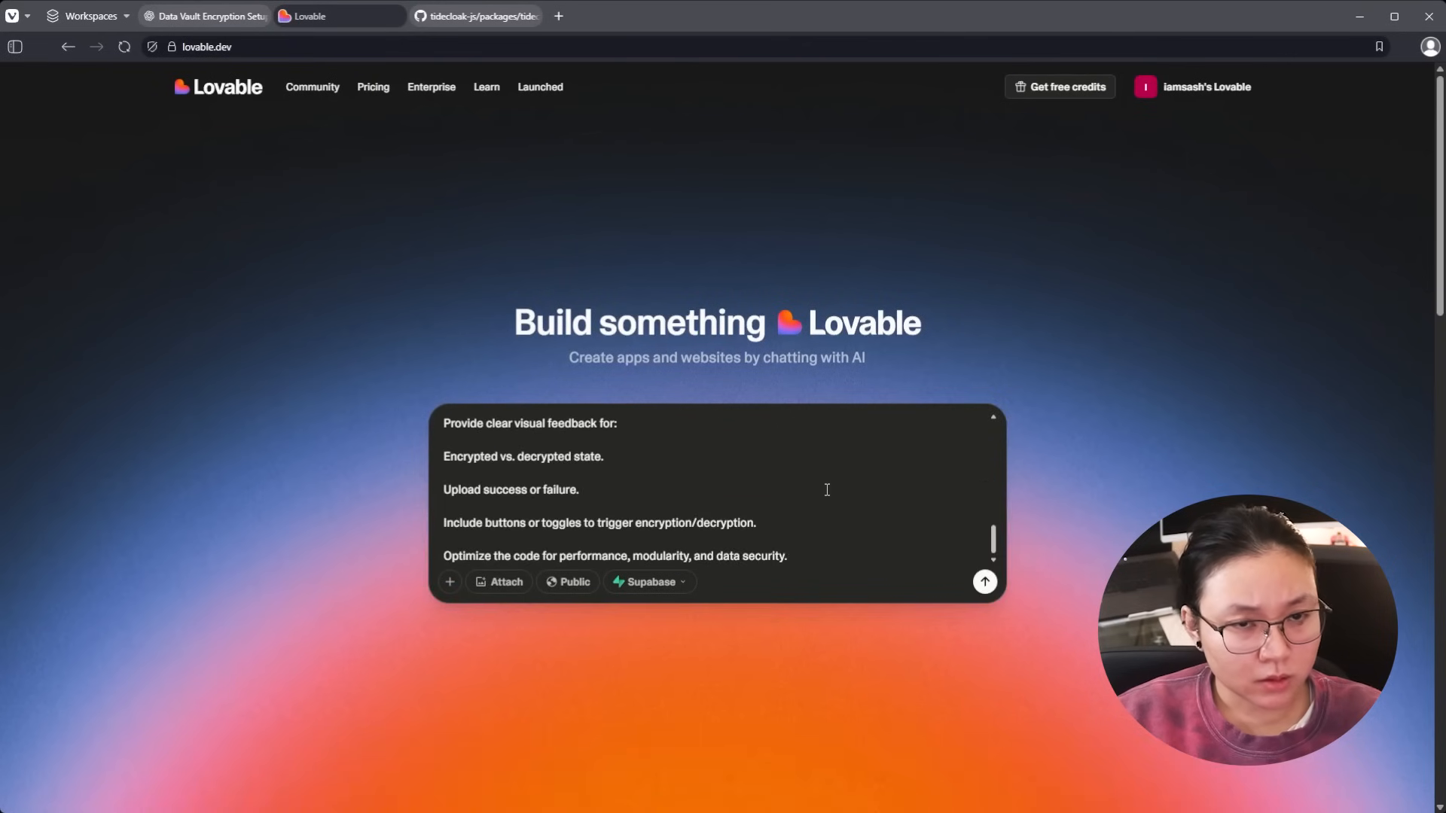
scroll("up", 3)
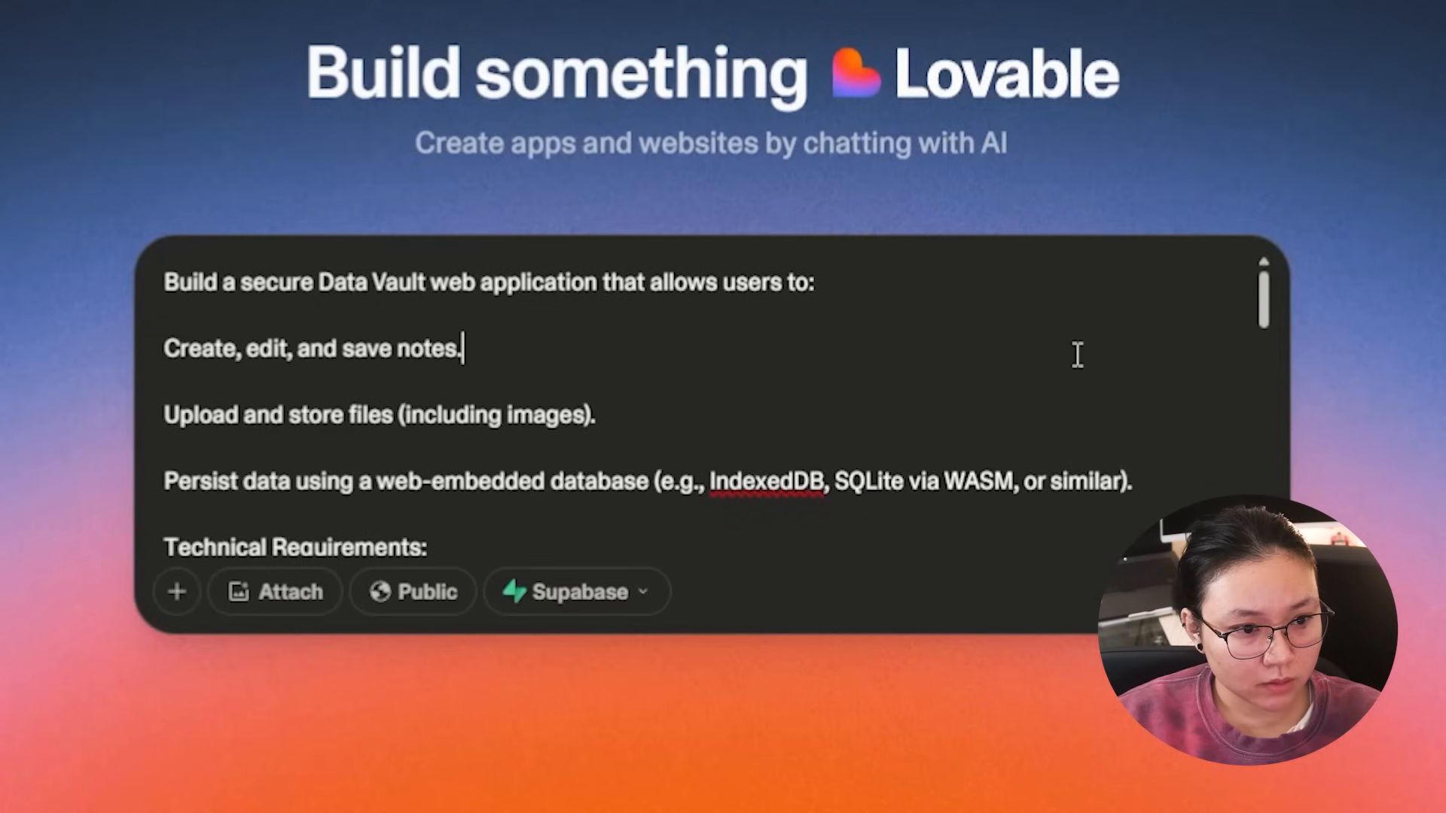
scroll("down", 3)
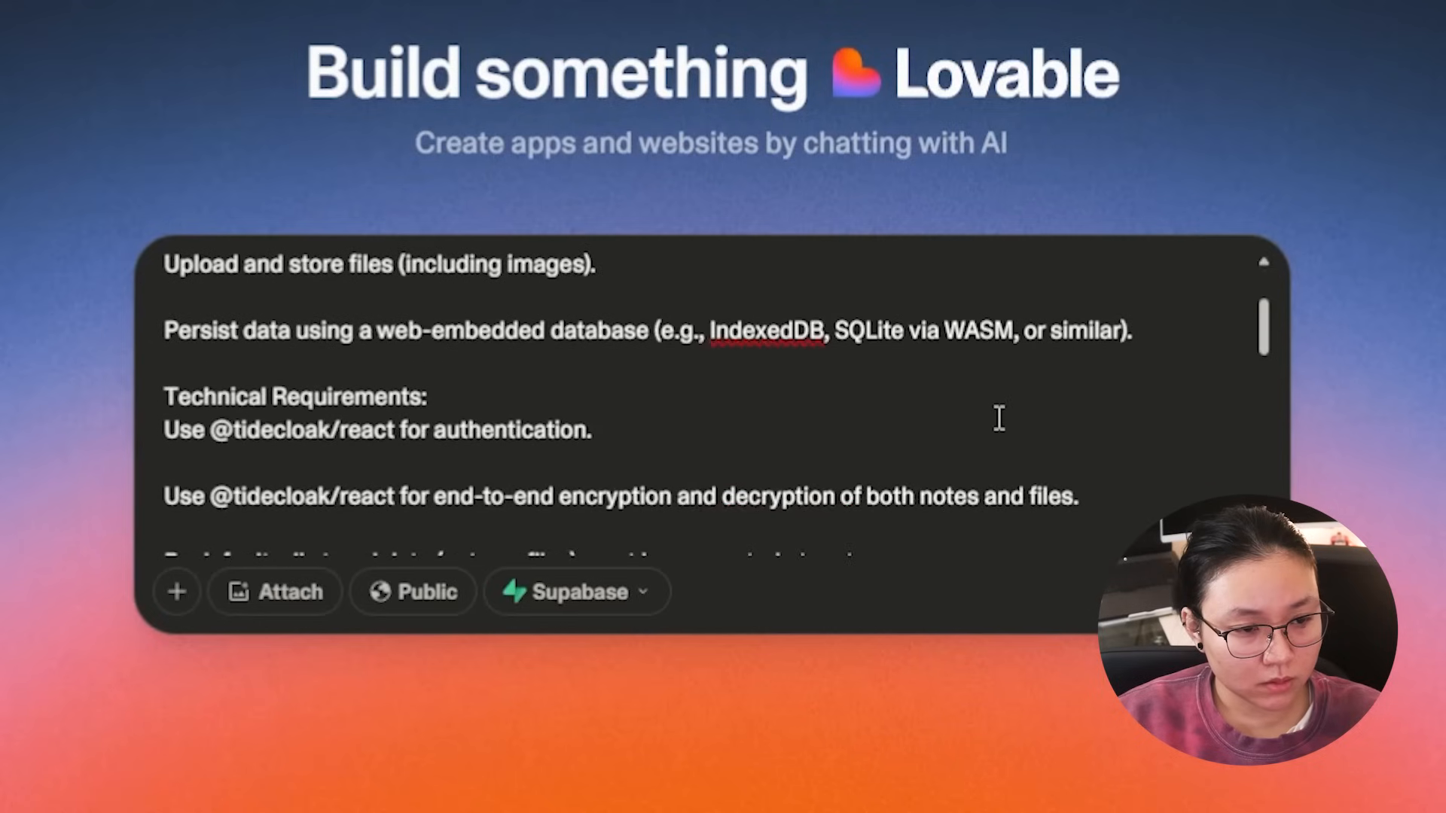
scroll("down", 3)
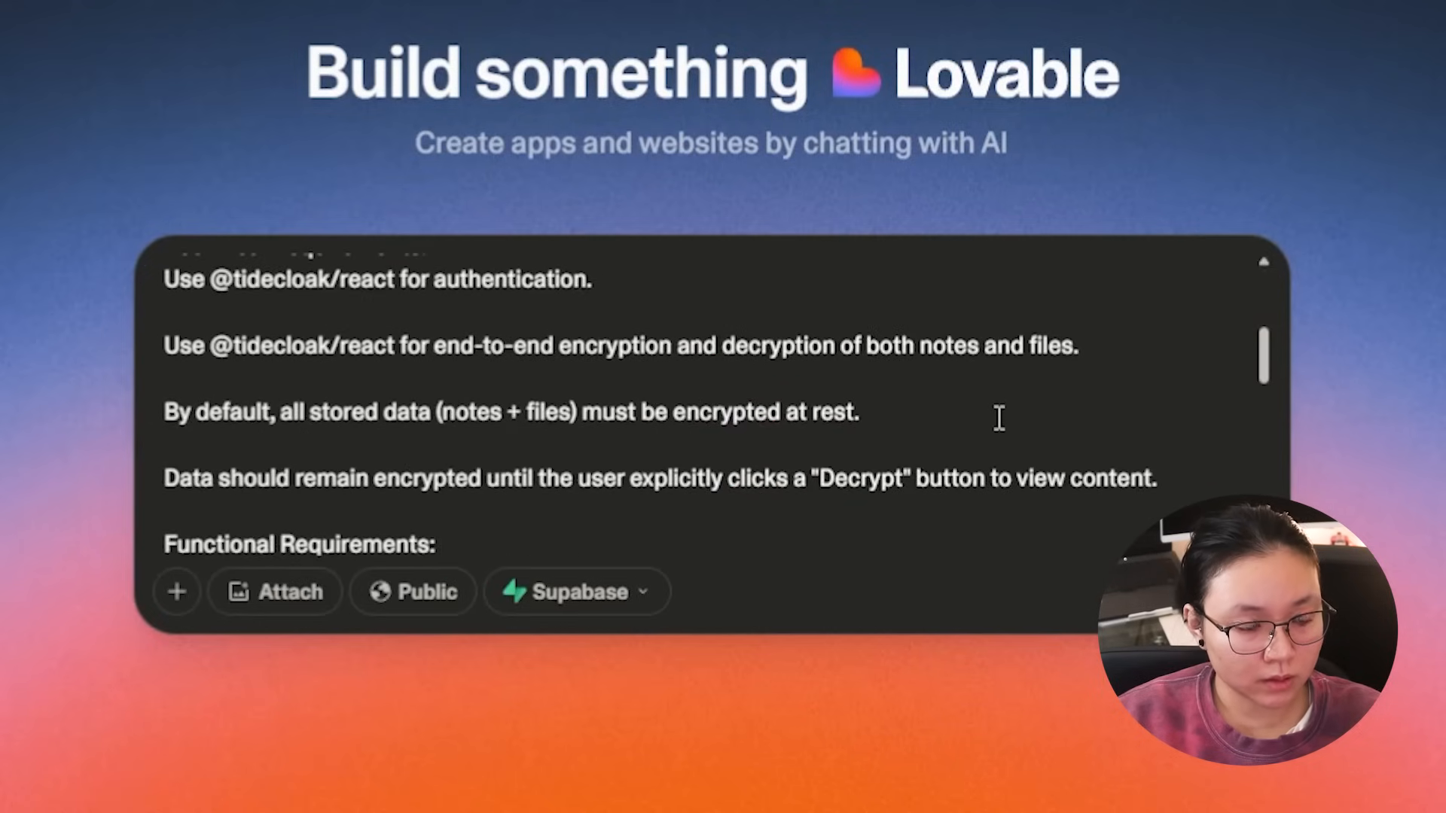
scroll("down", 3)
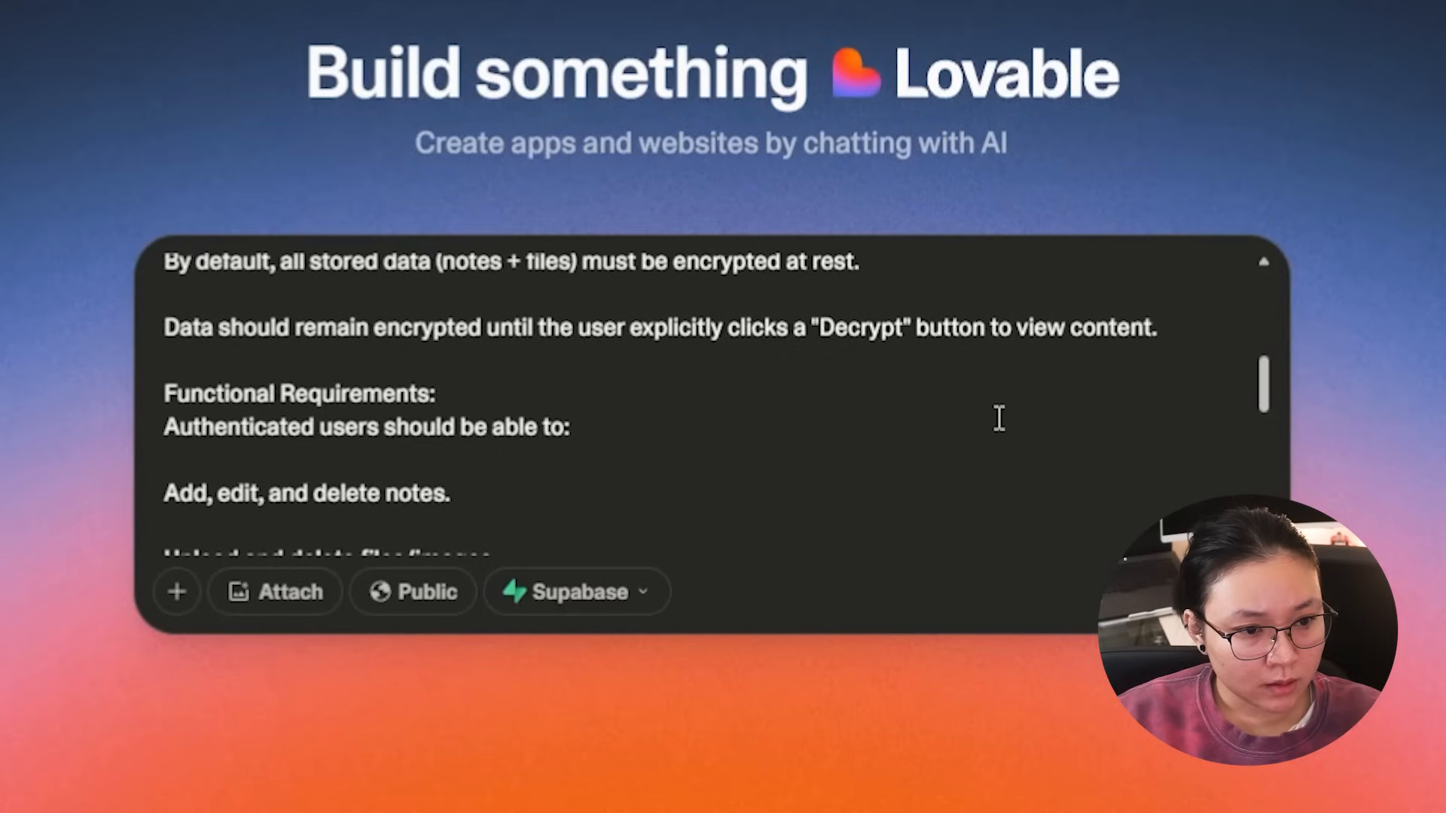
scroll("down", 3)
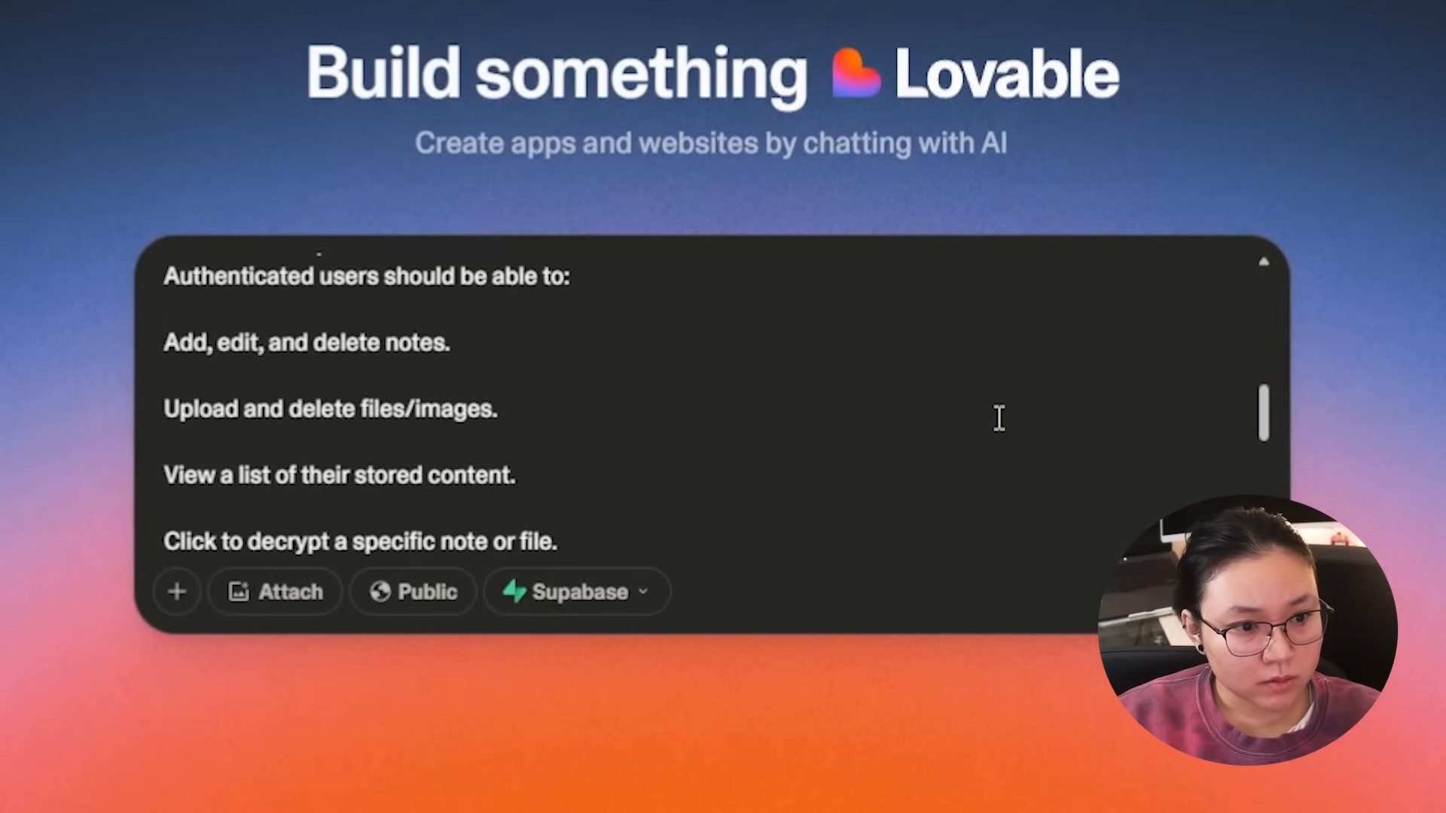
scroll("down", 3)
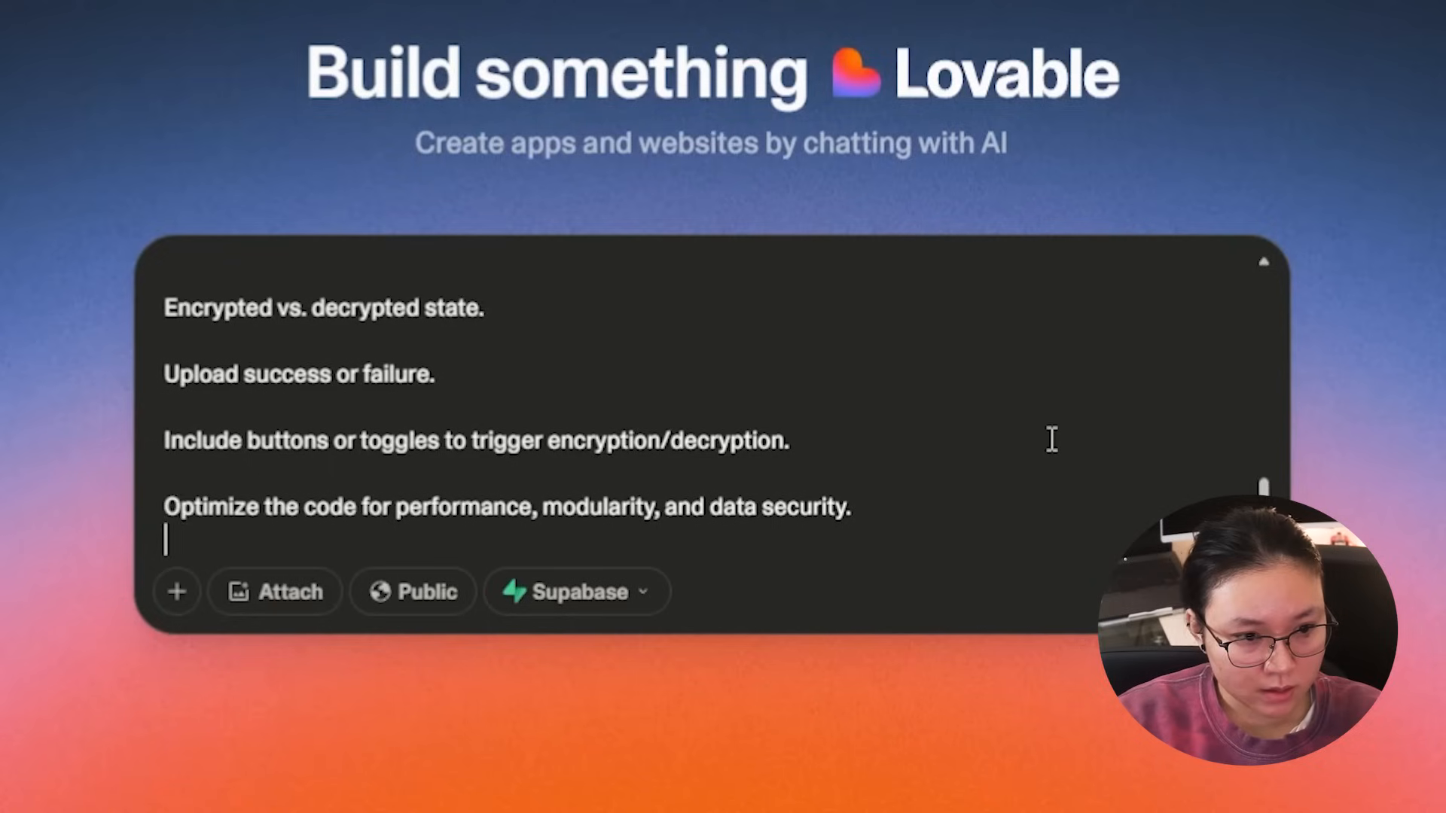
type("@ti")
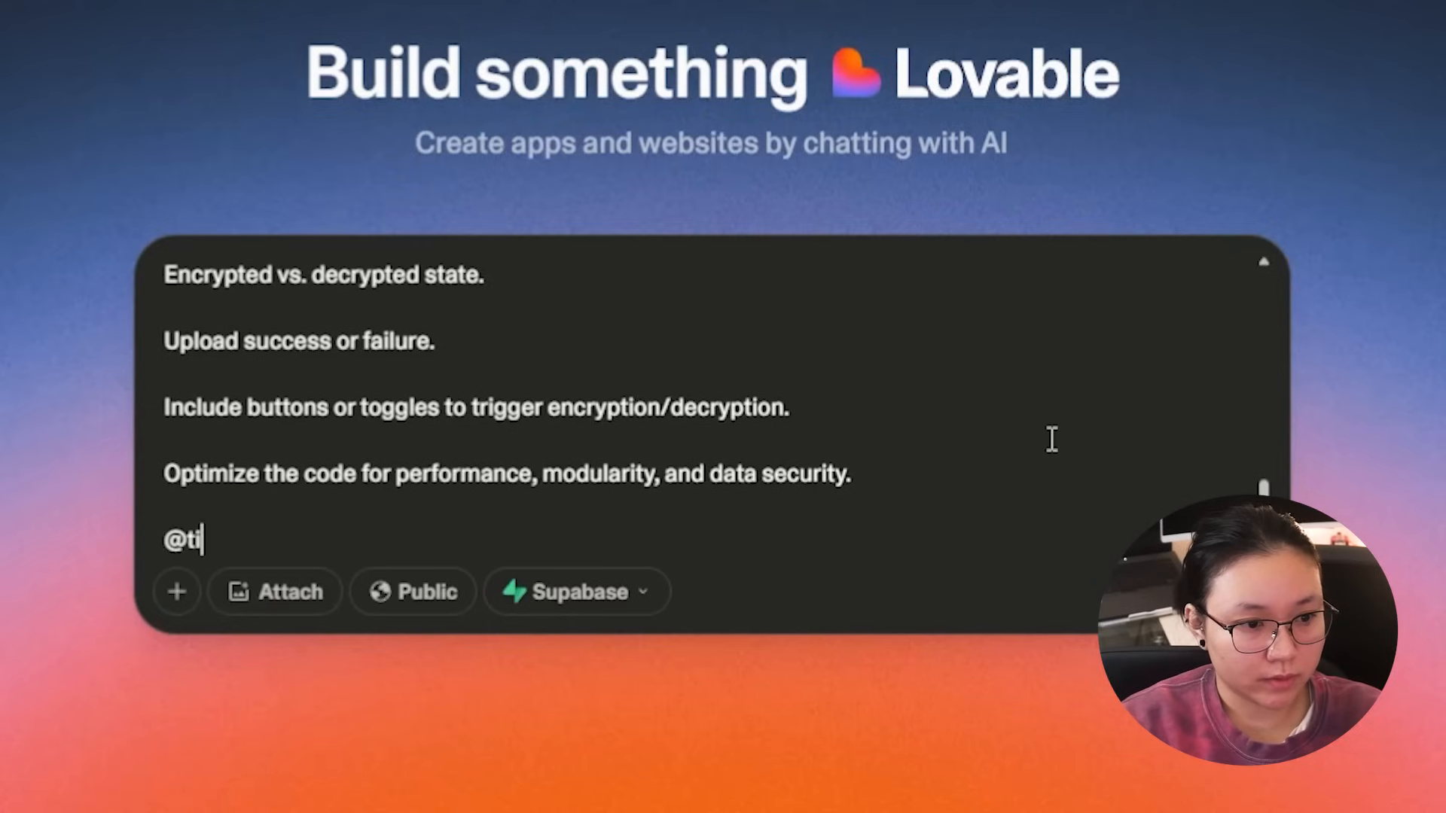
type("decloak/")
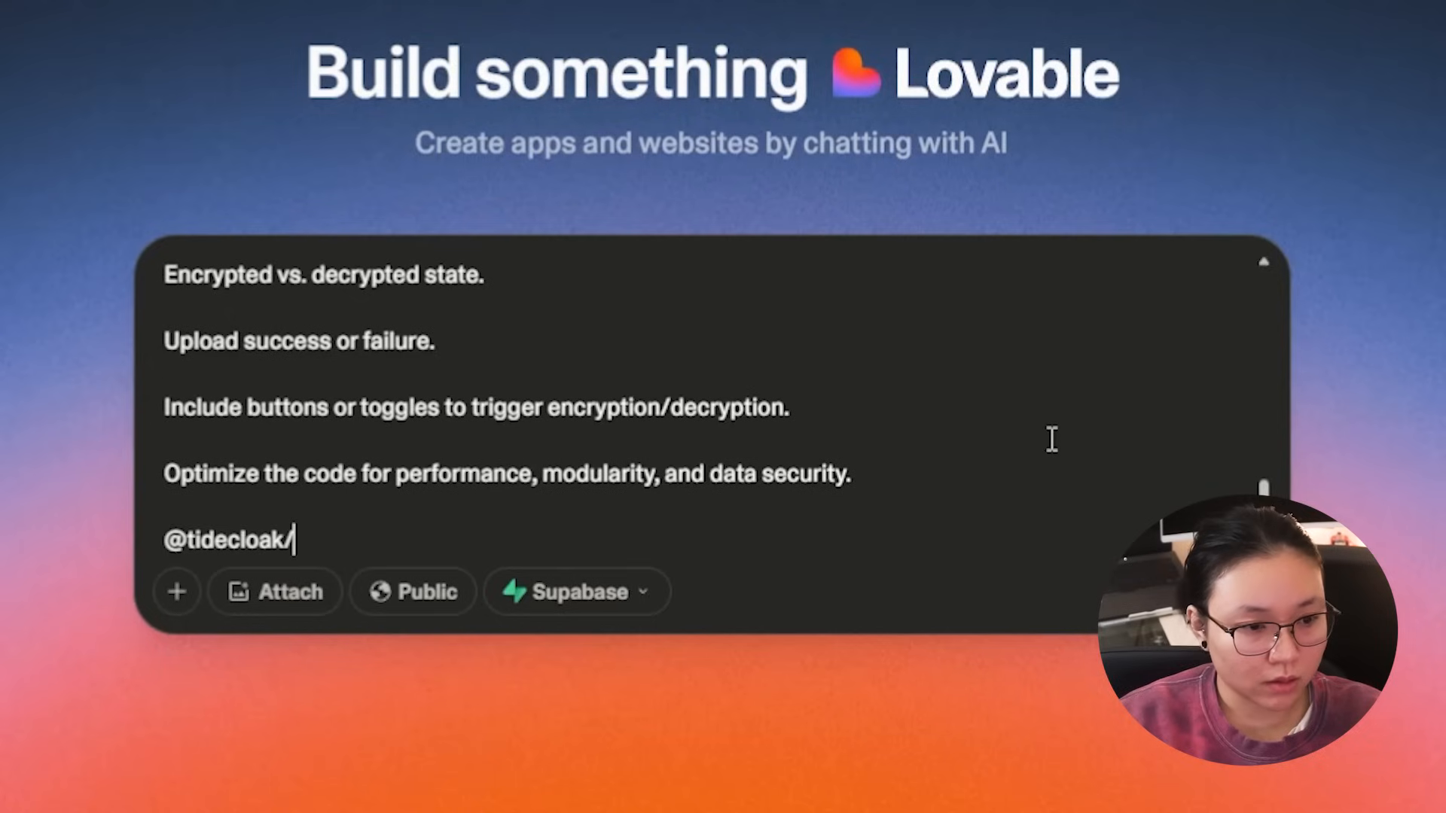
type("react")
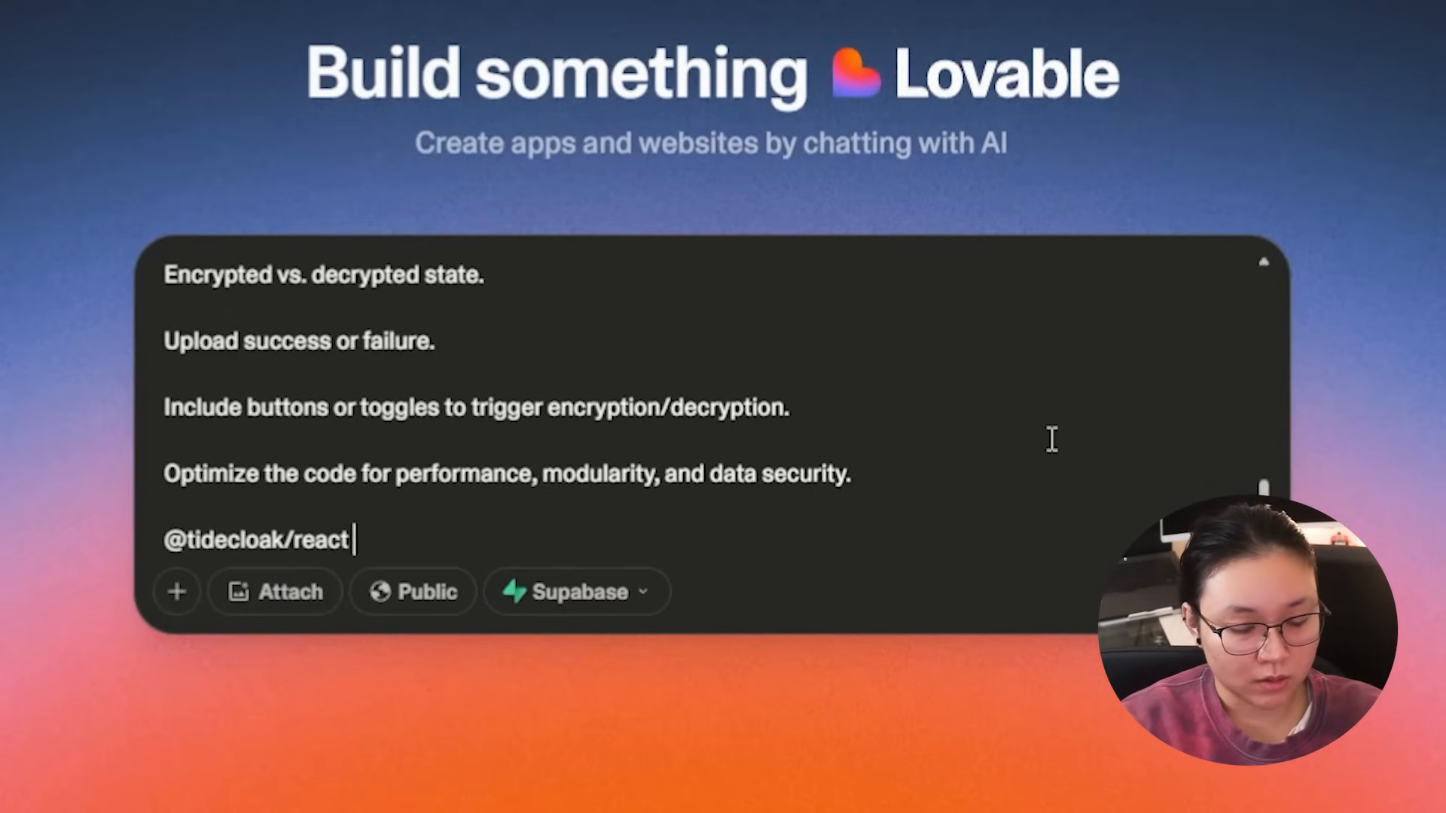
type("documentation")
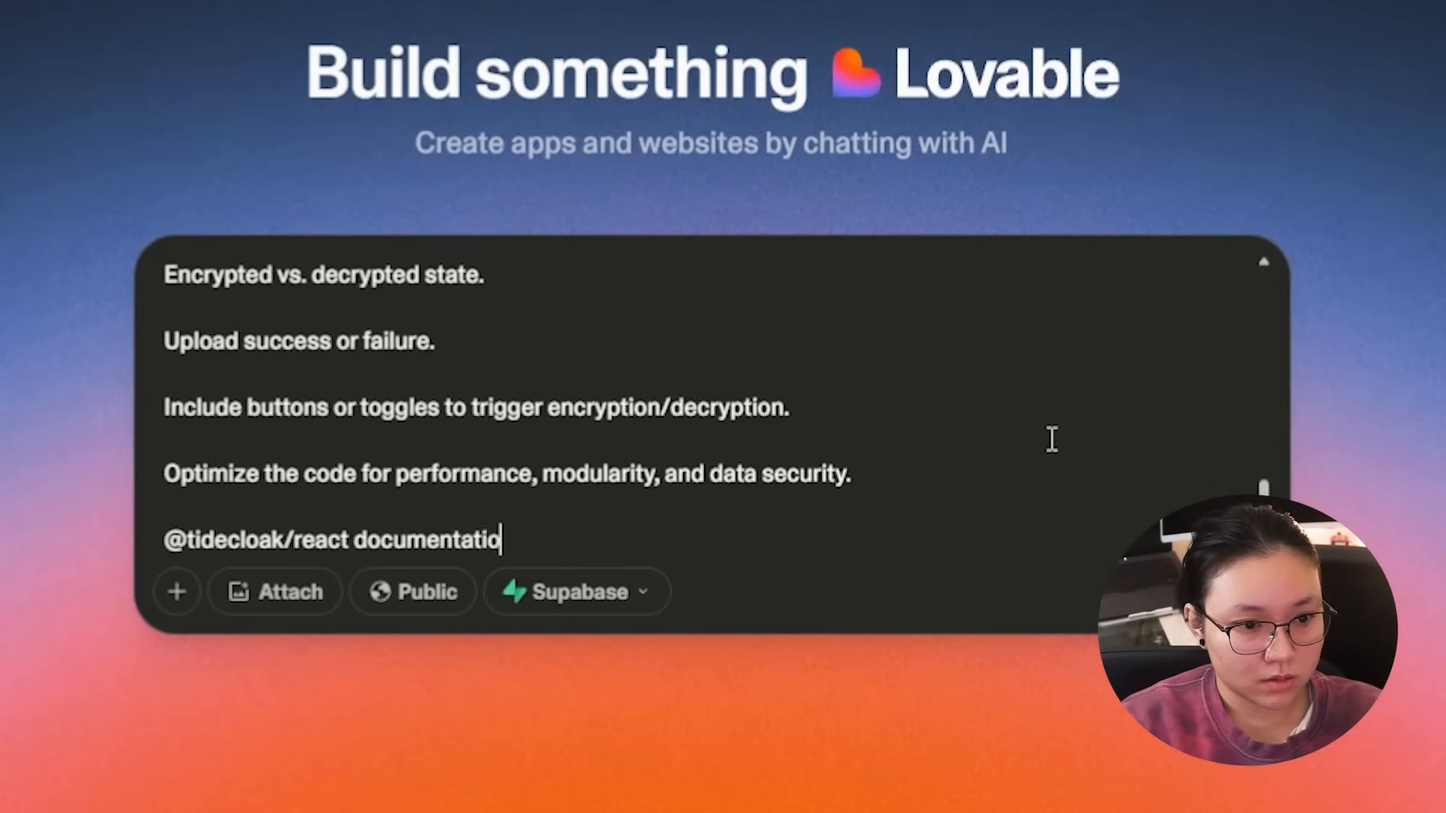
type("n is here")
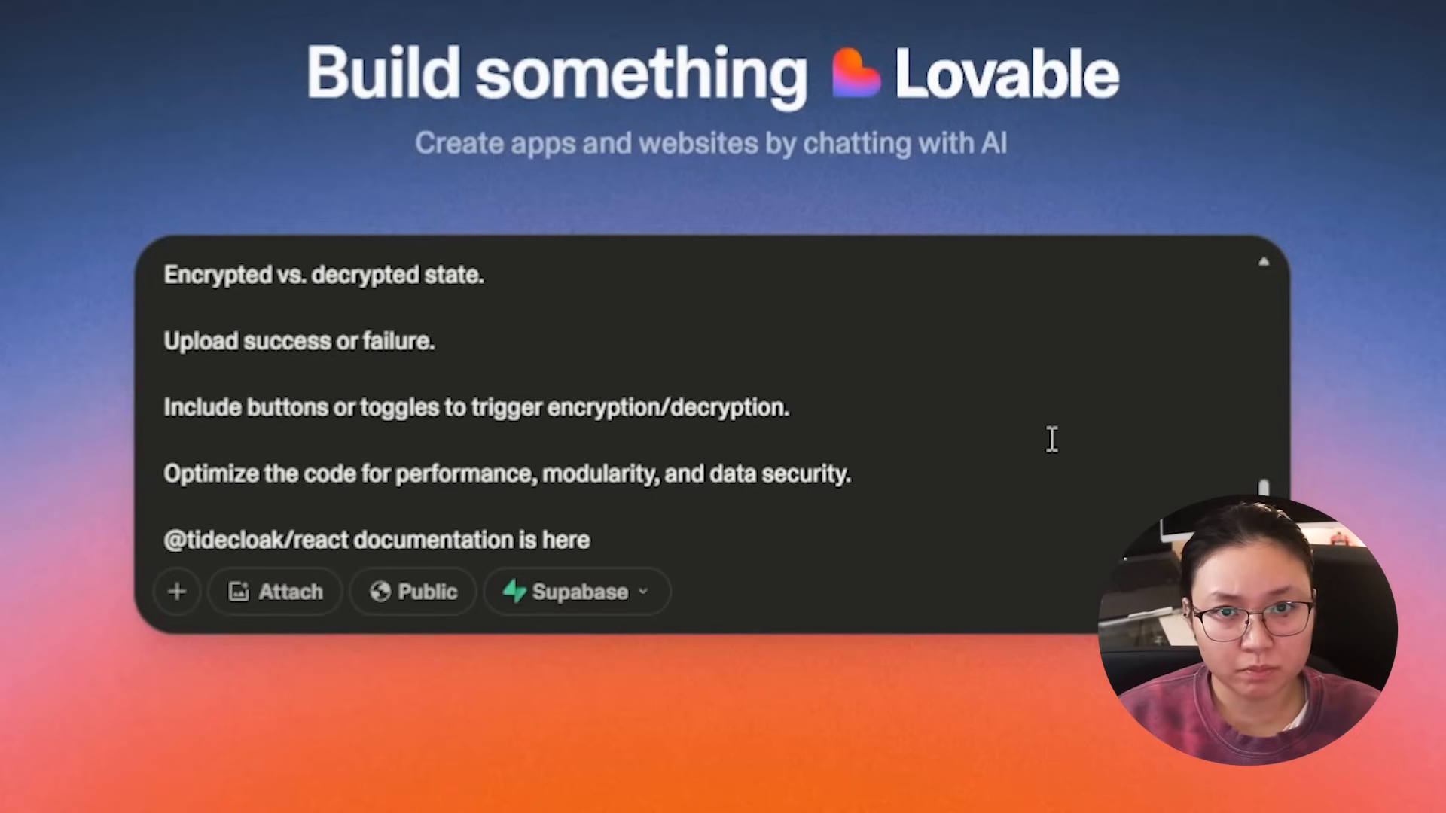
left_click(595, 541)
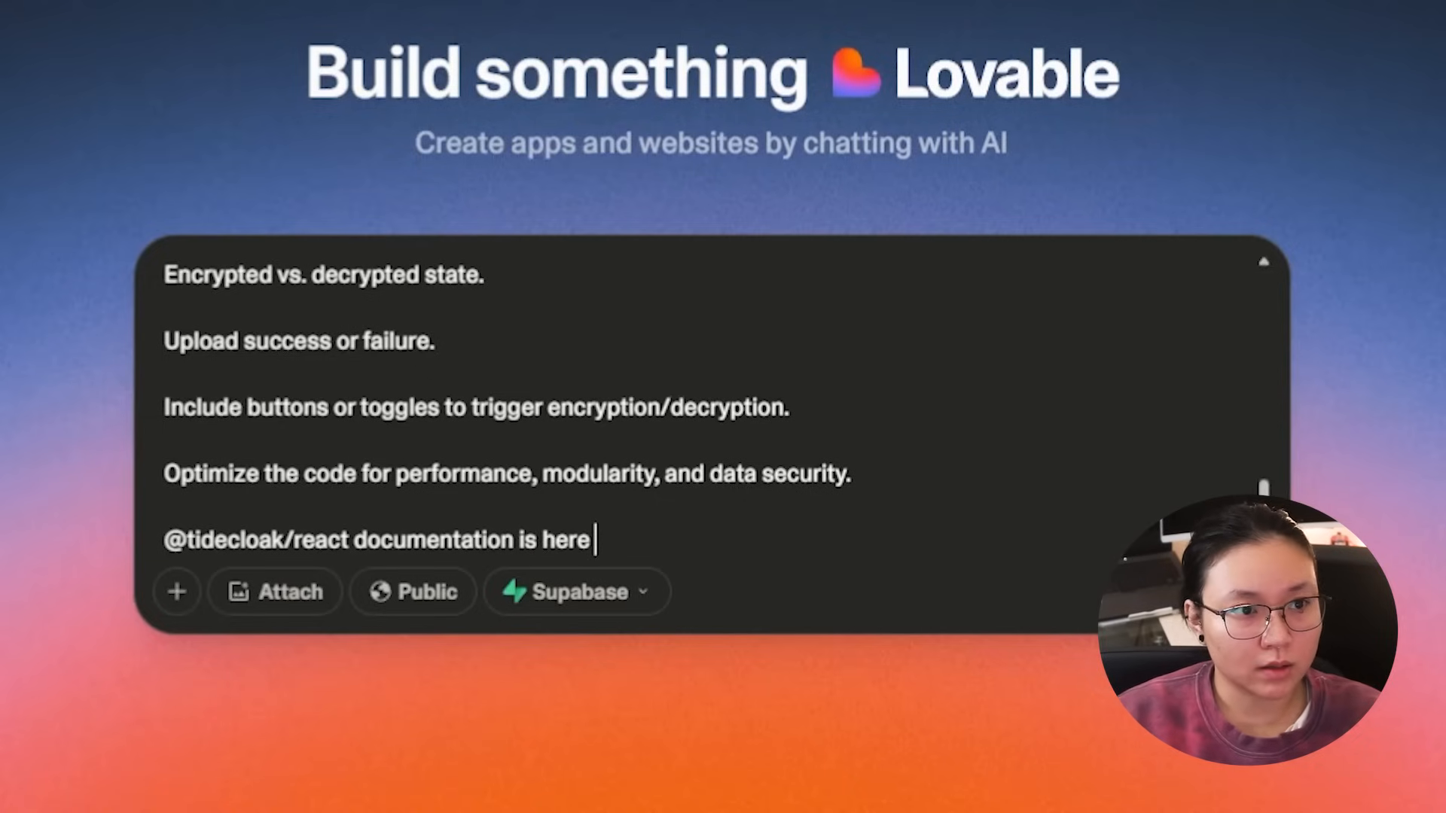
Step: Copy the tidecloak-react README URL from GitHub for the Lovable prompt
left_click(475, 15)
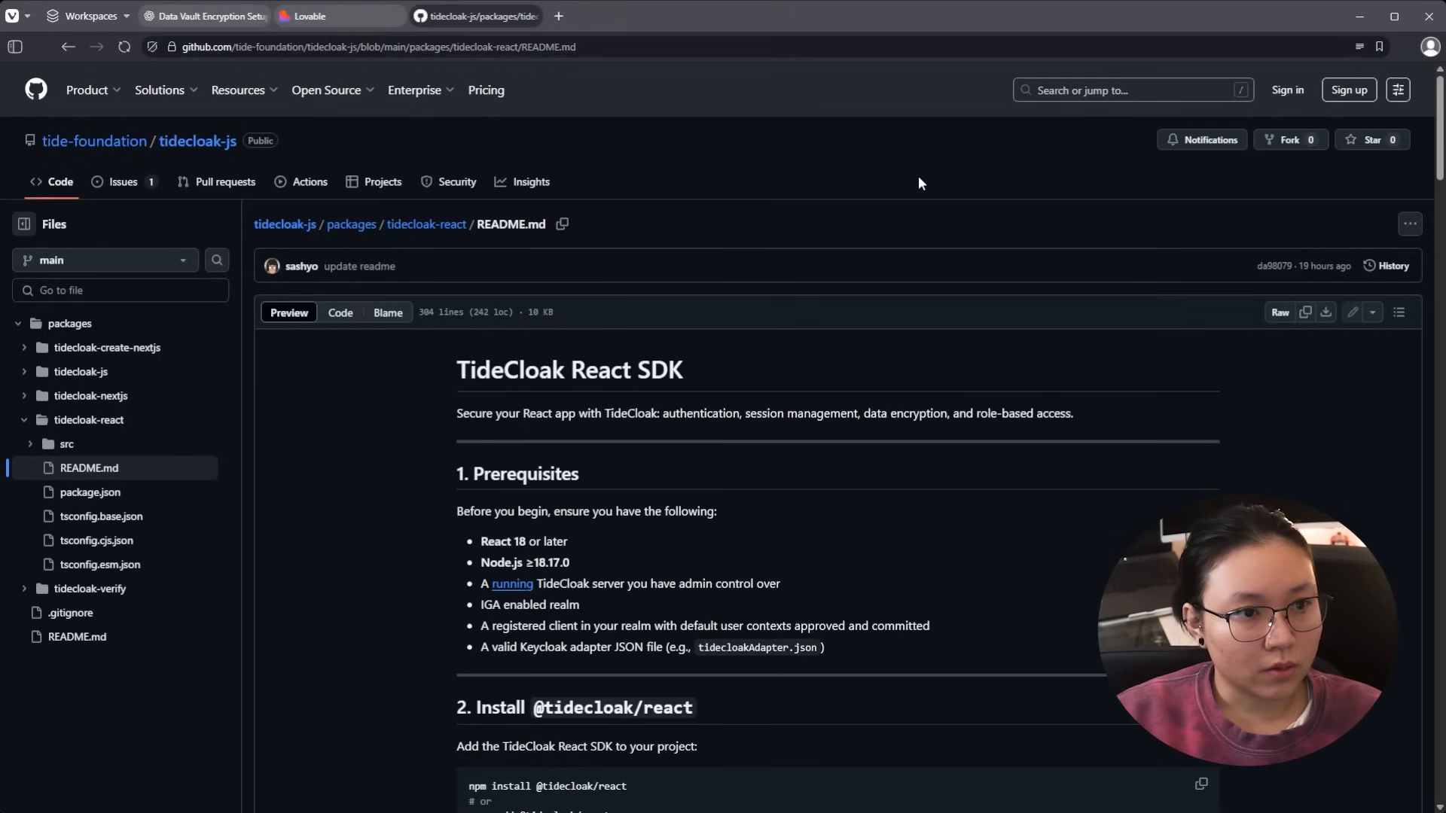
mouse_move(852, 199)
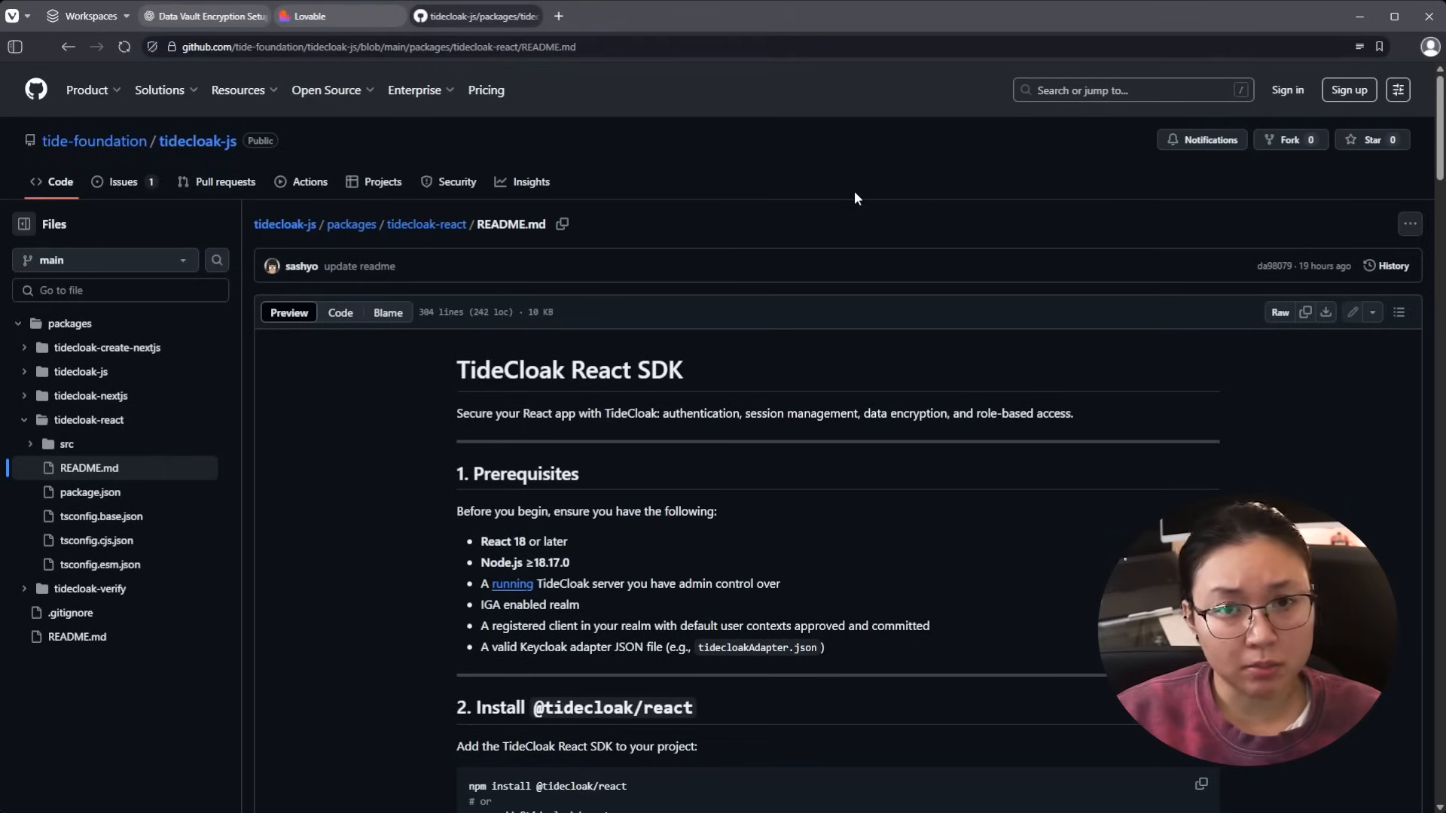
mouse_move(623, 39)
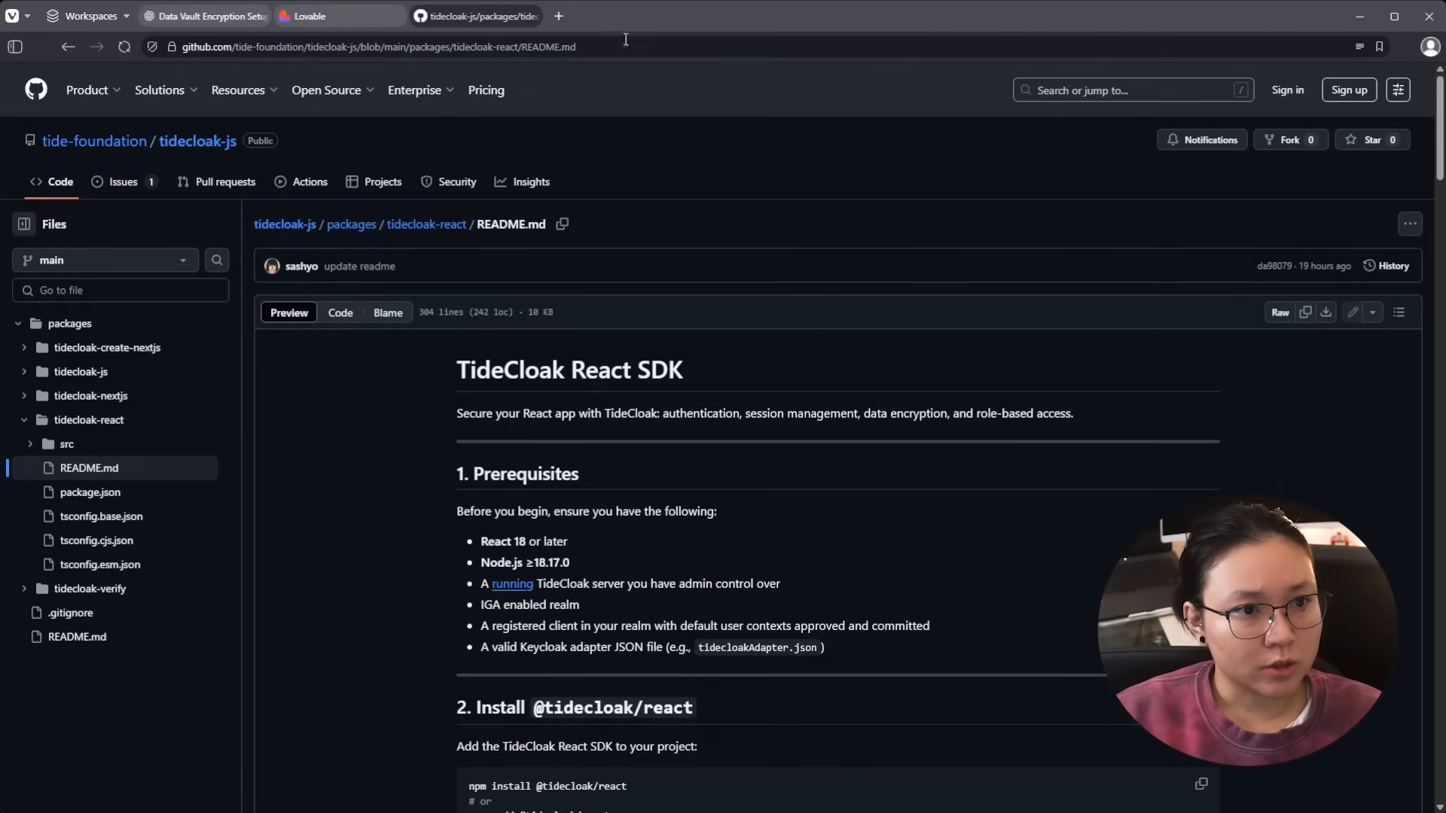
left_click(339, 15)
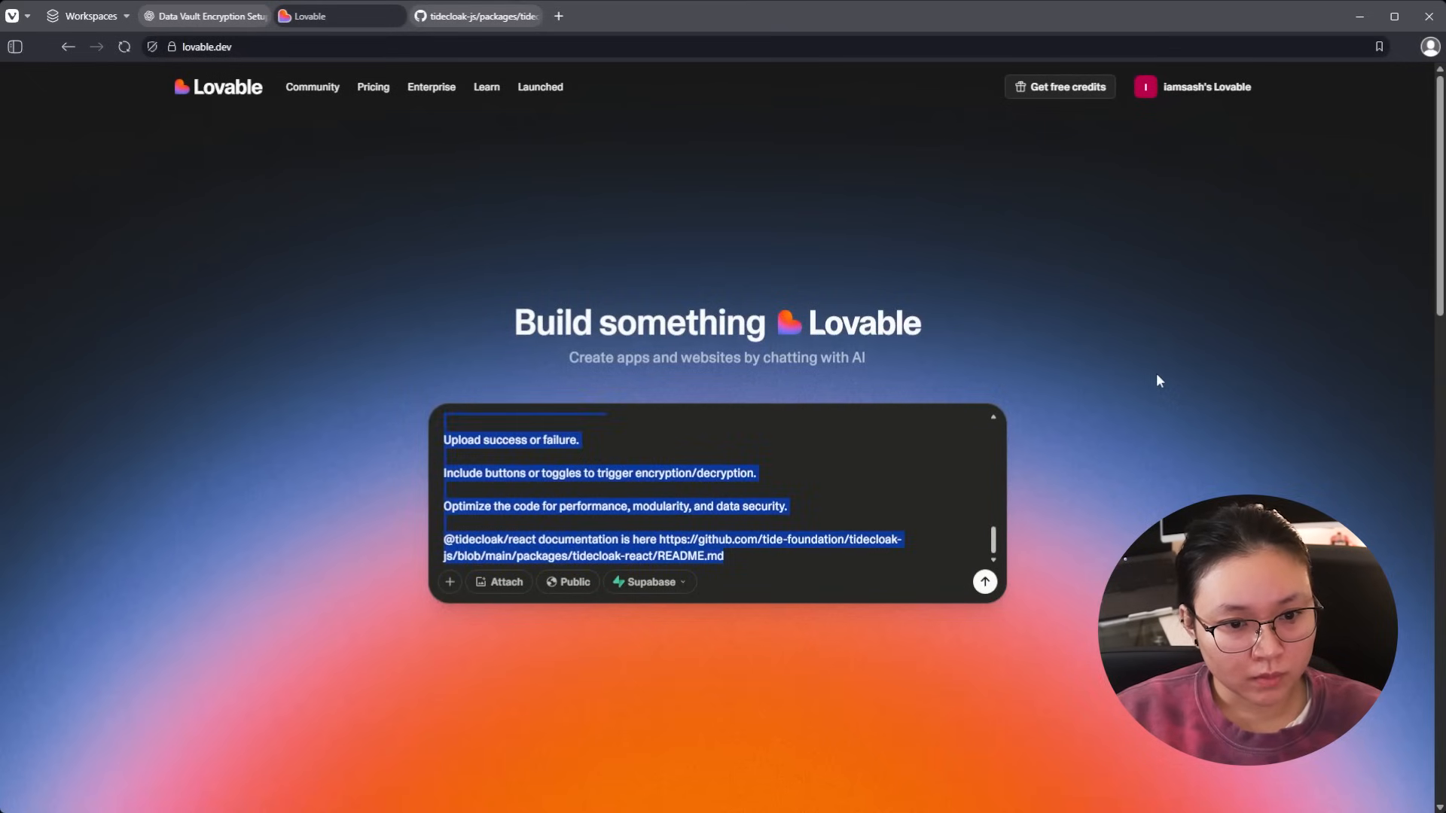
Step: Send the prompt and follow the chat as Lovable generates the tidecloak-data-haven project
left_click(1007, 615)
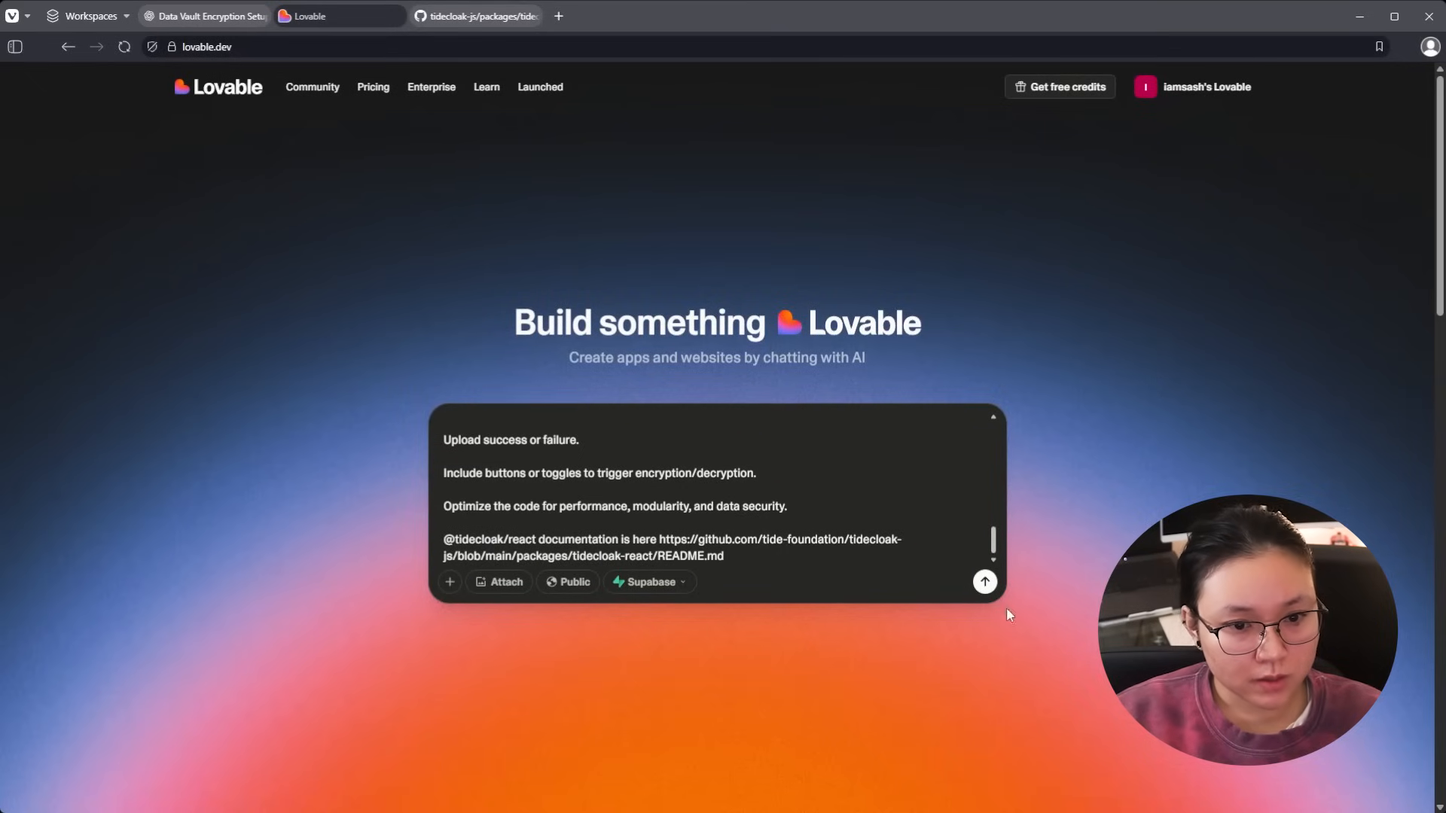
mouse_move(1084, 548)
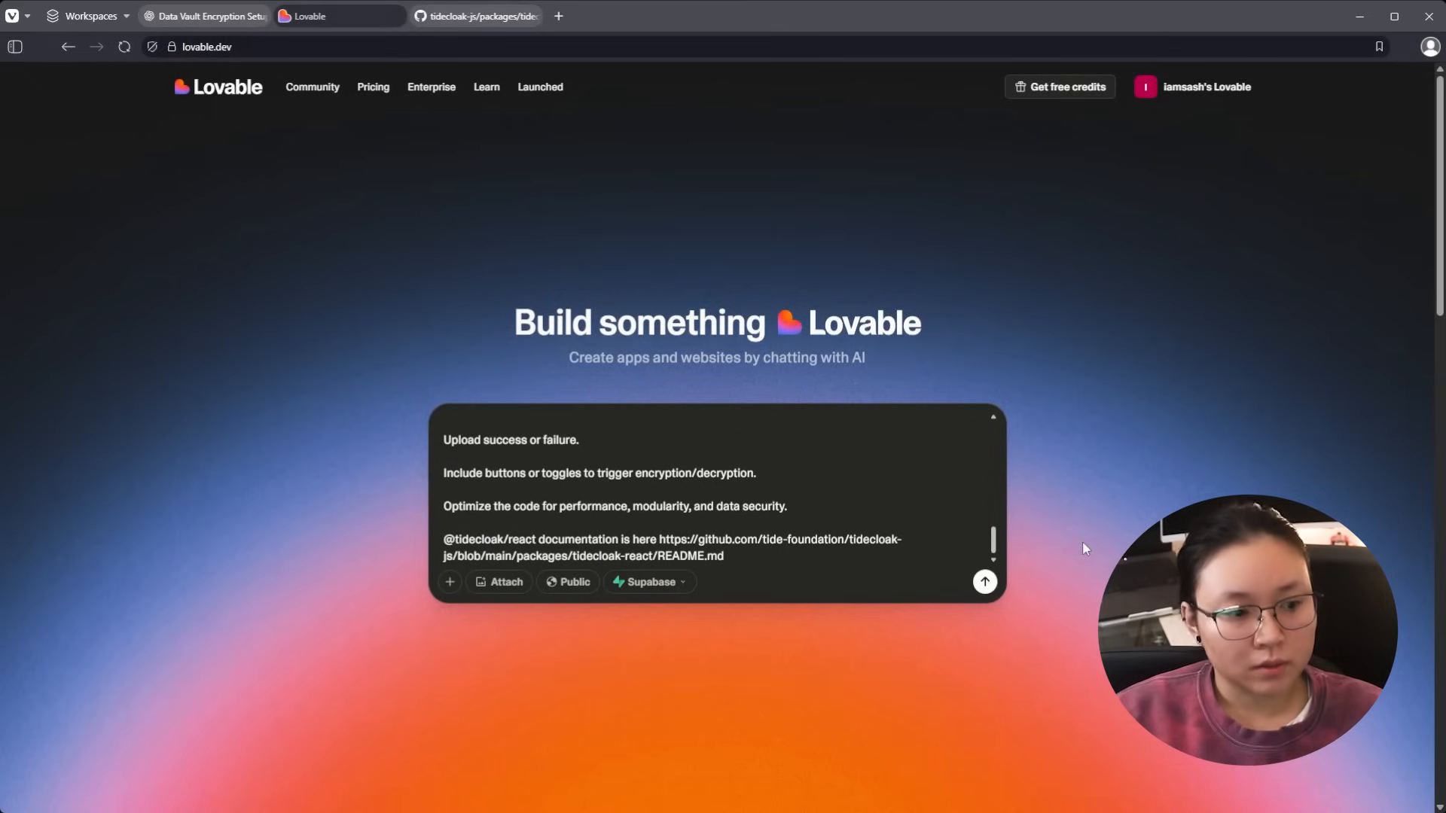
left_click(983, 582)
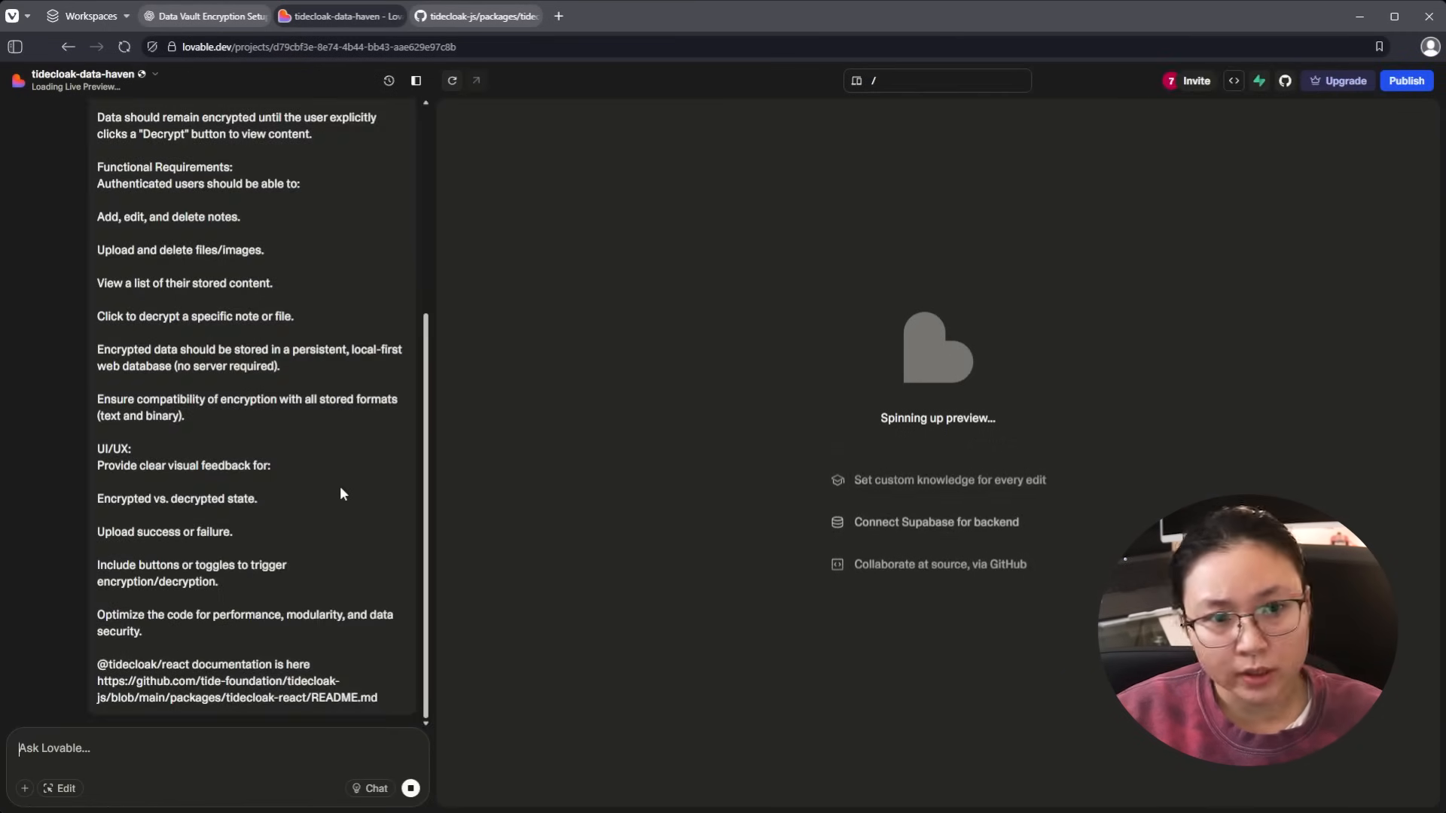
scroll("down", 3)
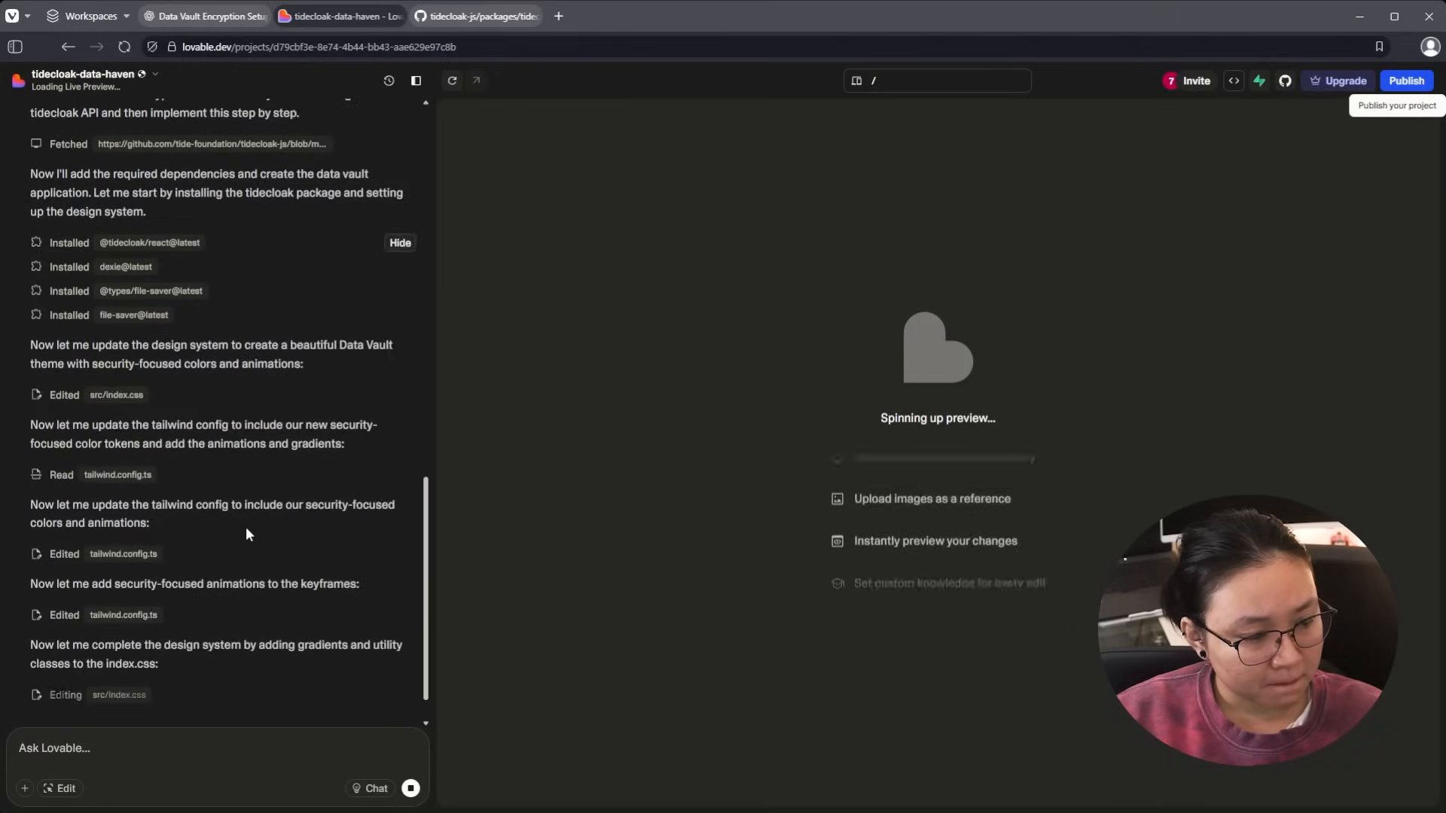
scroll("down", 3)
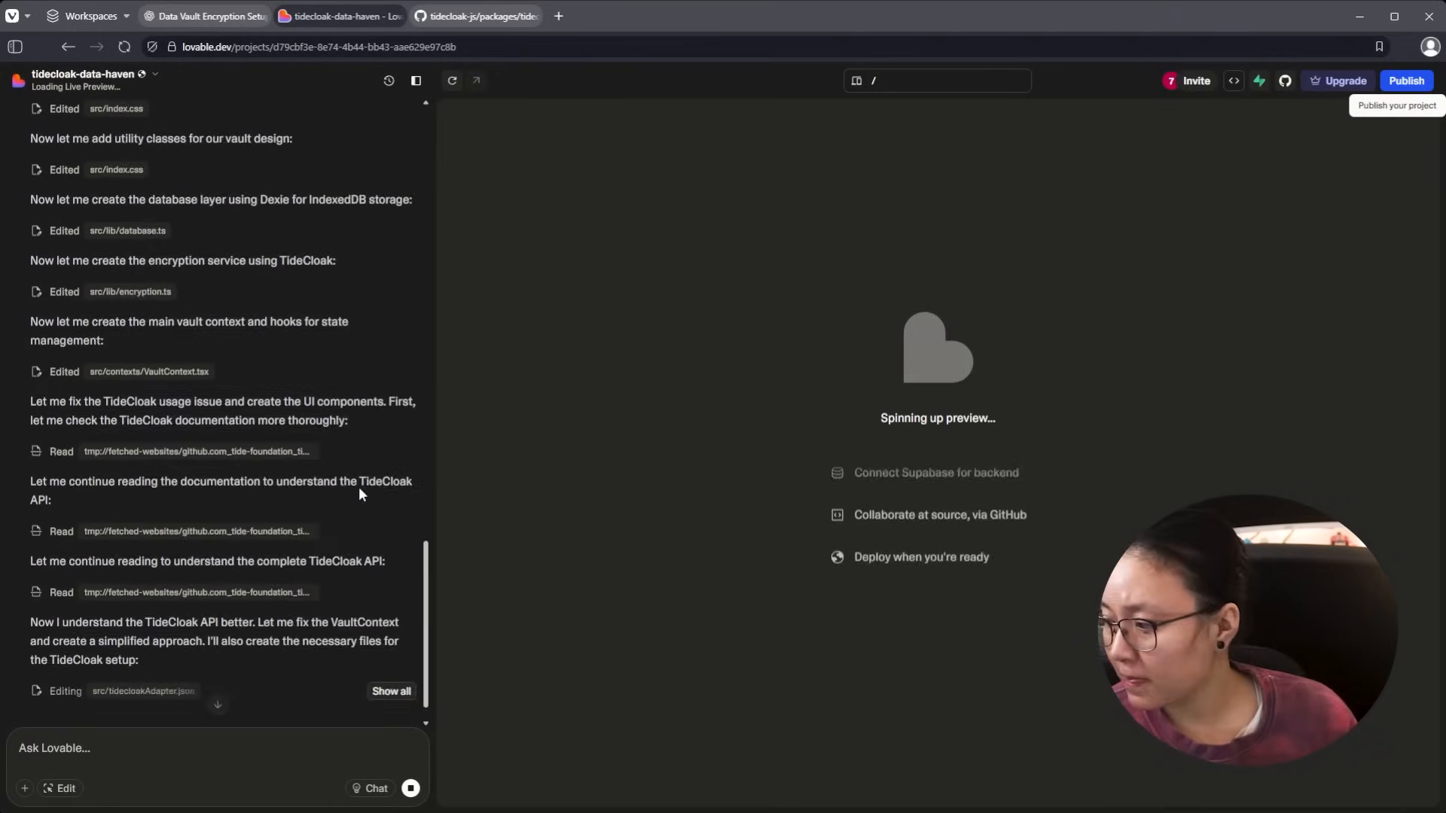
scroll("down", 3)
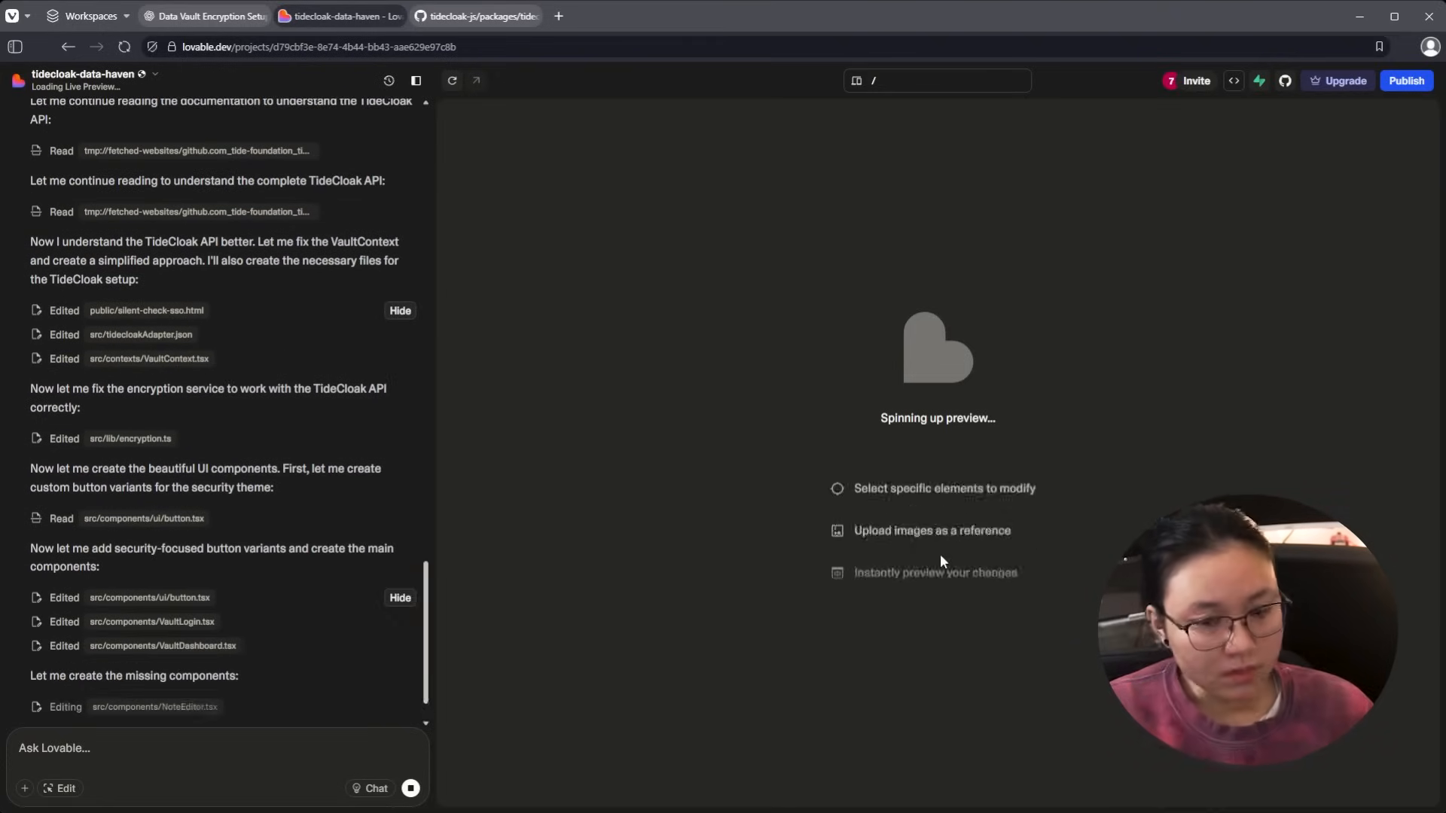
scroll("down", 3)
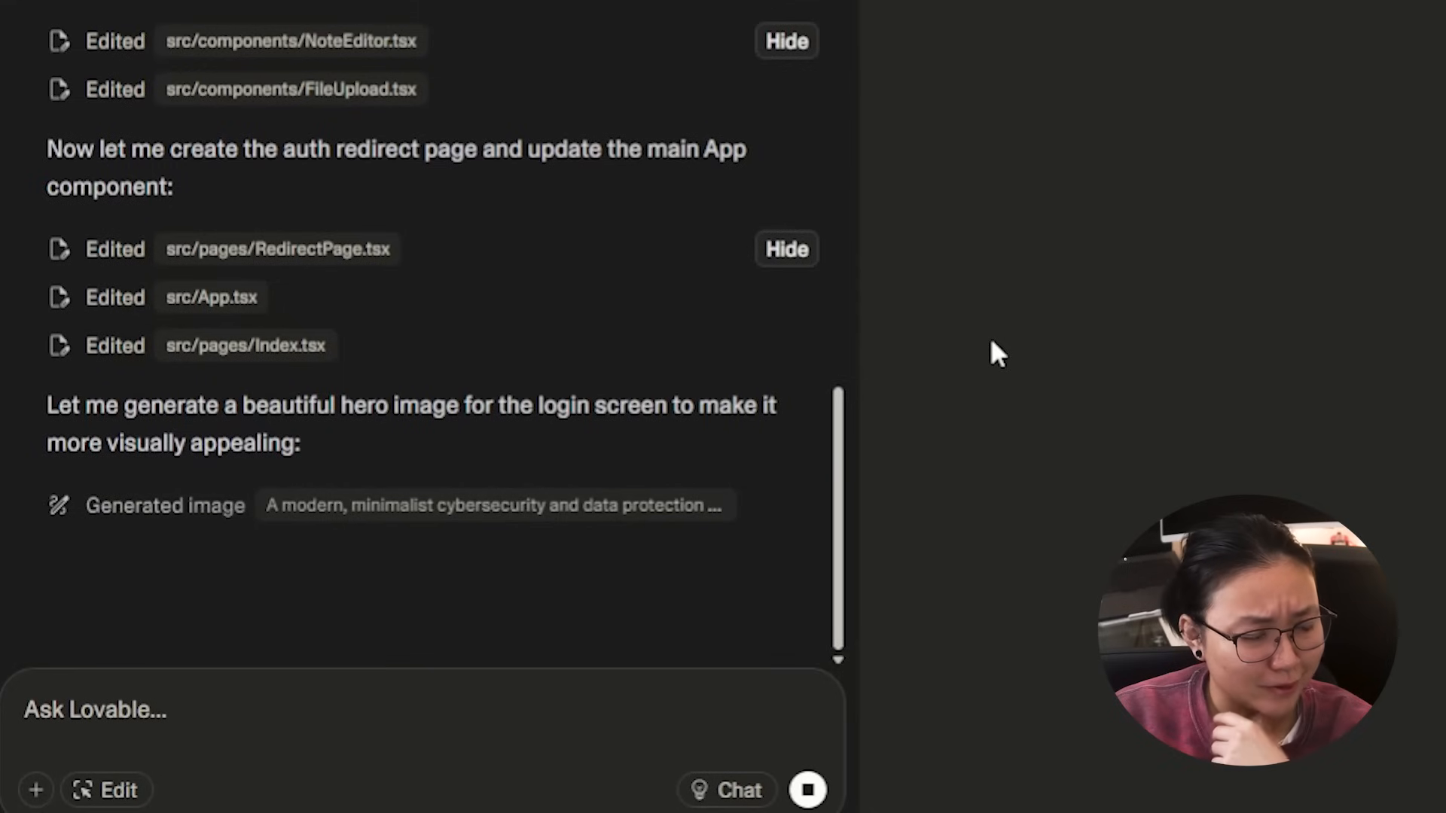
mouse_move(348, 404)
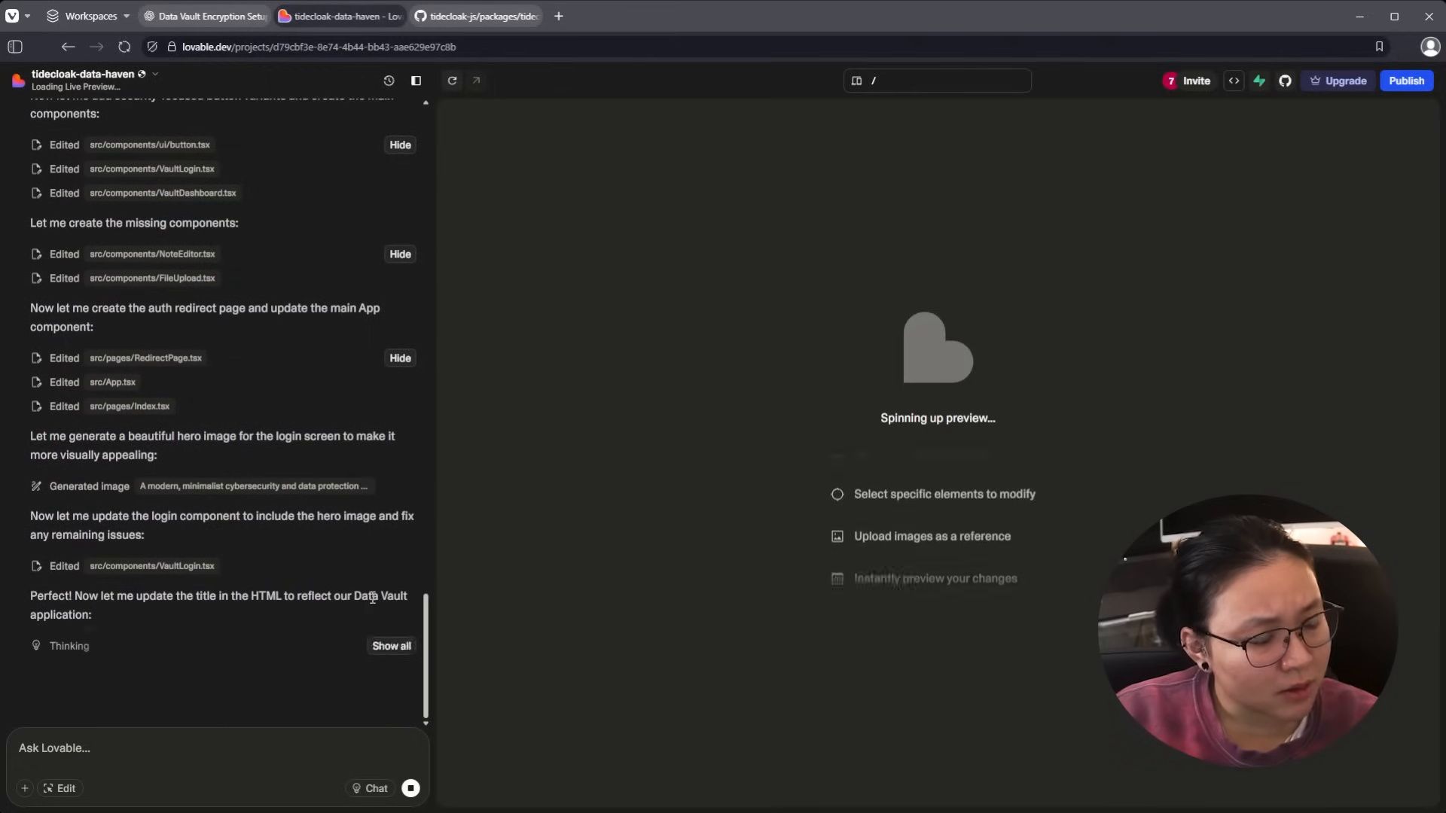
scroll("down", 3)
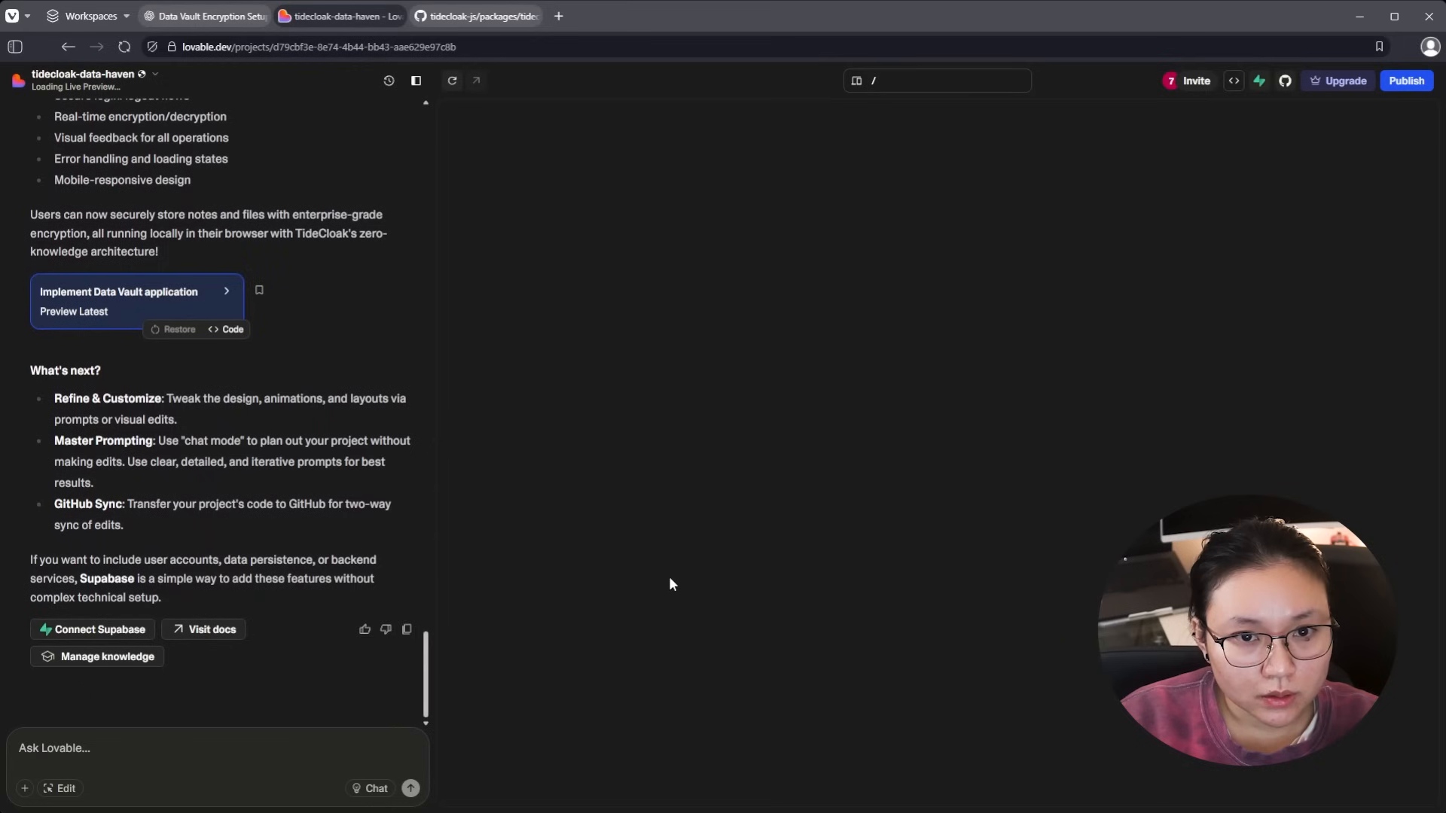
left_click(1233, 80)
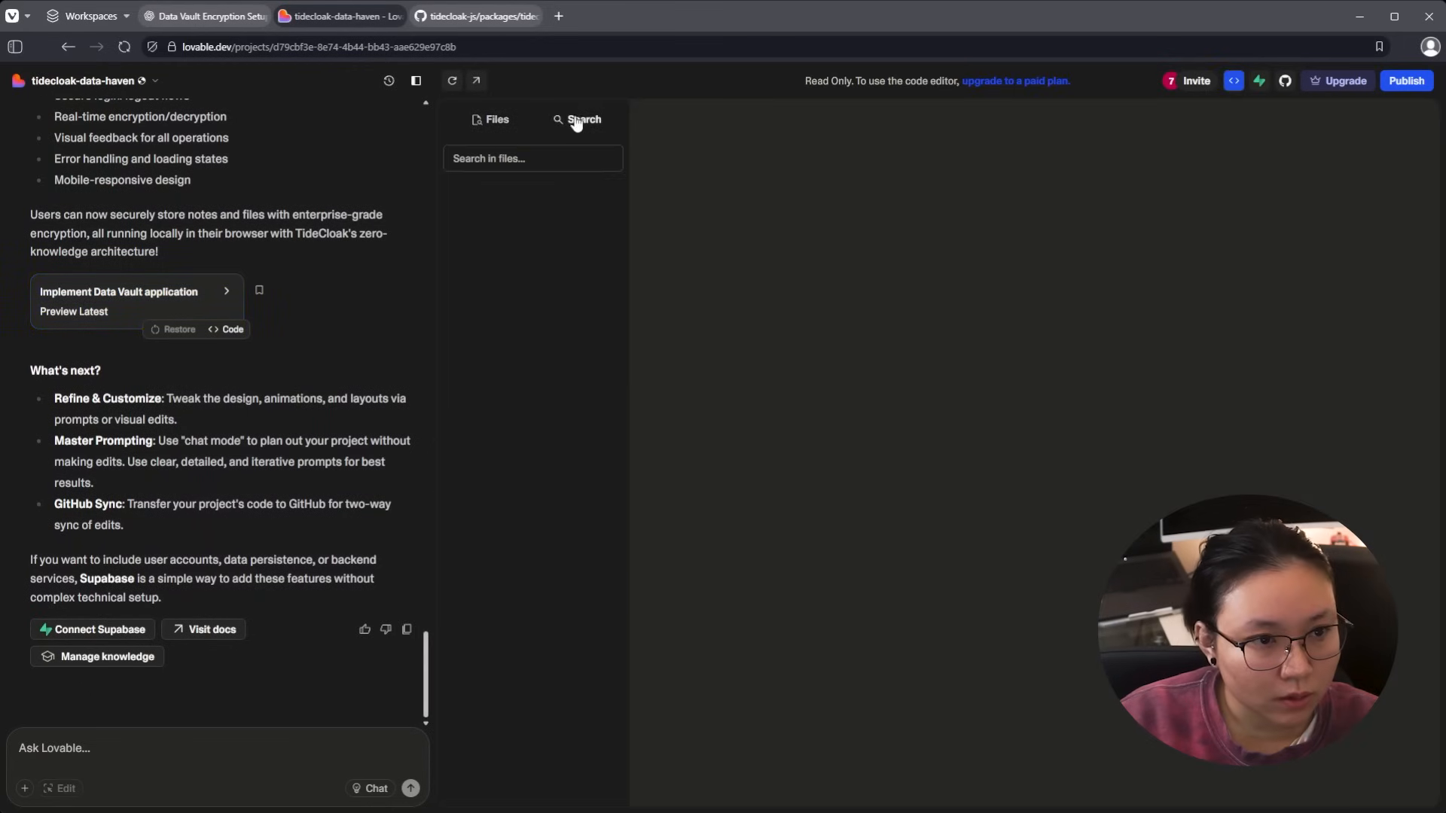
type("@tl")
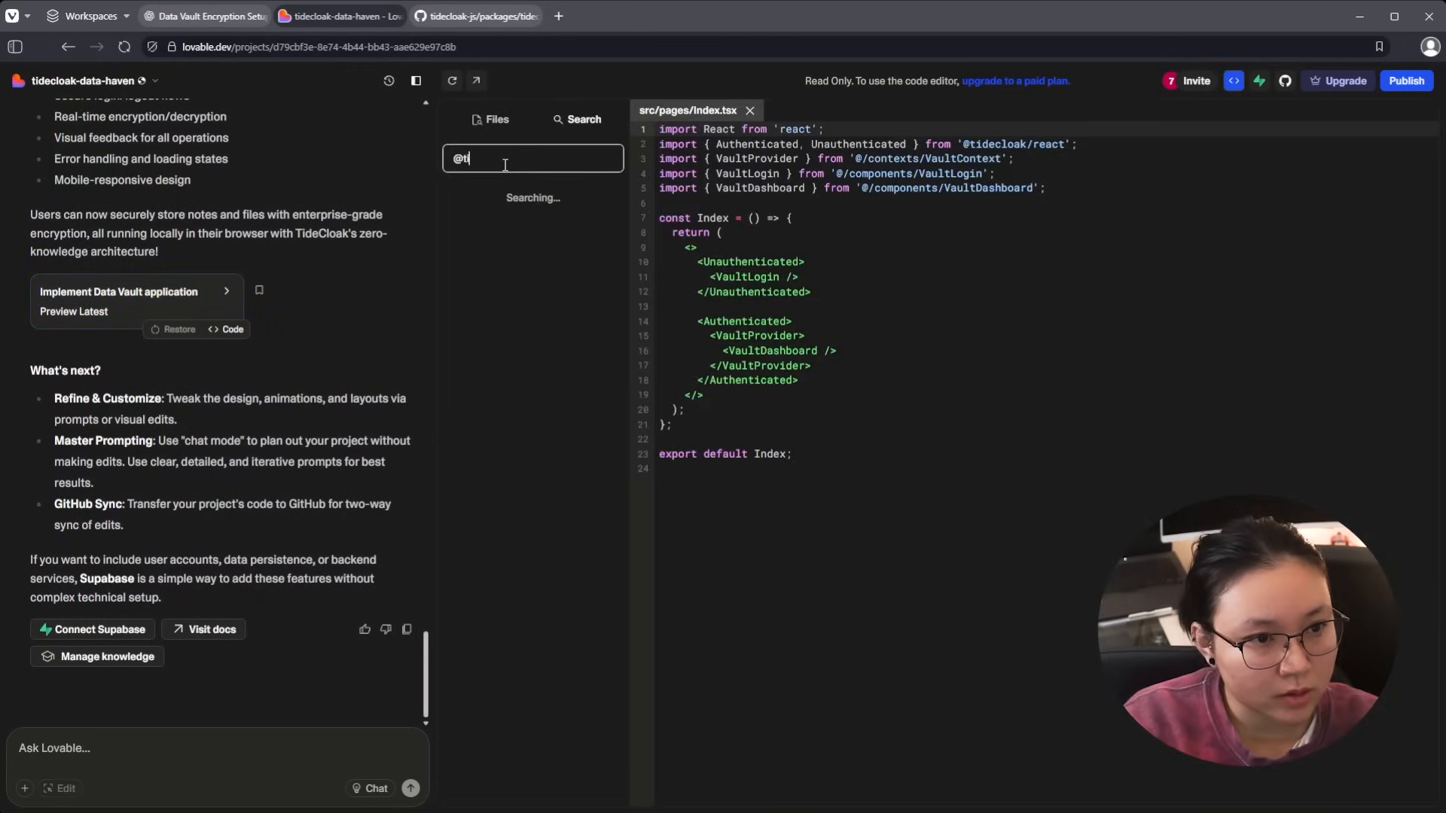
type("idecloak")
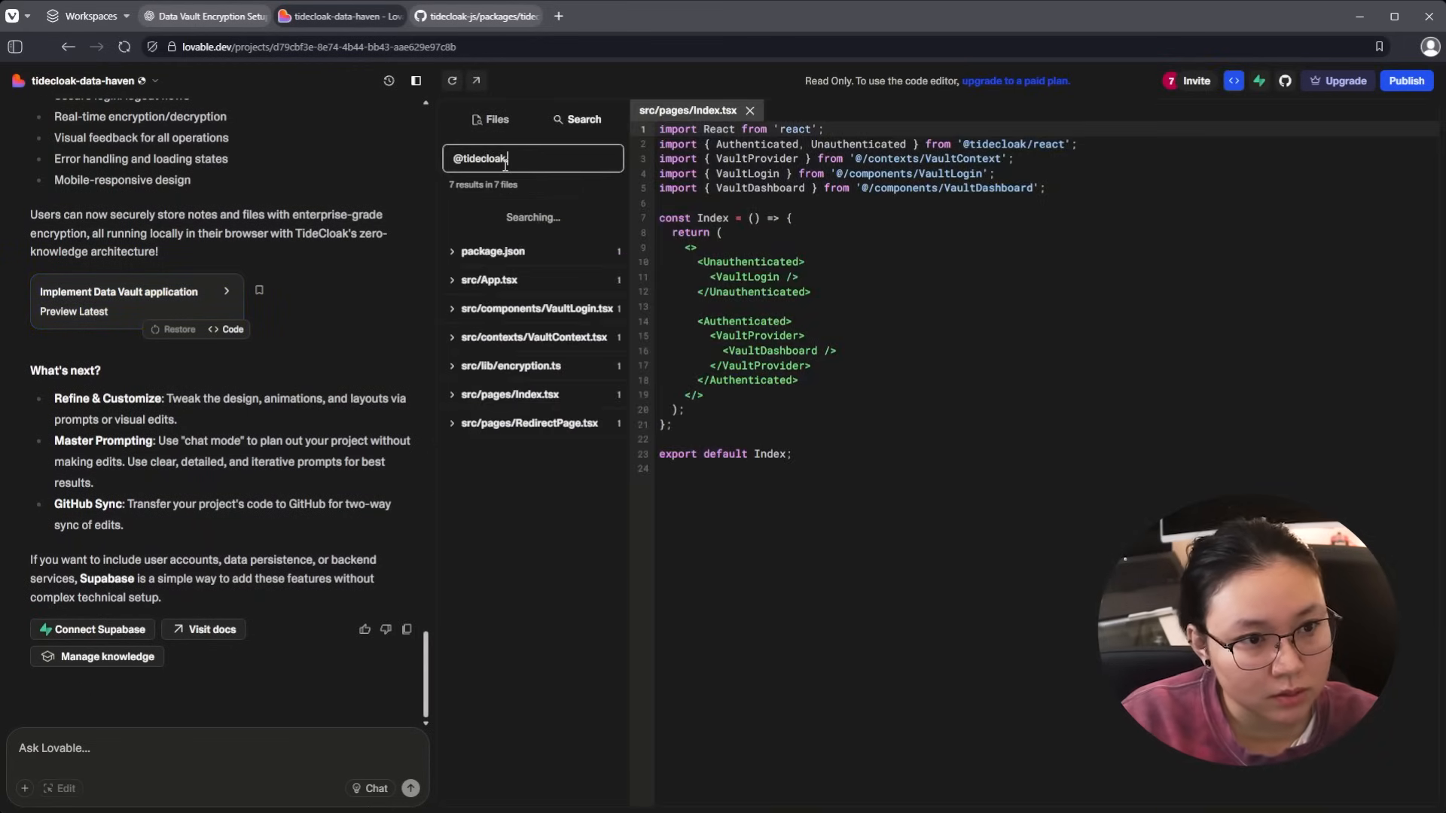
type("/react")
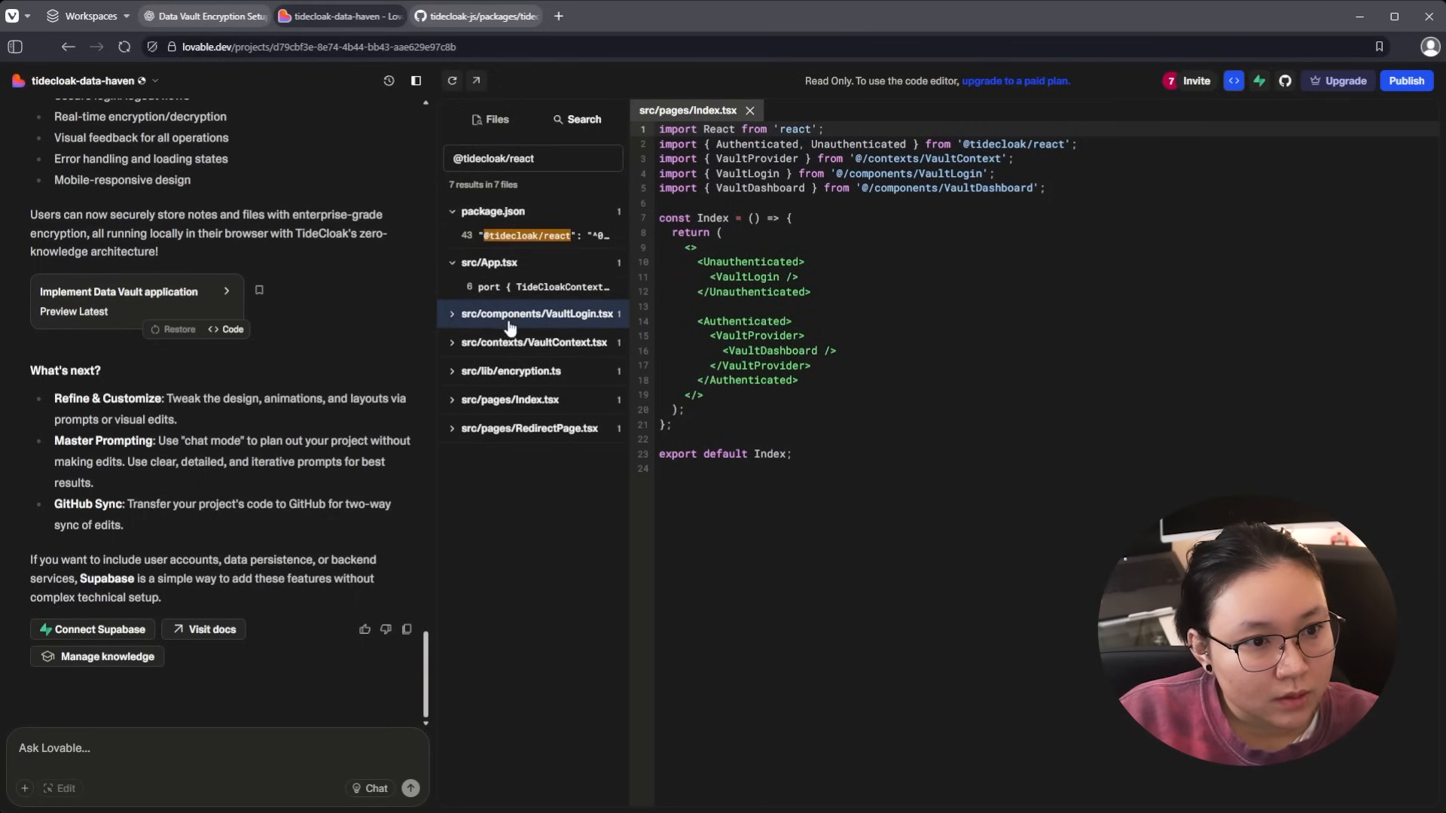
left_click(538, 313)
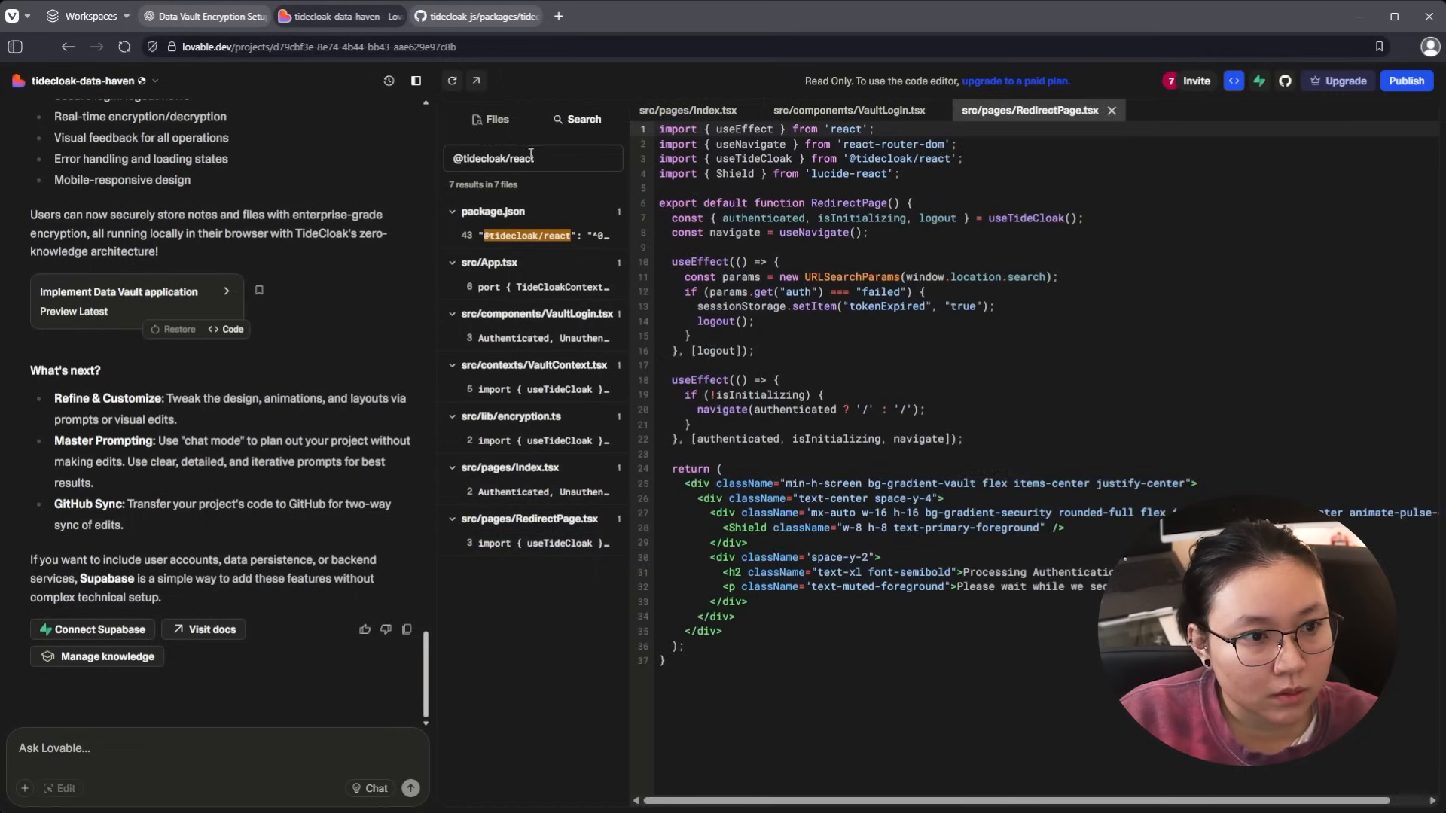
left_click(495, 119)
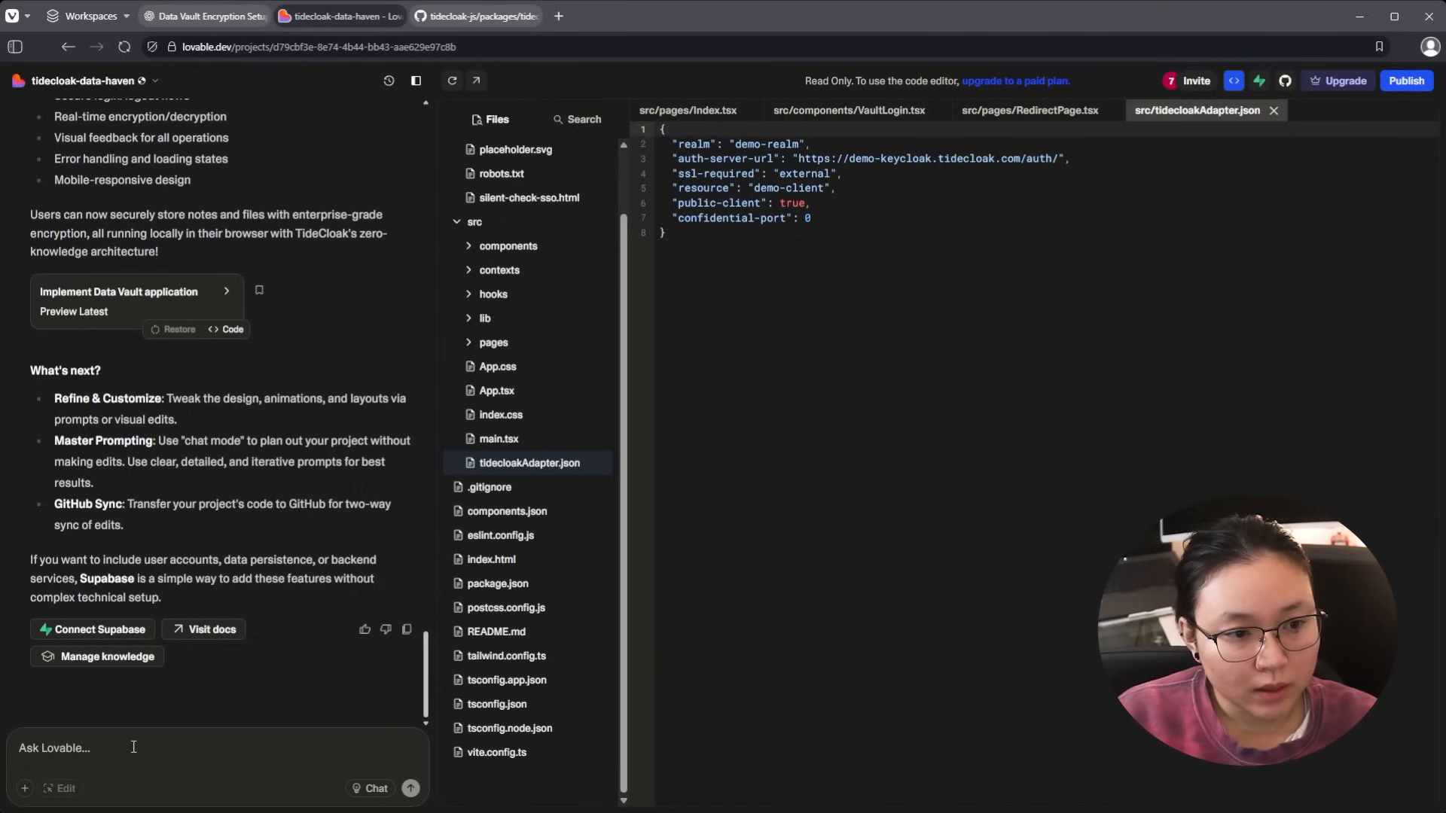
Step: Ask Lovable to update my tidecloakAdapter.json with the pasted new configuration
type("upd")
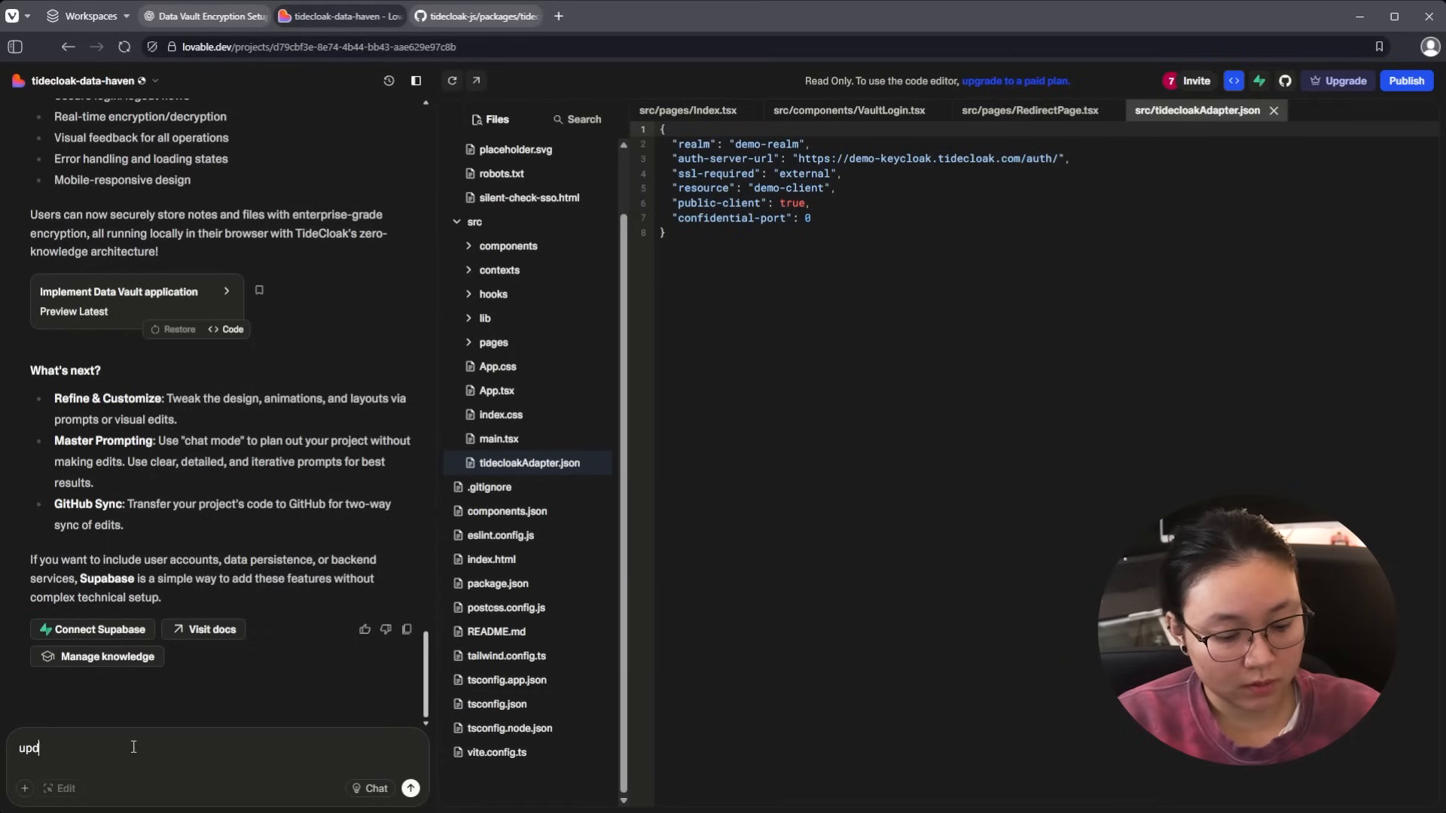
type("ate")
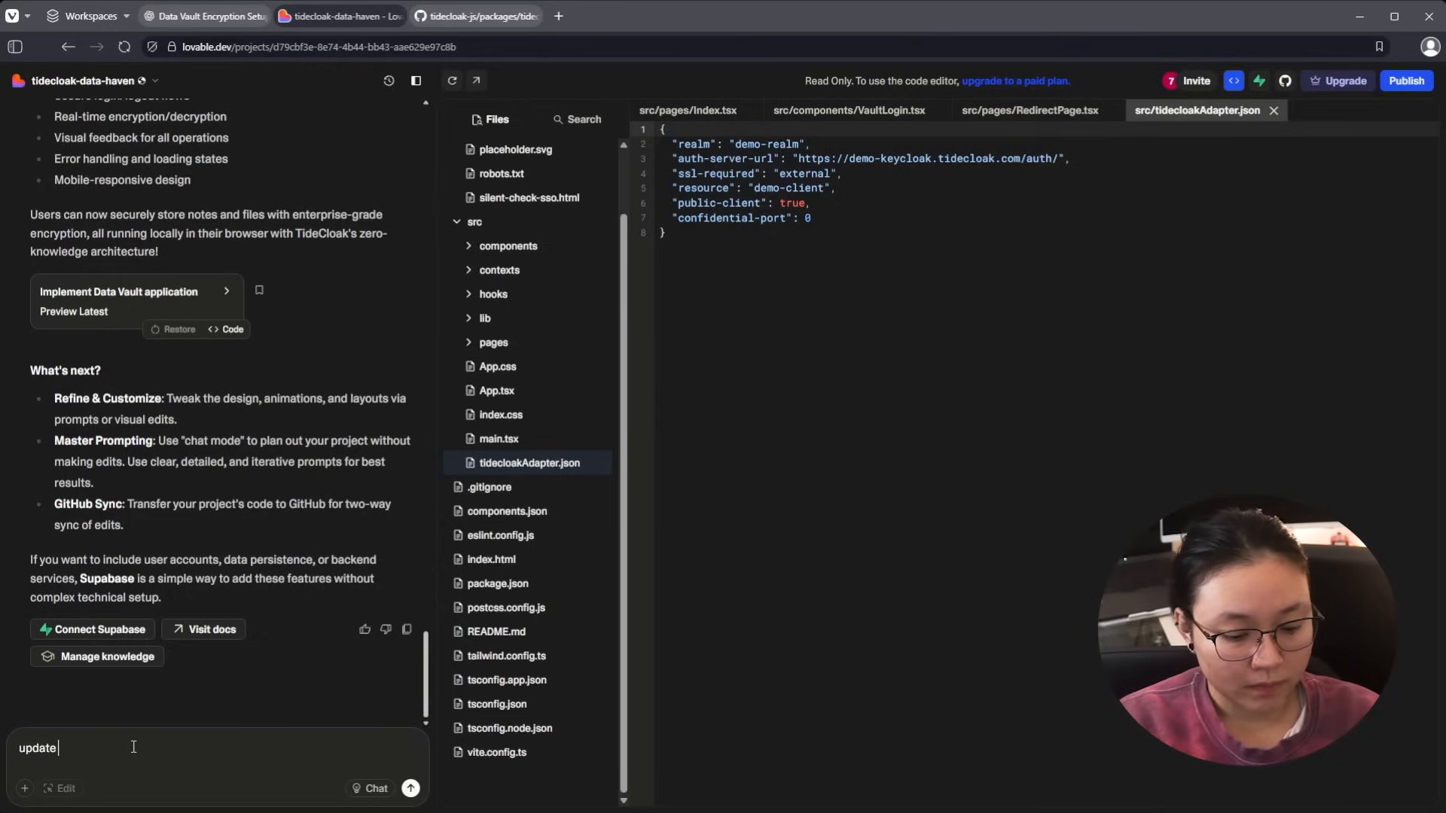
type("my ti")
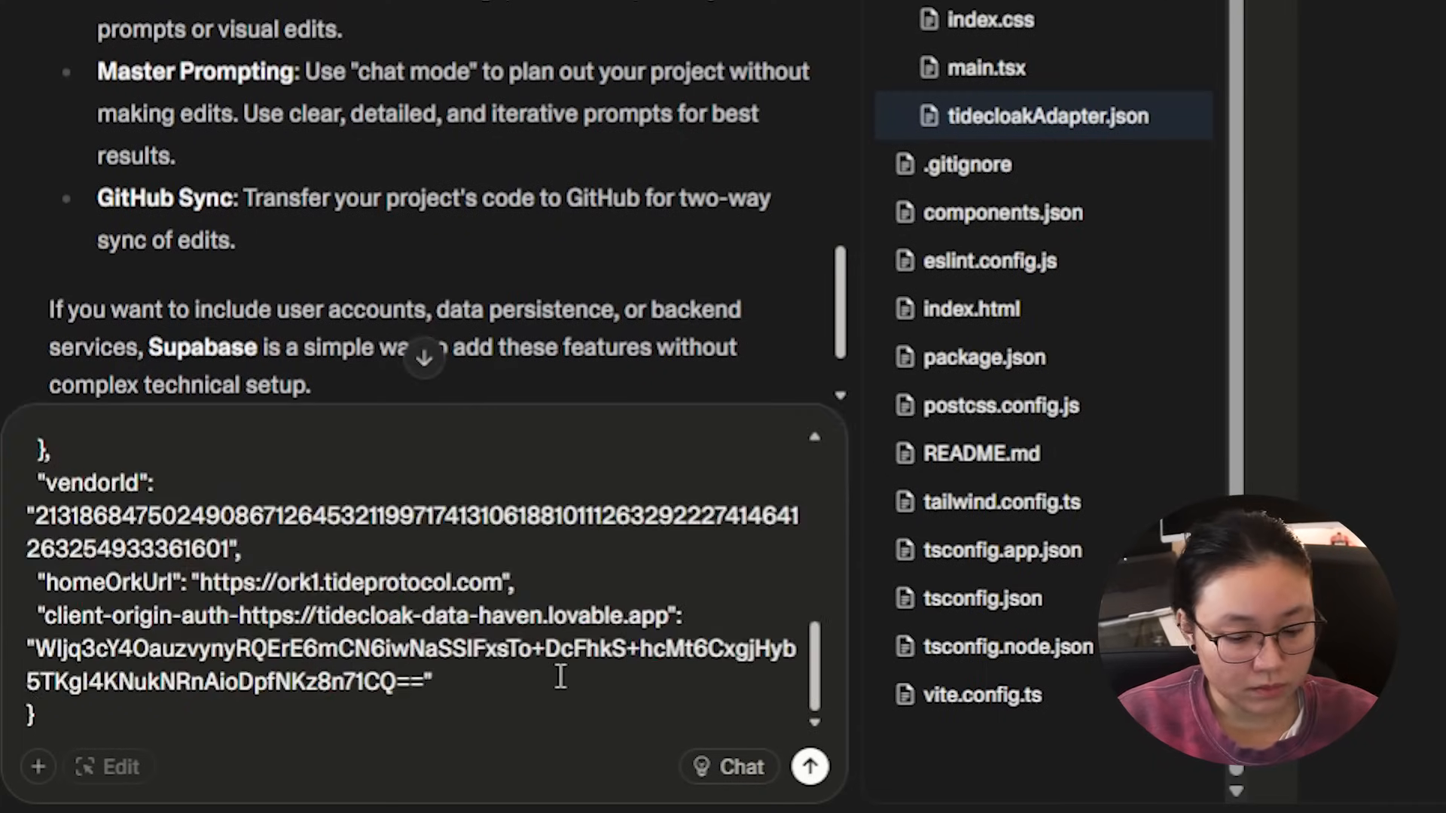
Step: Add 'What is the encryption and decryption roles that i need for this application' and send
type("What is t")
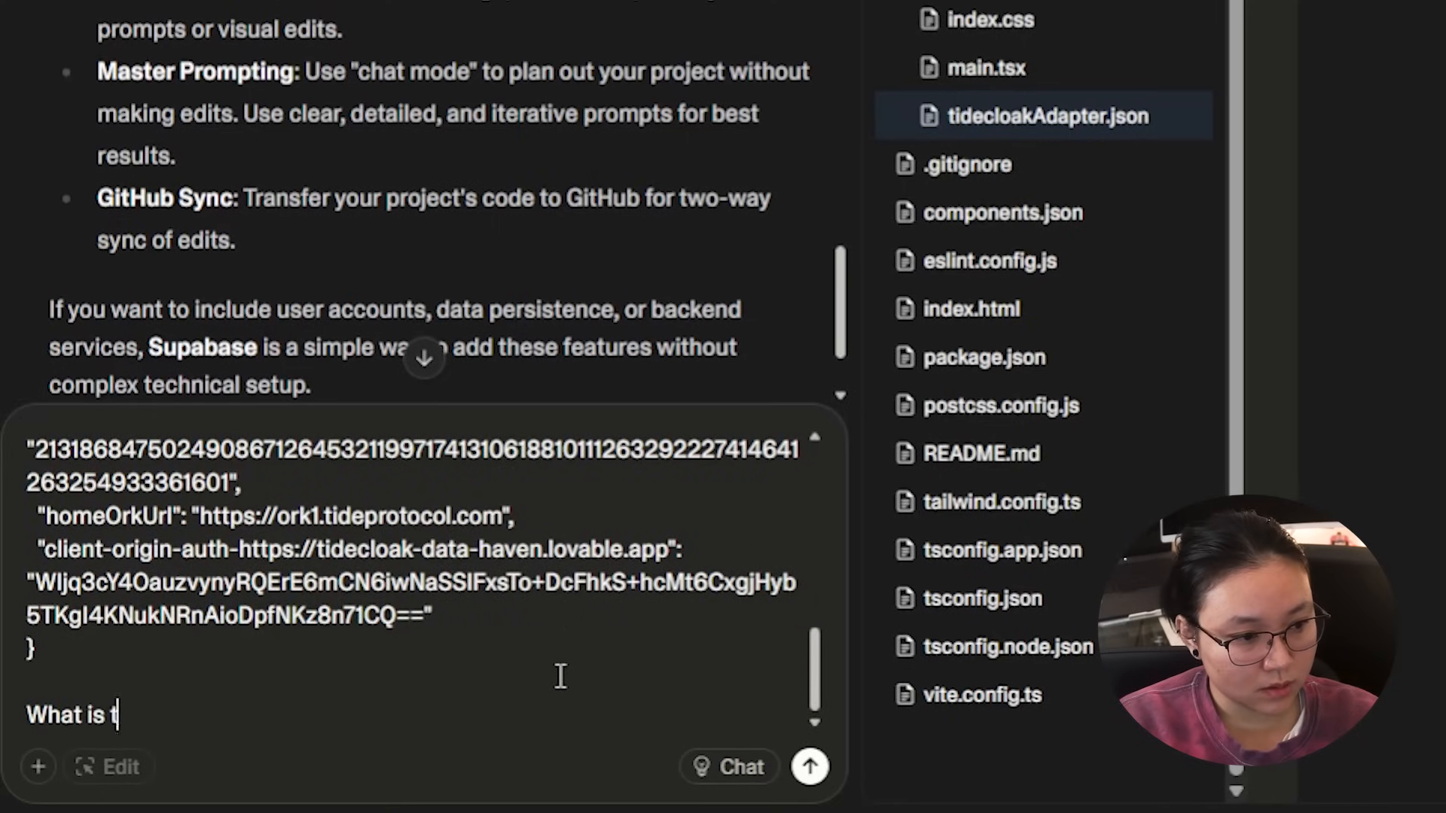
type("he encry")
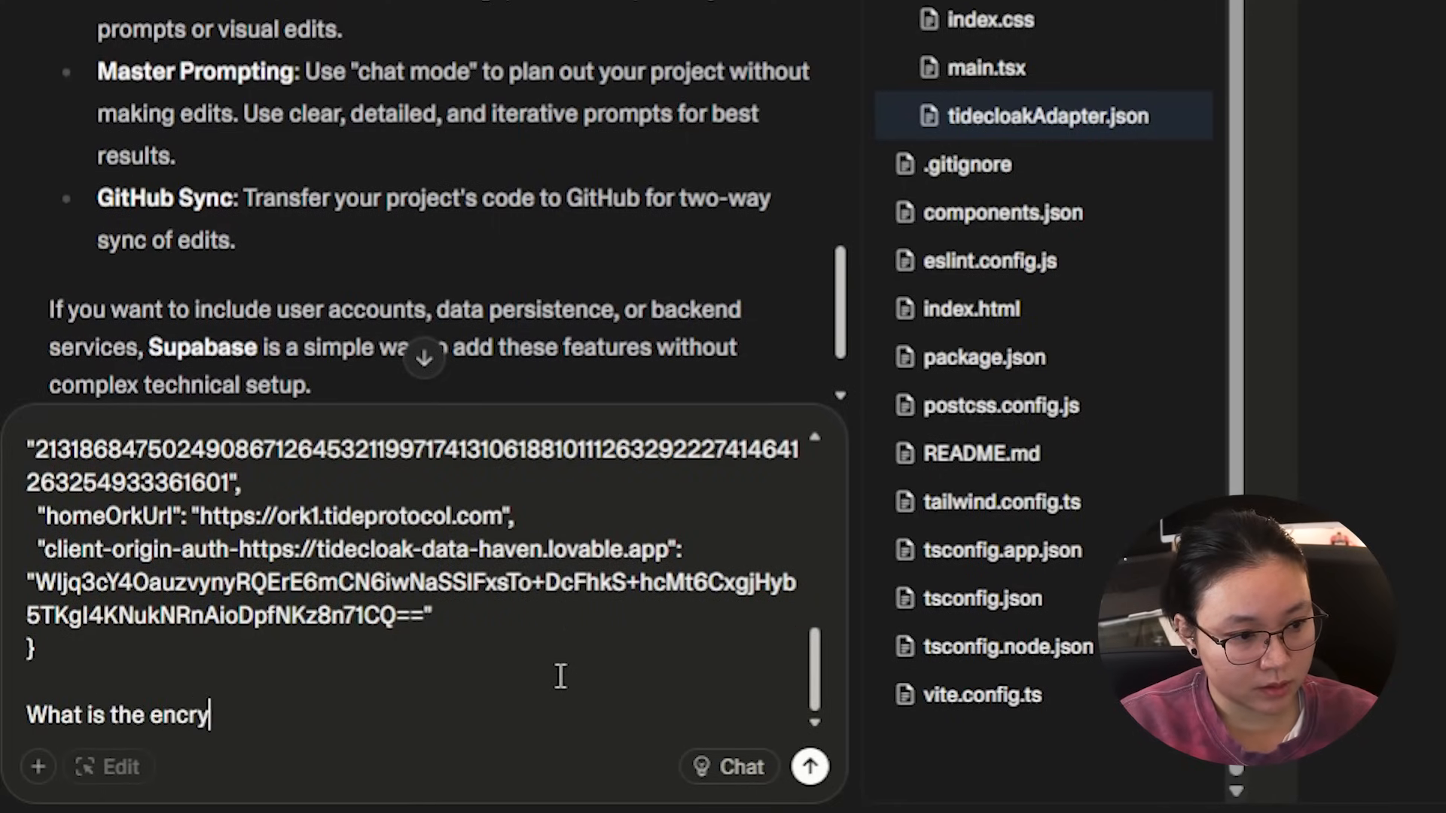
type("ption and decryption")
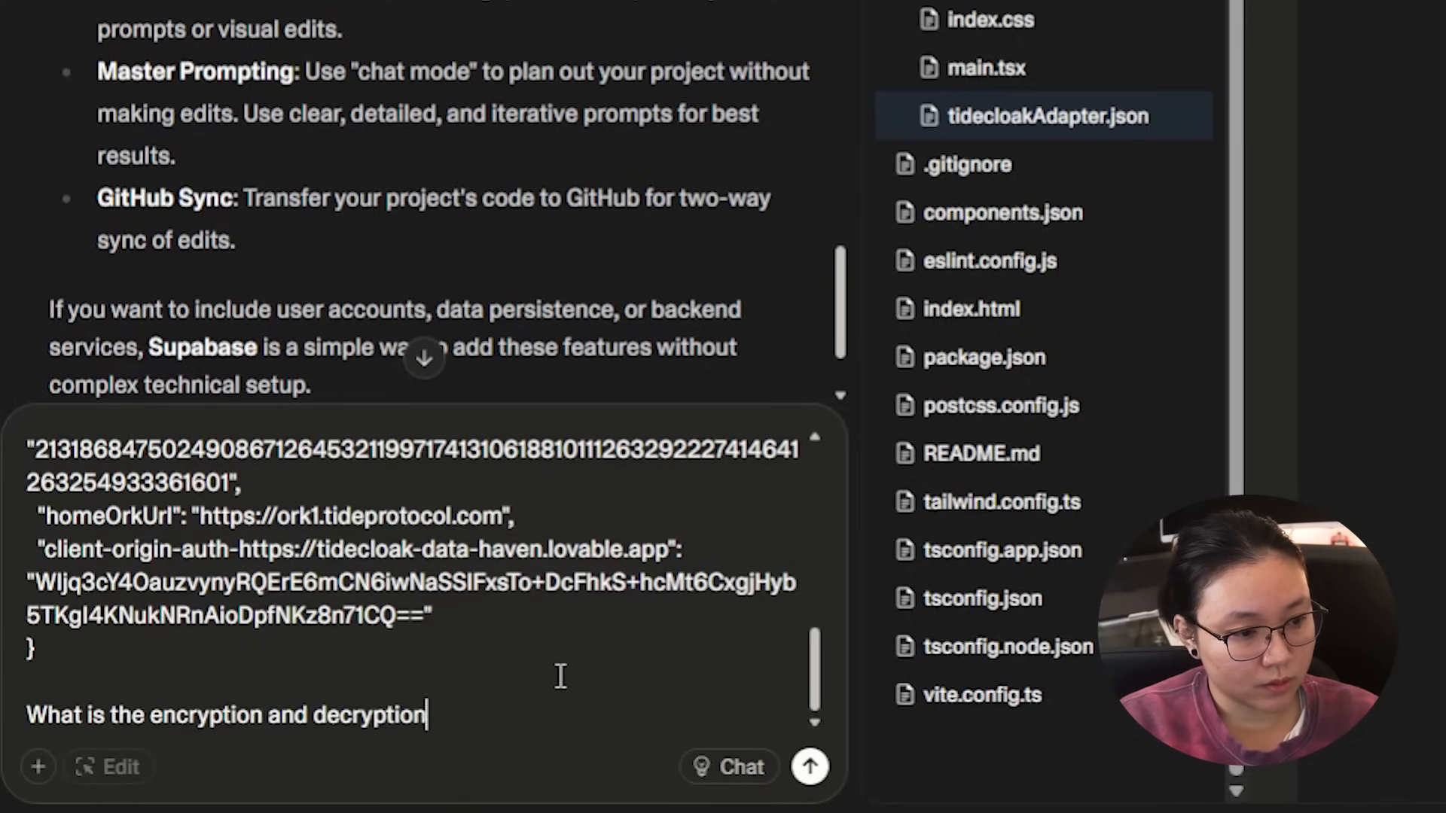
type("roles that i need")
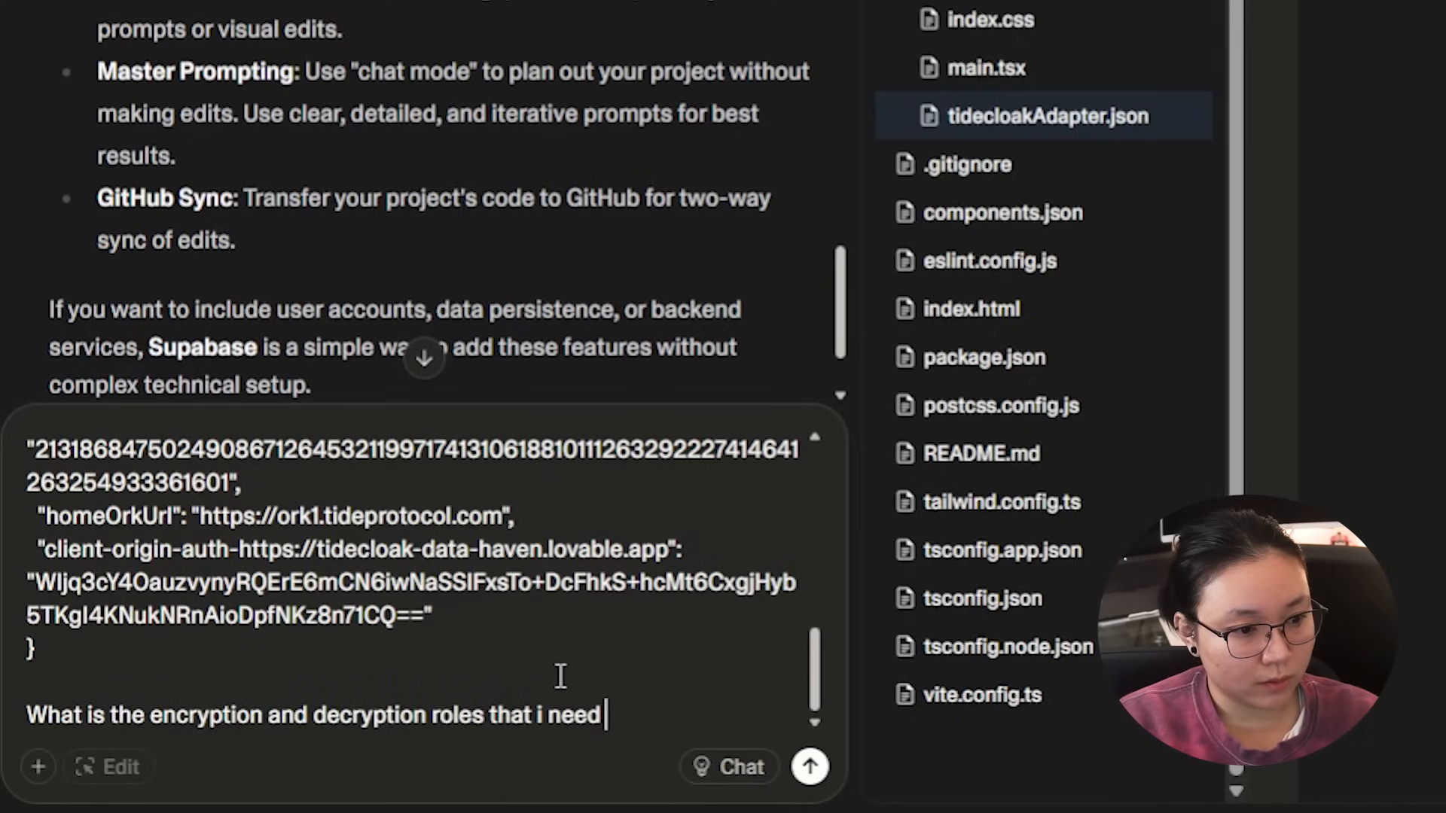
type("for this applica")
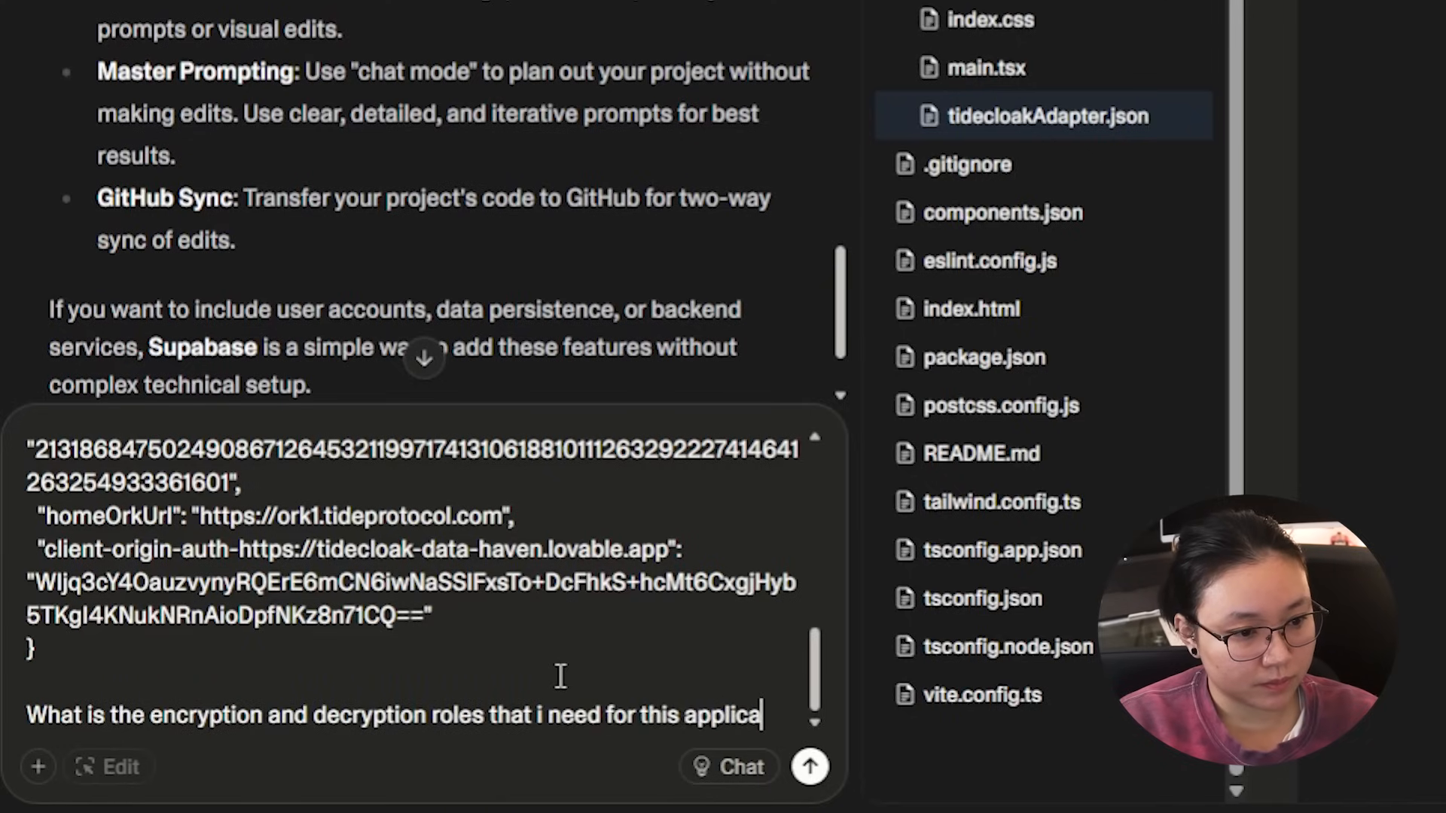
left_click(809, 766)
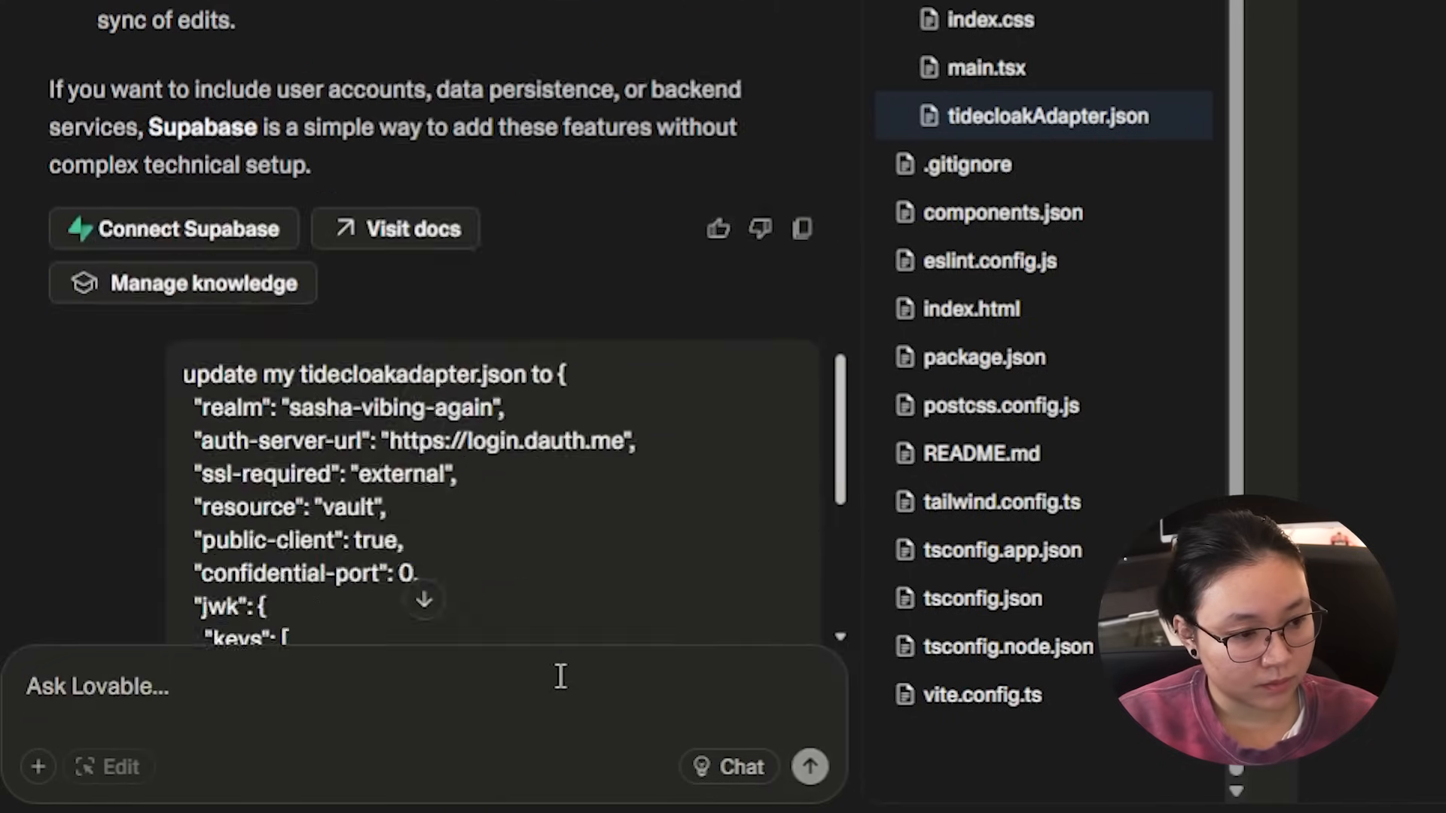
Step: Receive Lovable's adapter update reply and select the _tide_vault-file.selfdecrypt role name
left_click(809, 767)
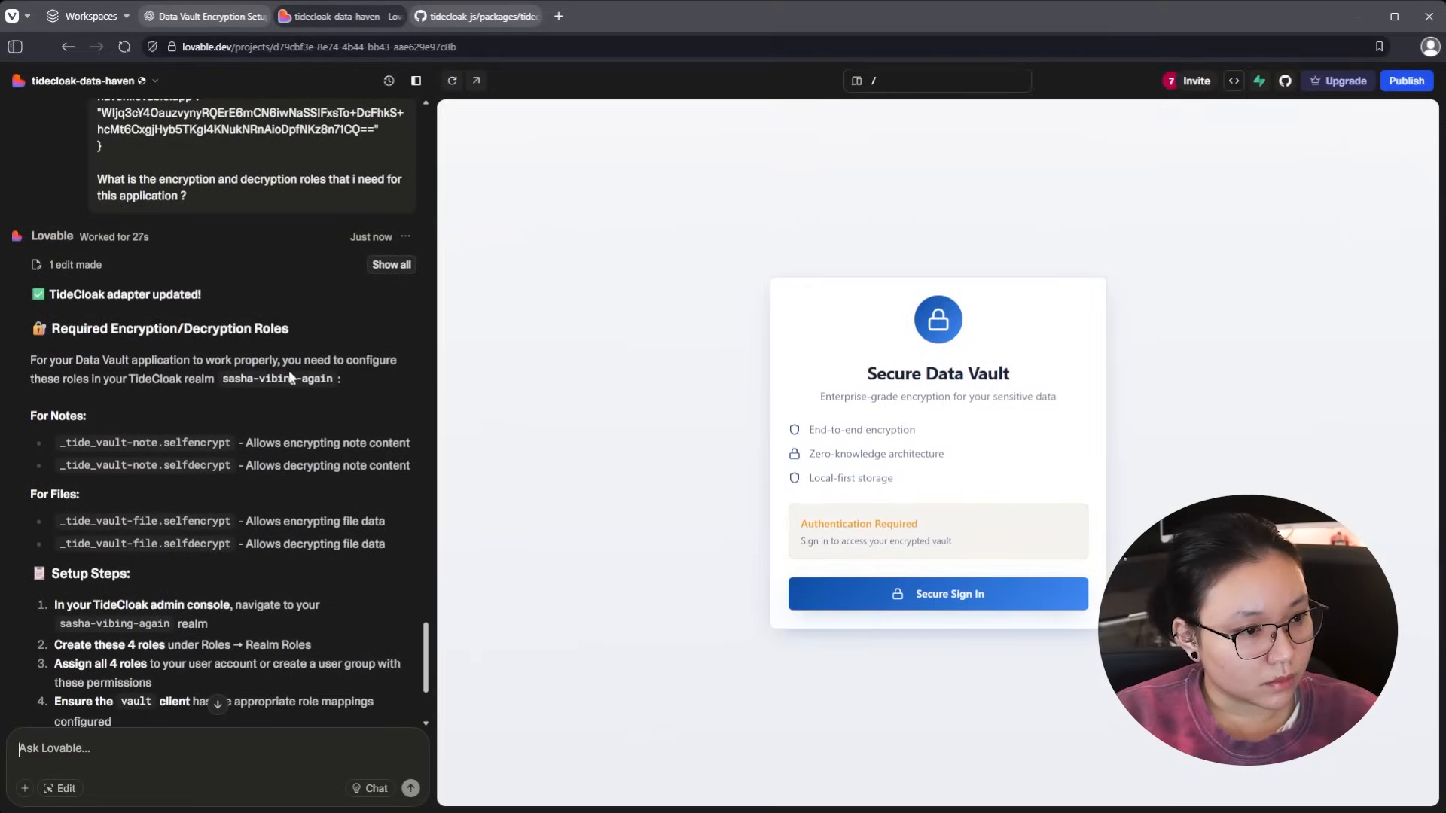
mouse_move(241, 438)
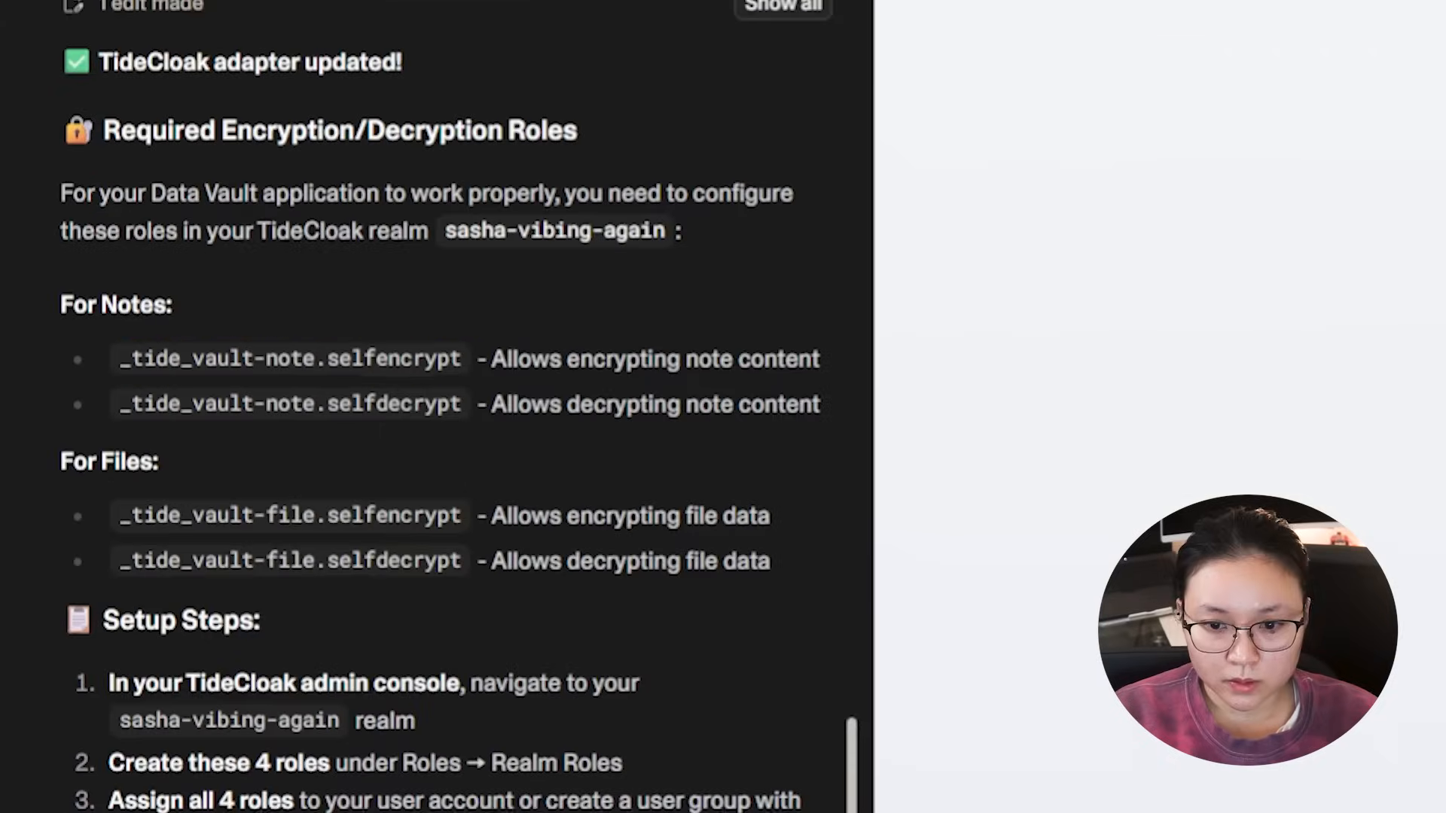
double_click(289, 515)
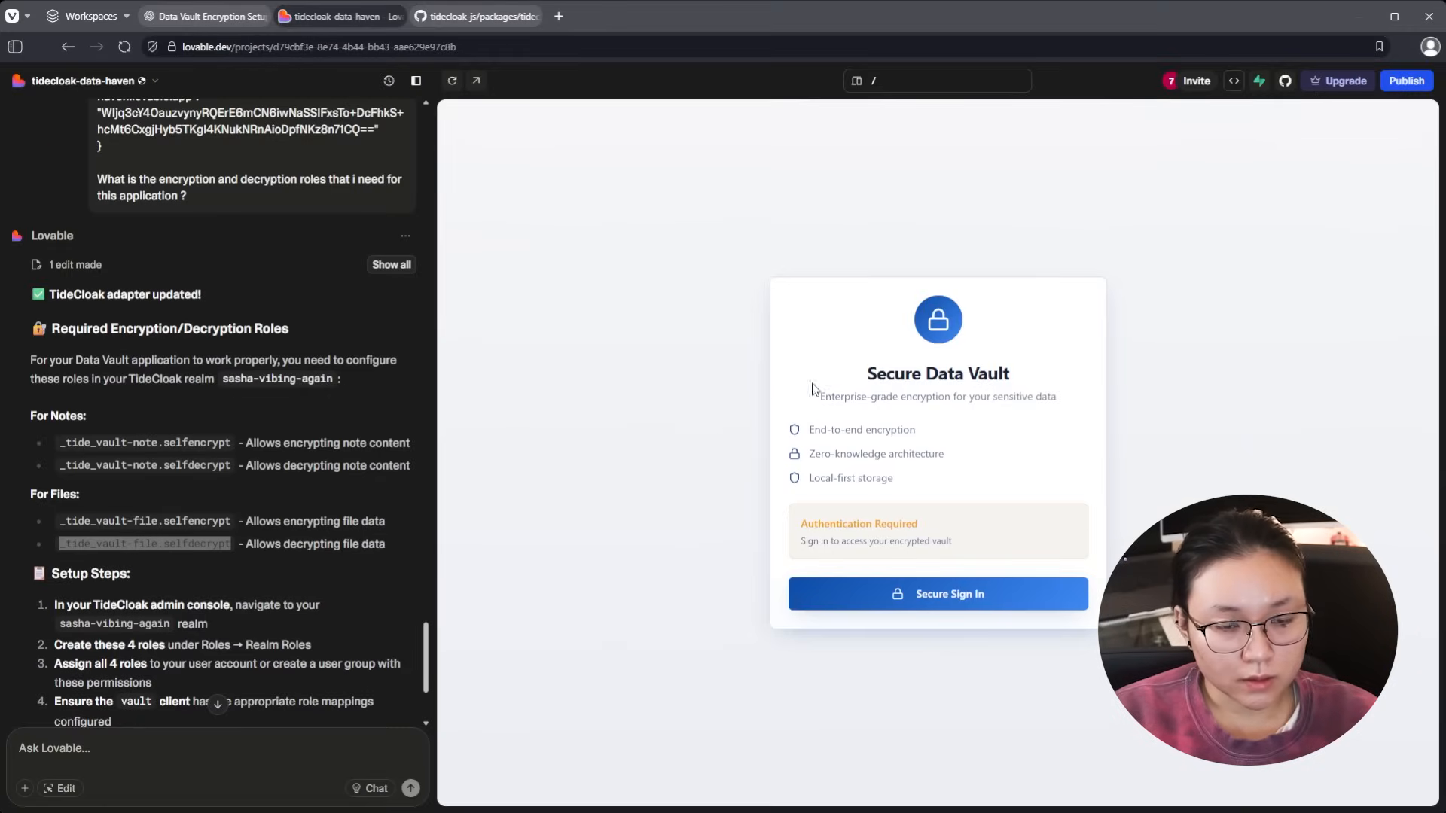
mouse_move(1420, 100)
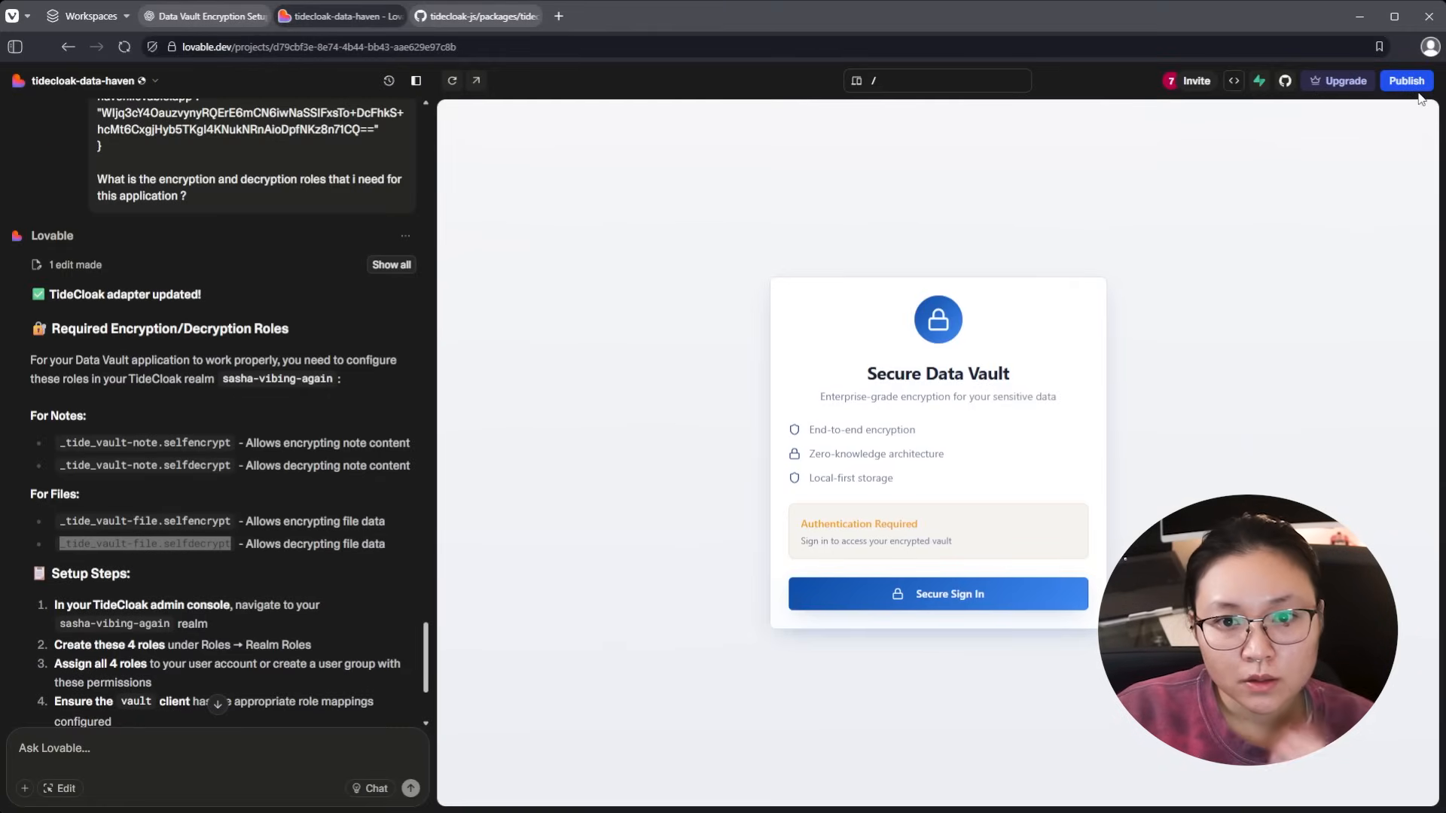
Step: Publish the app and open the live tidecloak-data-haven.lovable.app site in a new tab
left_click(1405, 80)
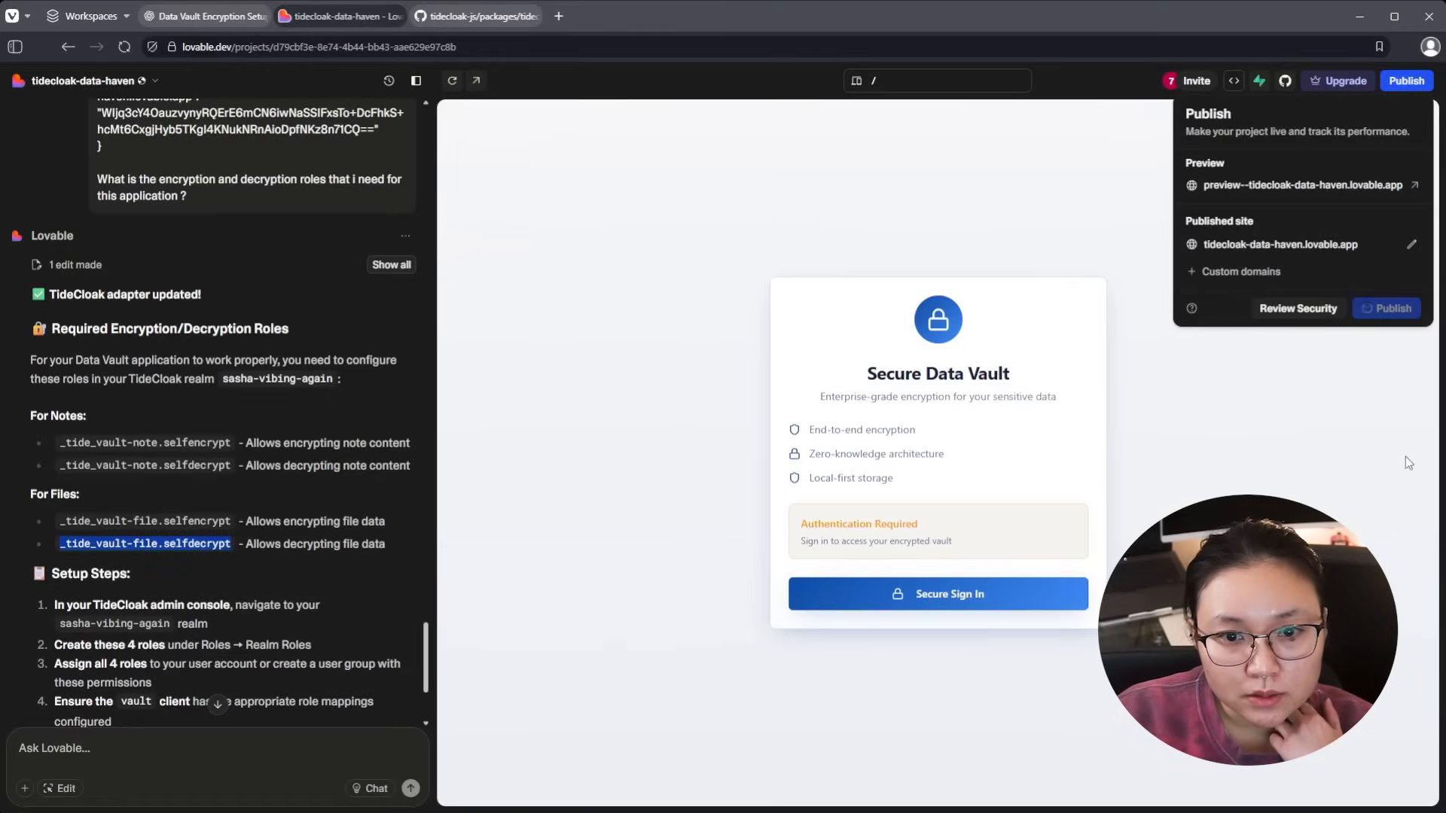
left_click(1385, 308)
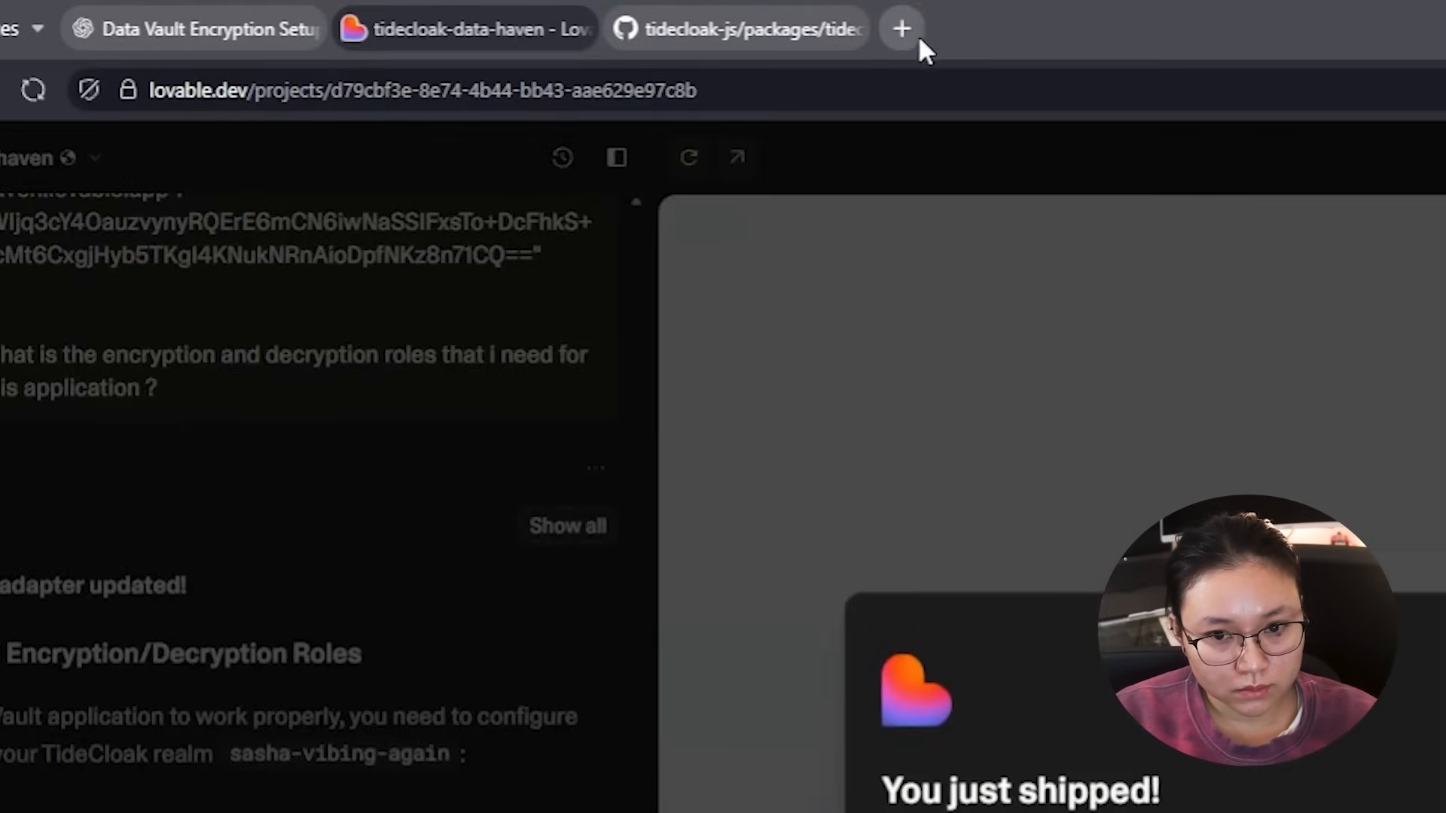
left_click(900, 27)
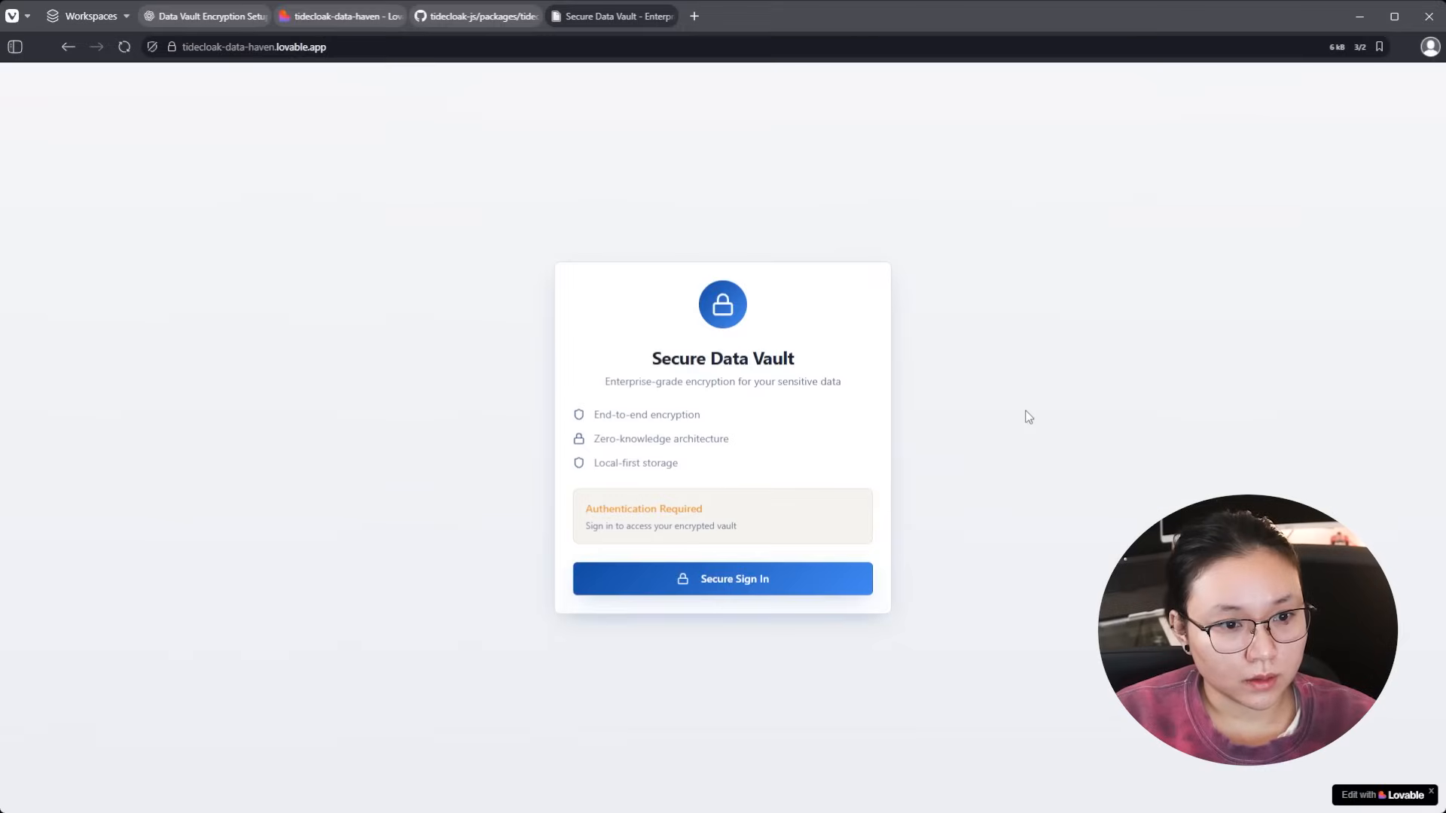
mouse_move(821, 595)
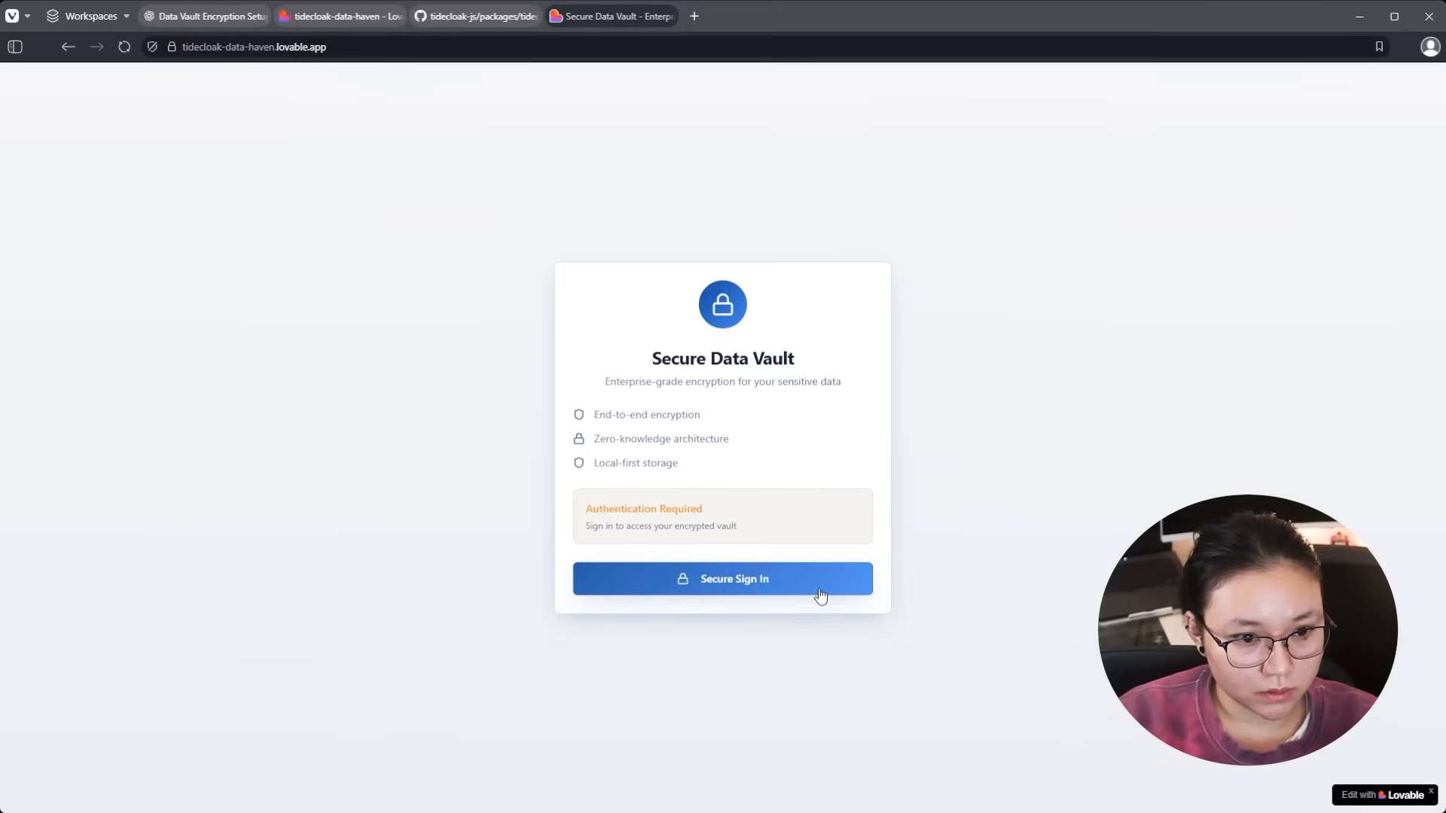
Step: Start vault sign-in and create a new TideCloak account with username sashavaultvibe
left_click(721, 579)
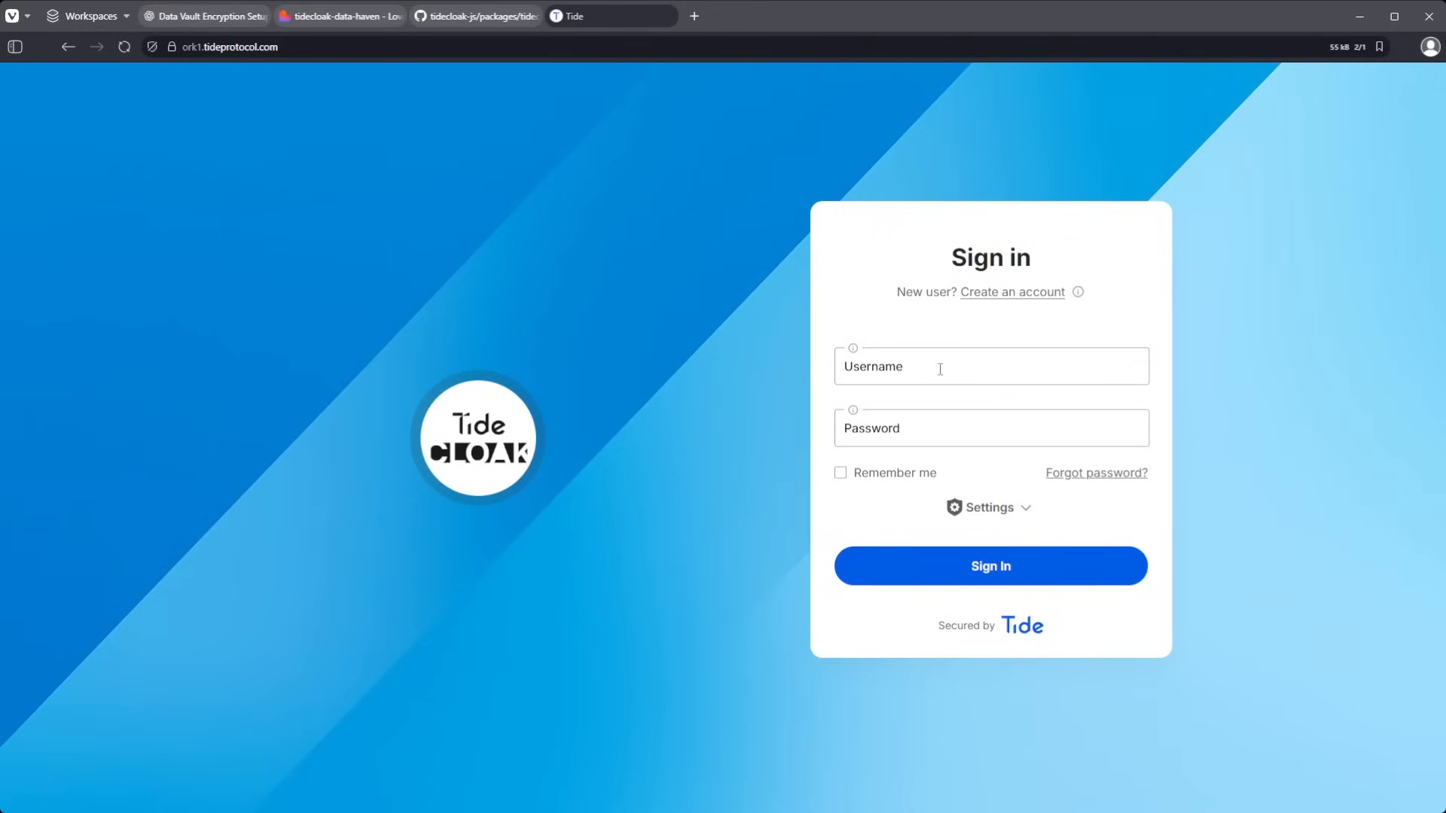
left_click(989, 365)
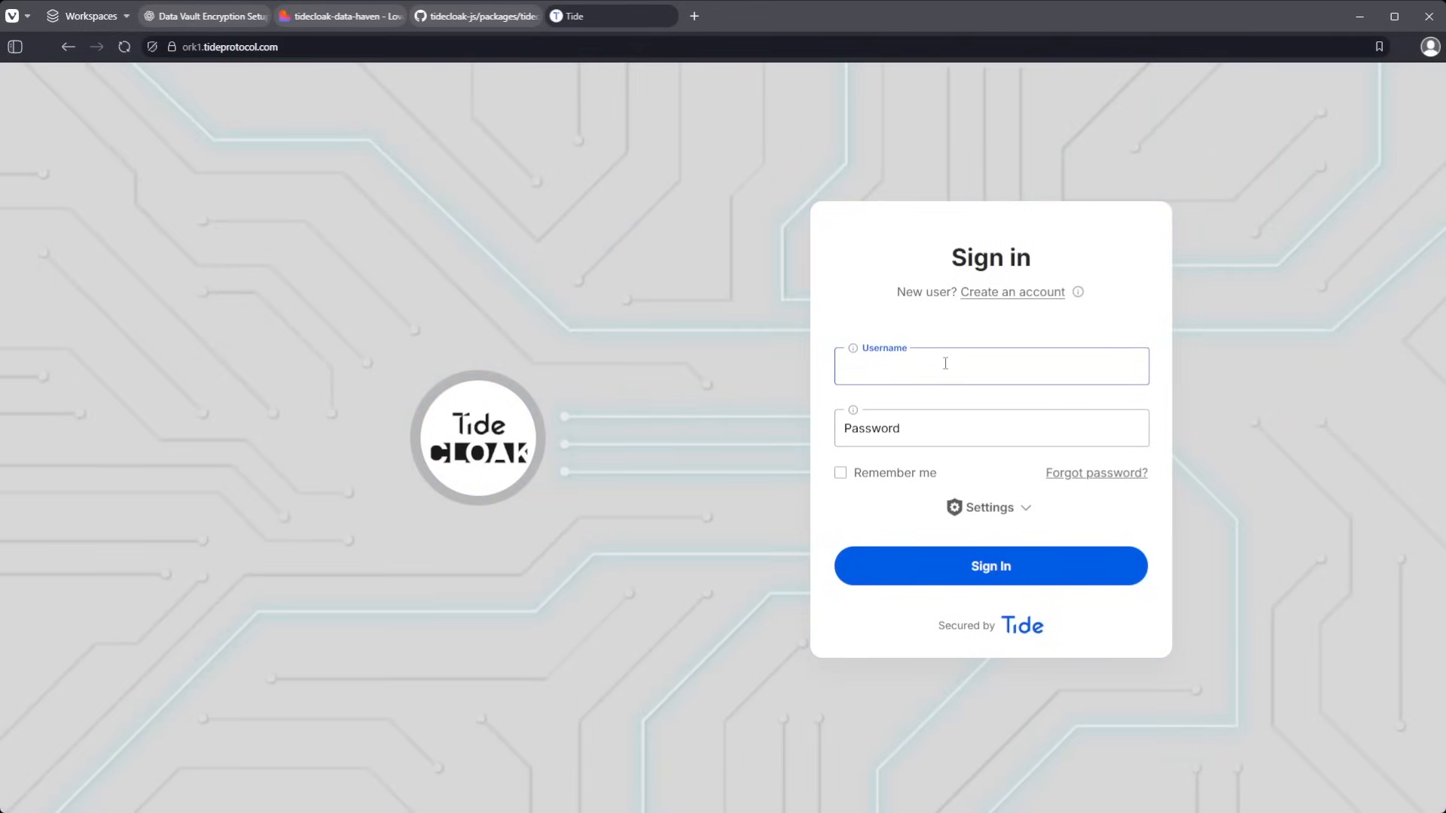
mouse_move(756, 204)
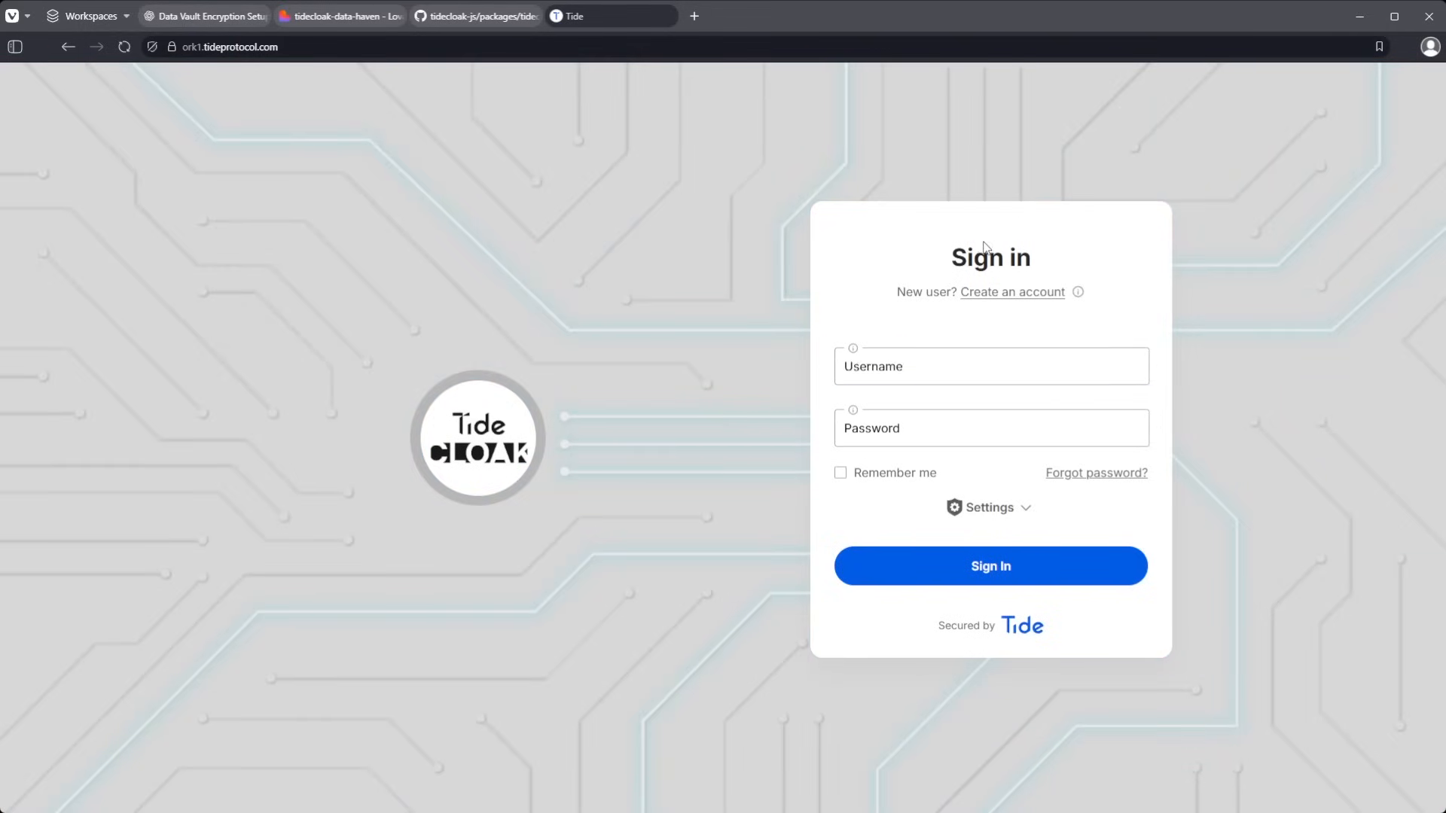
left_click(1012, 291)
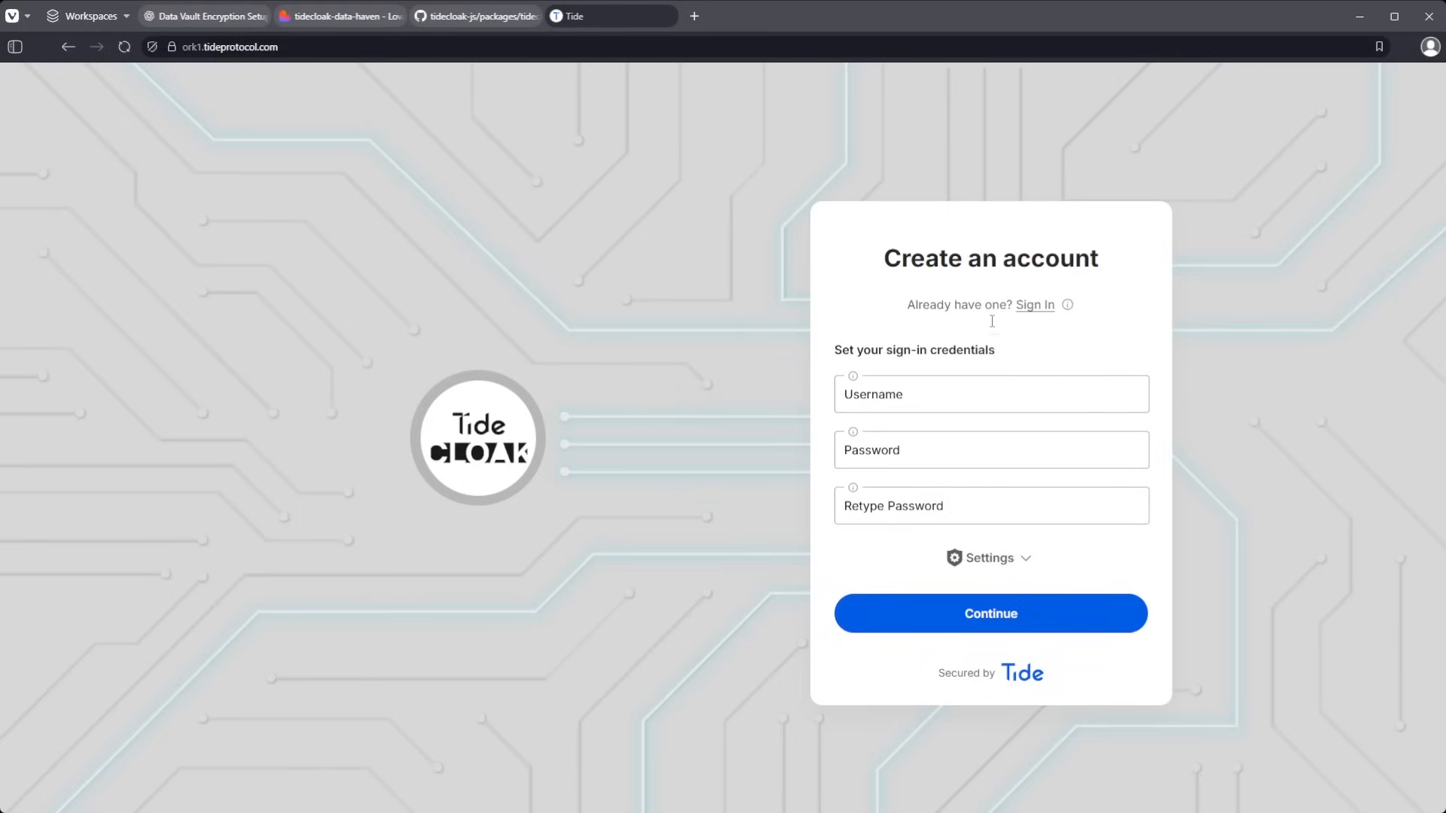
type("s")
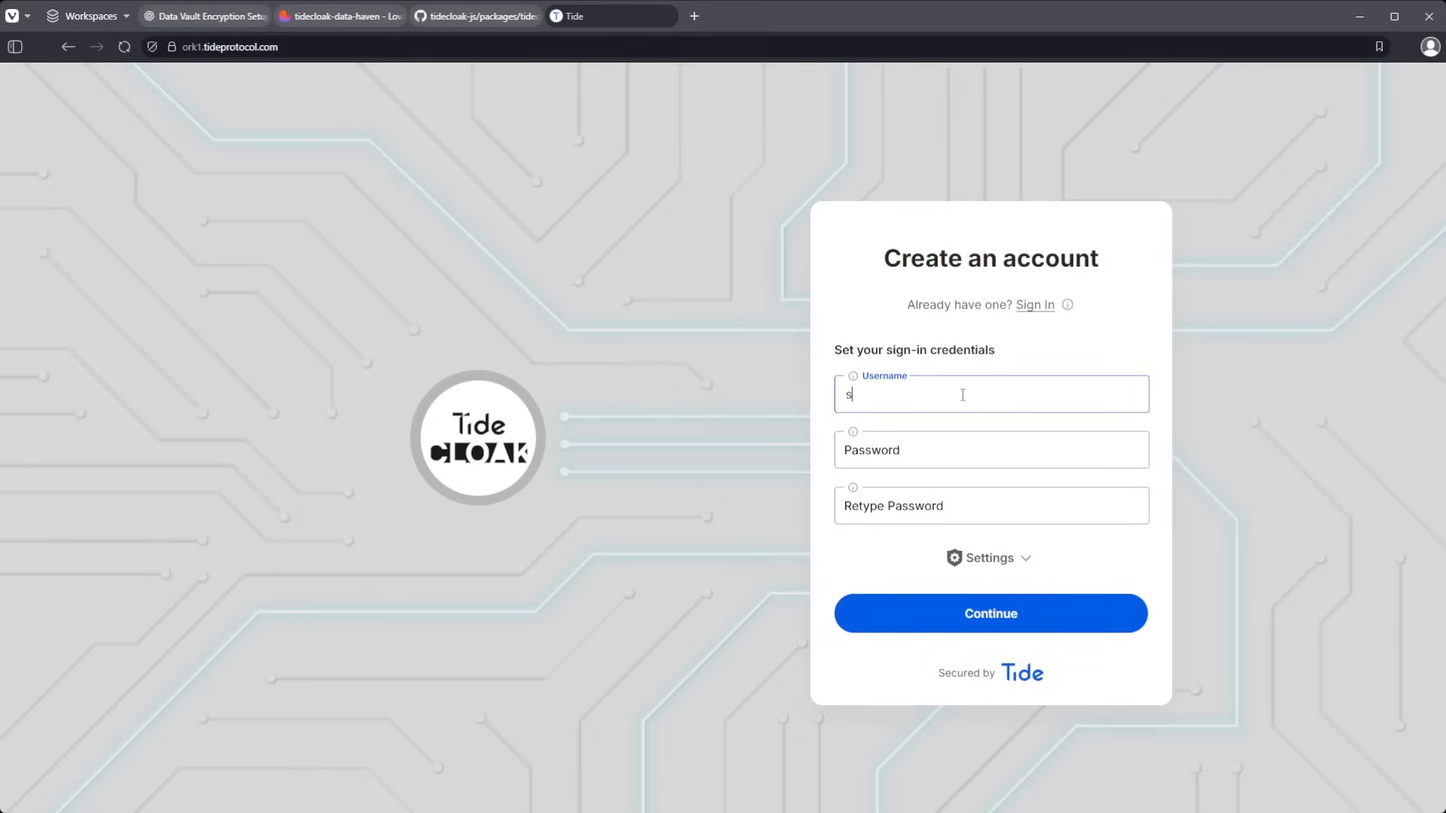
type("asha")
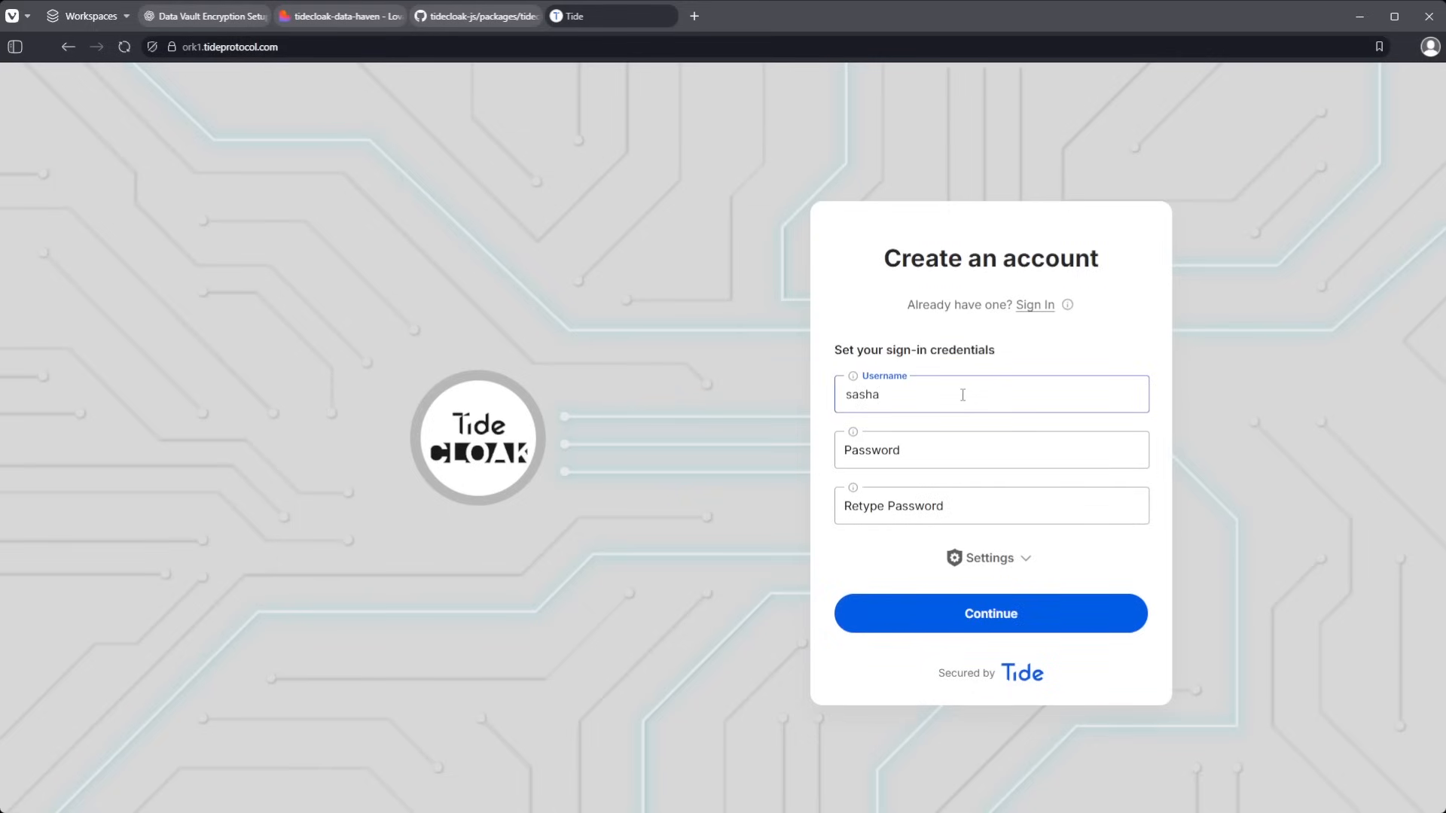
type("vaultvc")
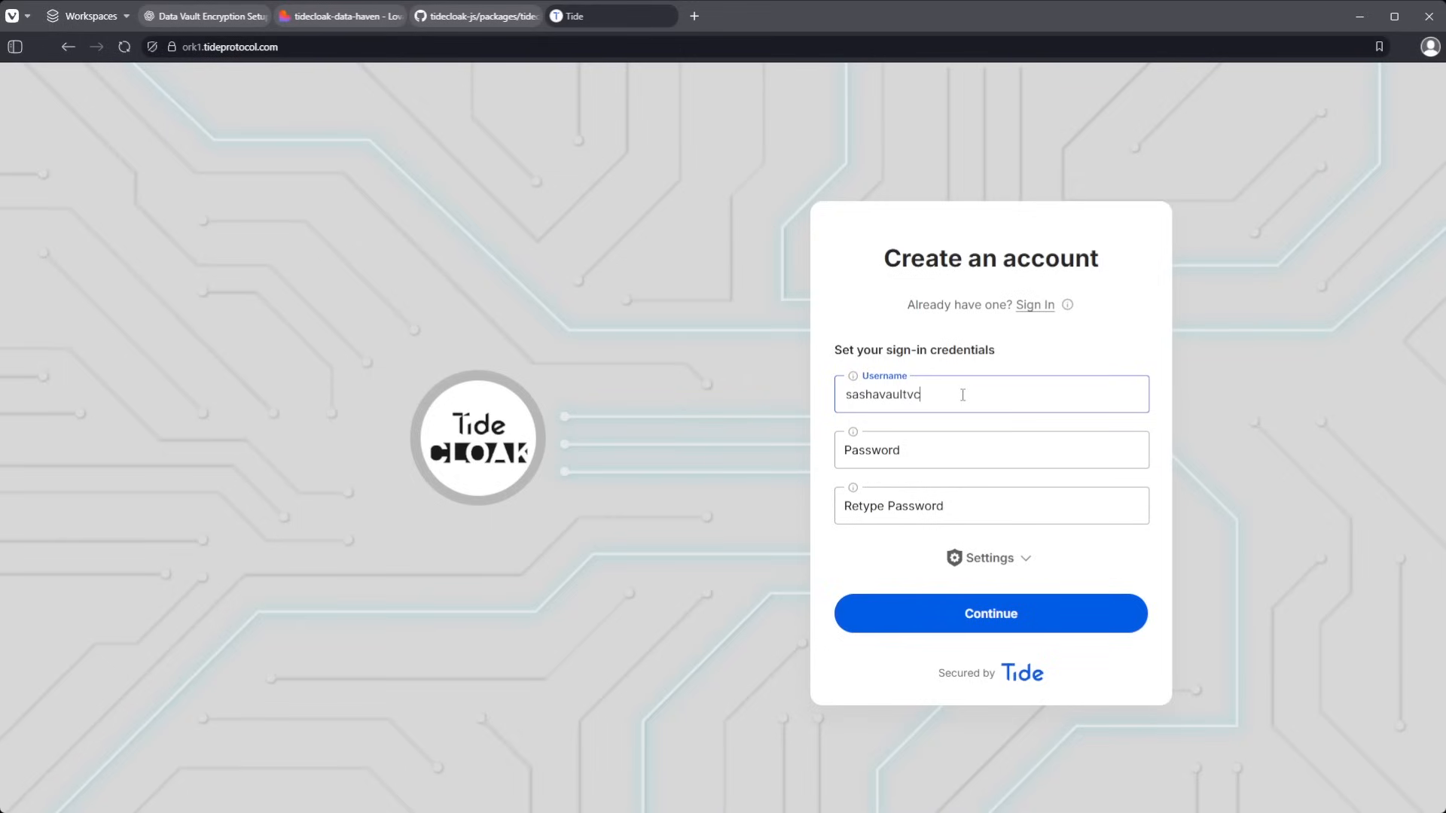
type("ibes")
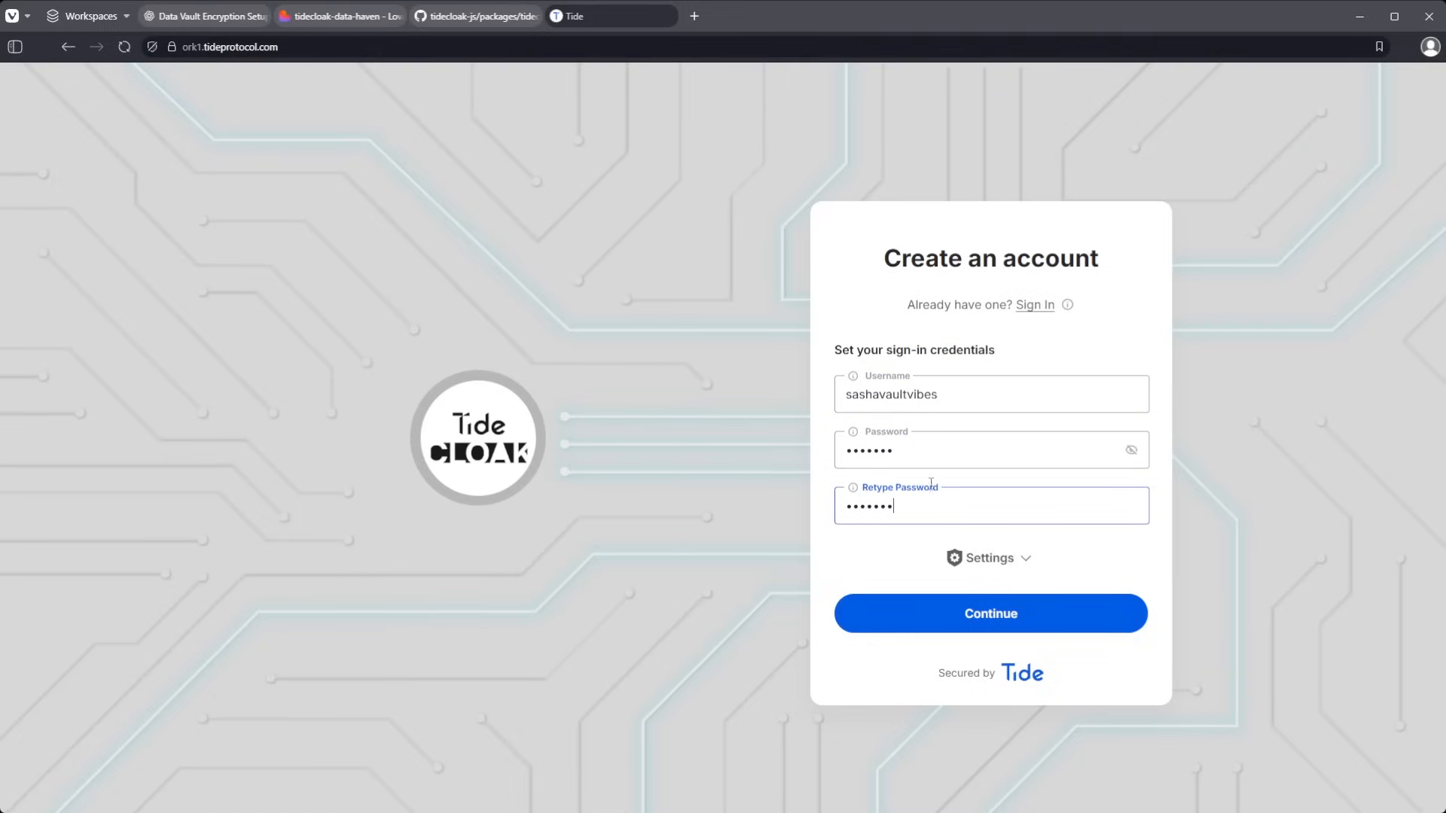
Step: Enter a recovery email for the account and continue into the vault dashboard
left_click(990, 613)
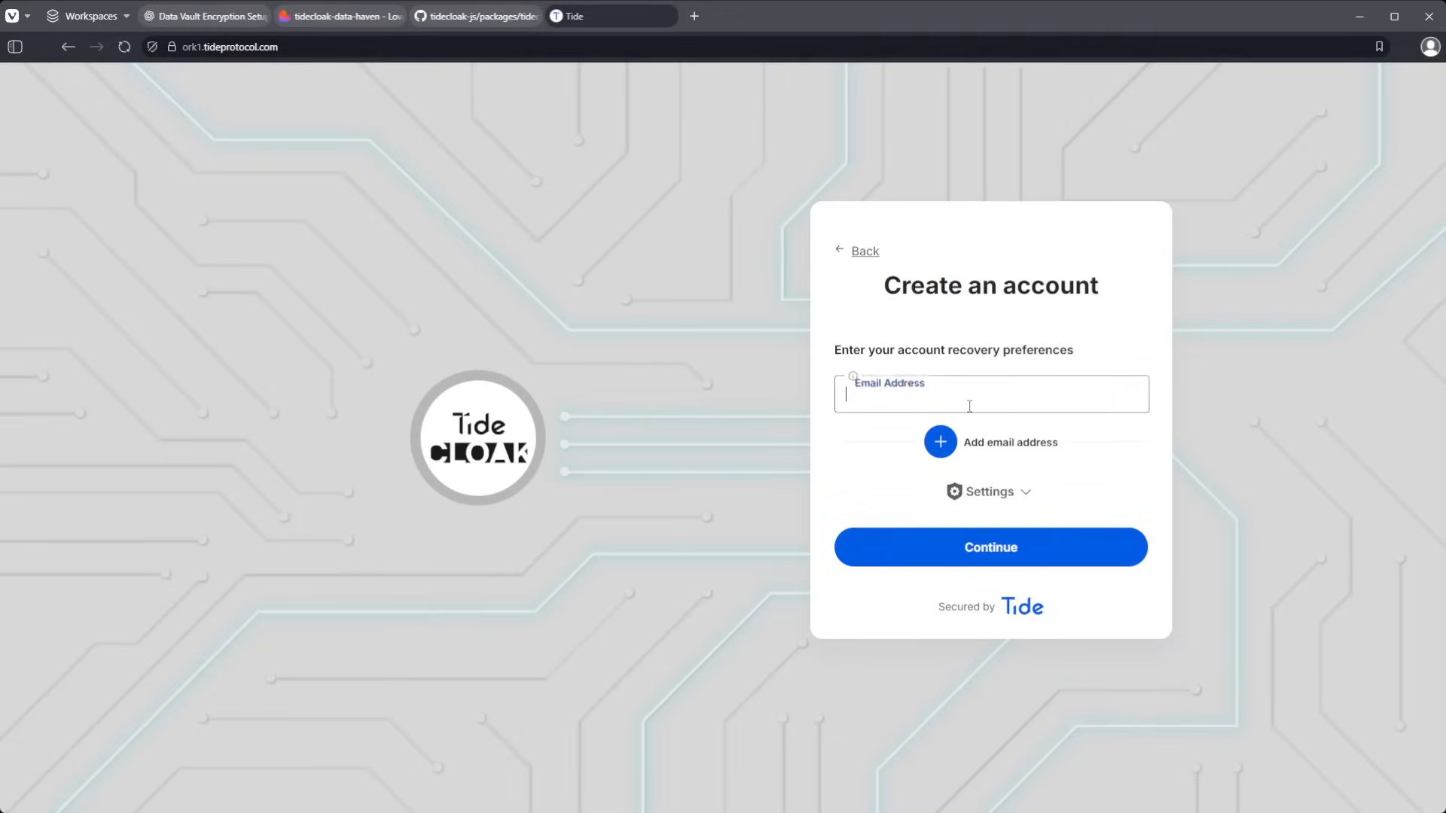
left_click(989, 545)
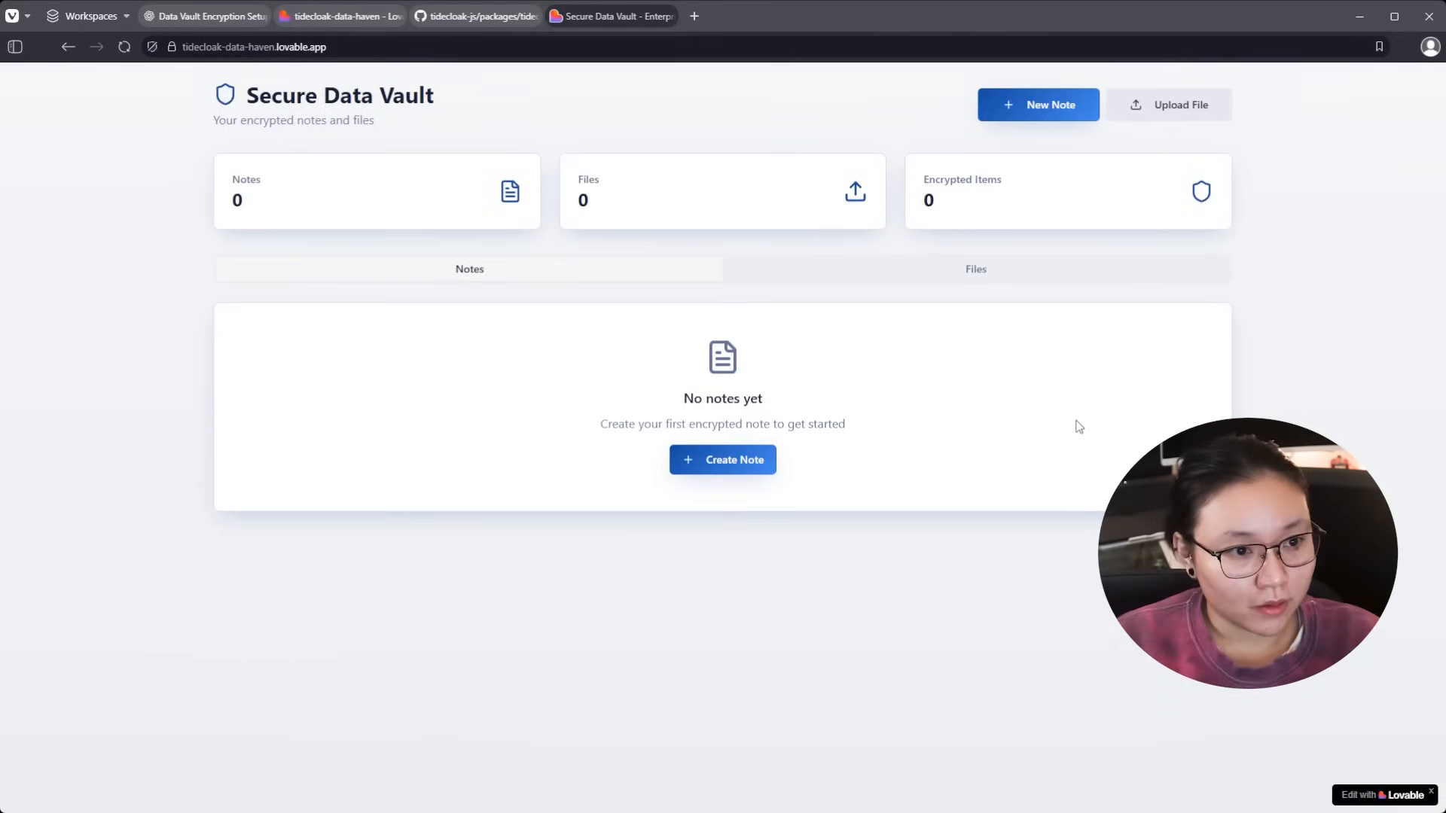
mouse_move(904, 566)
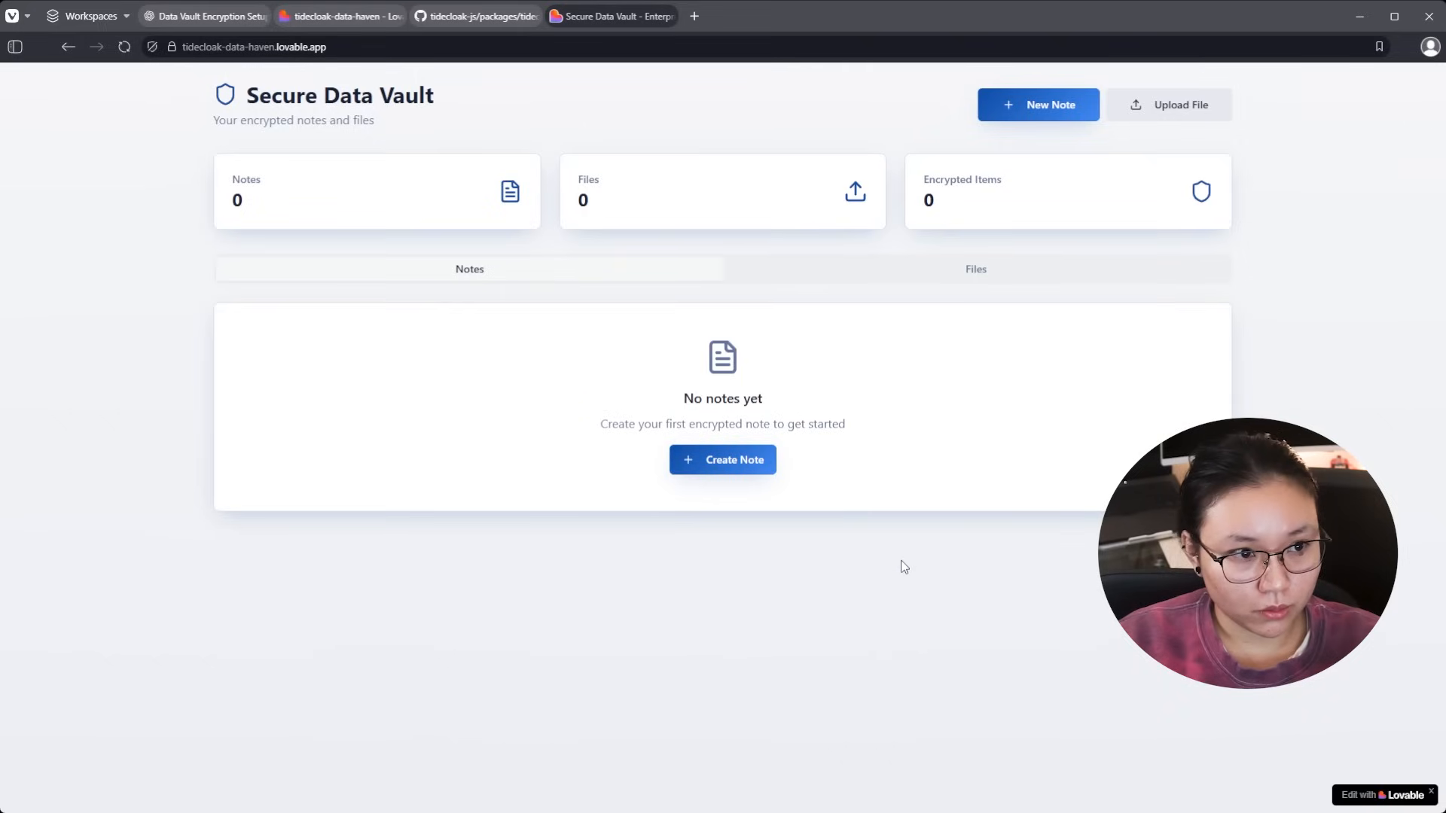
Step: Create a note titled 'hello everyone' with content 'i vibed this' and save it encrypted
left_click(721, 460)
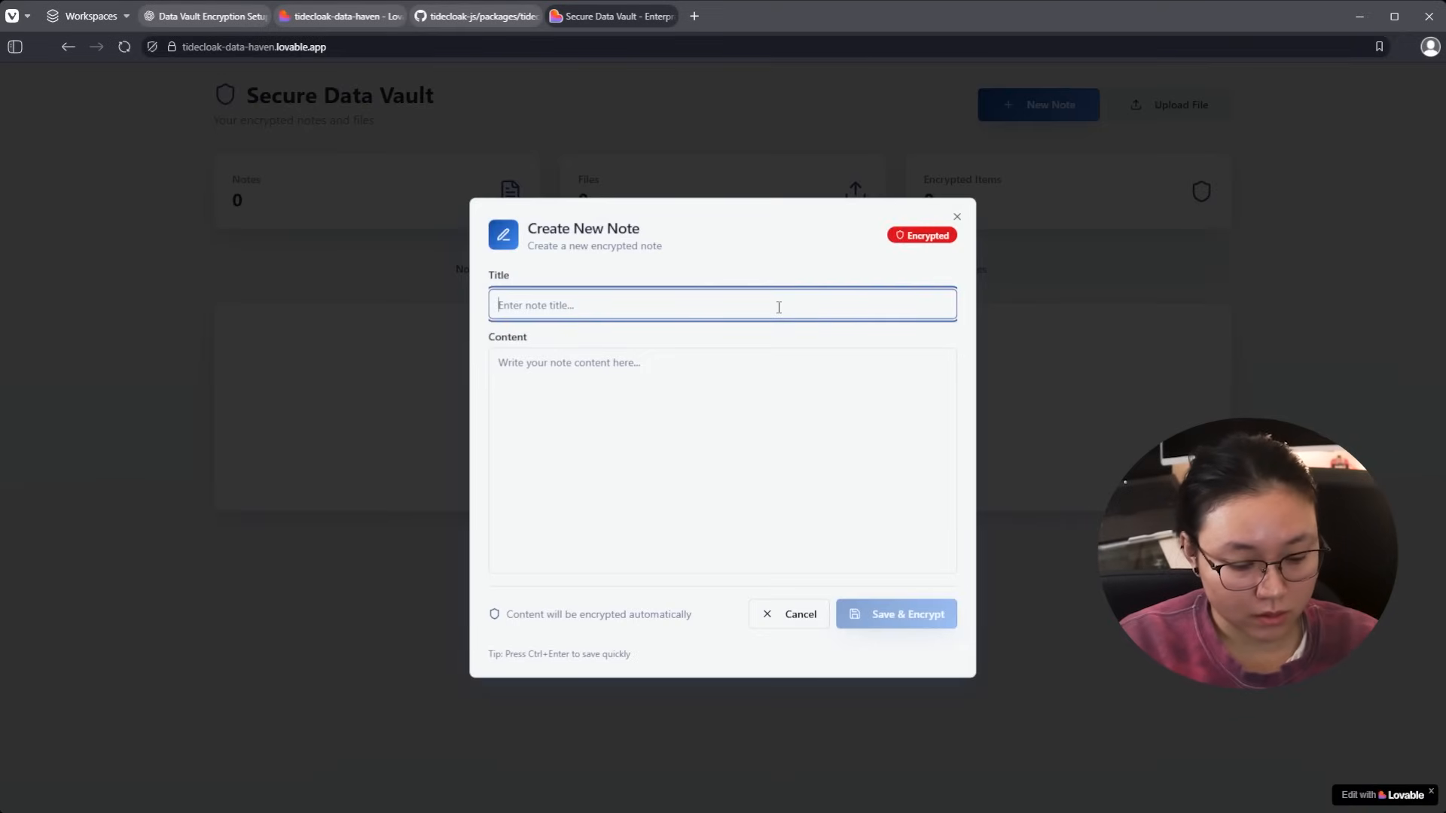
type("hello e")
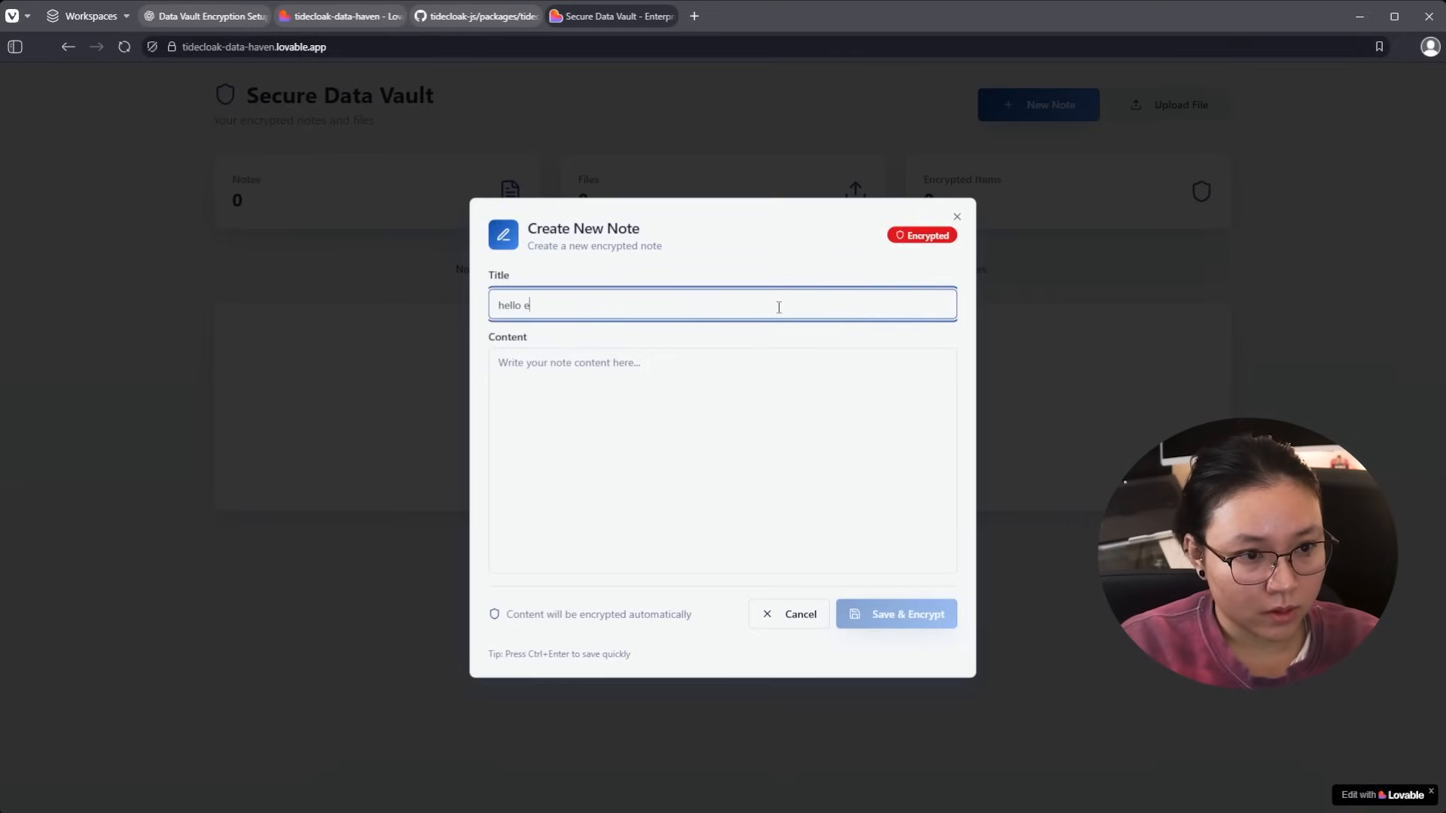
type("veryone")
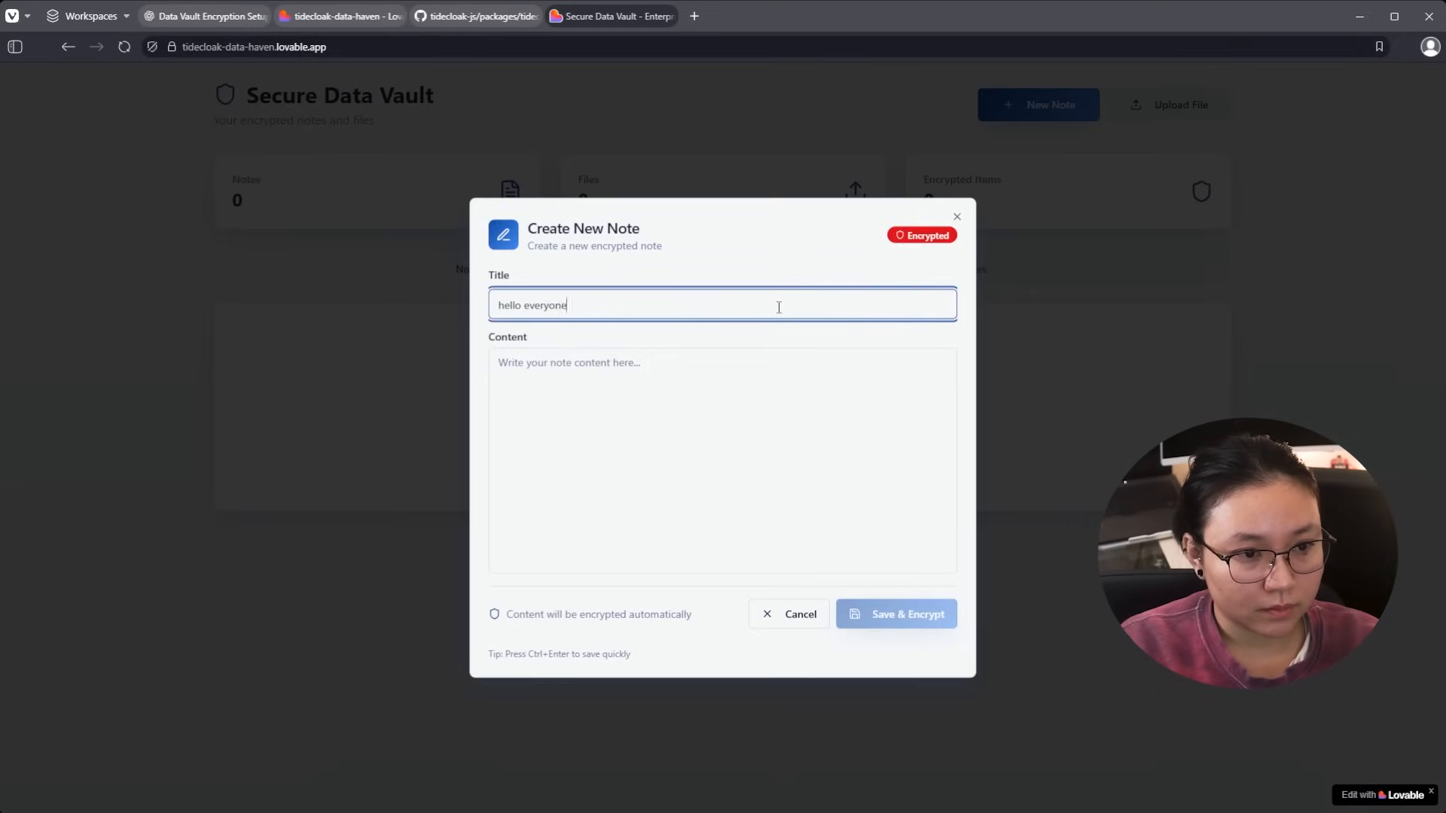
type("i vibed")
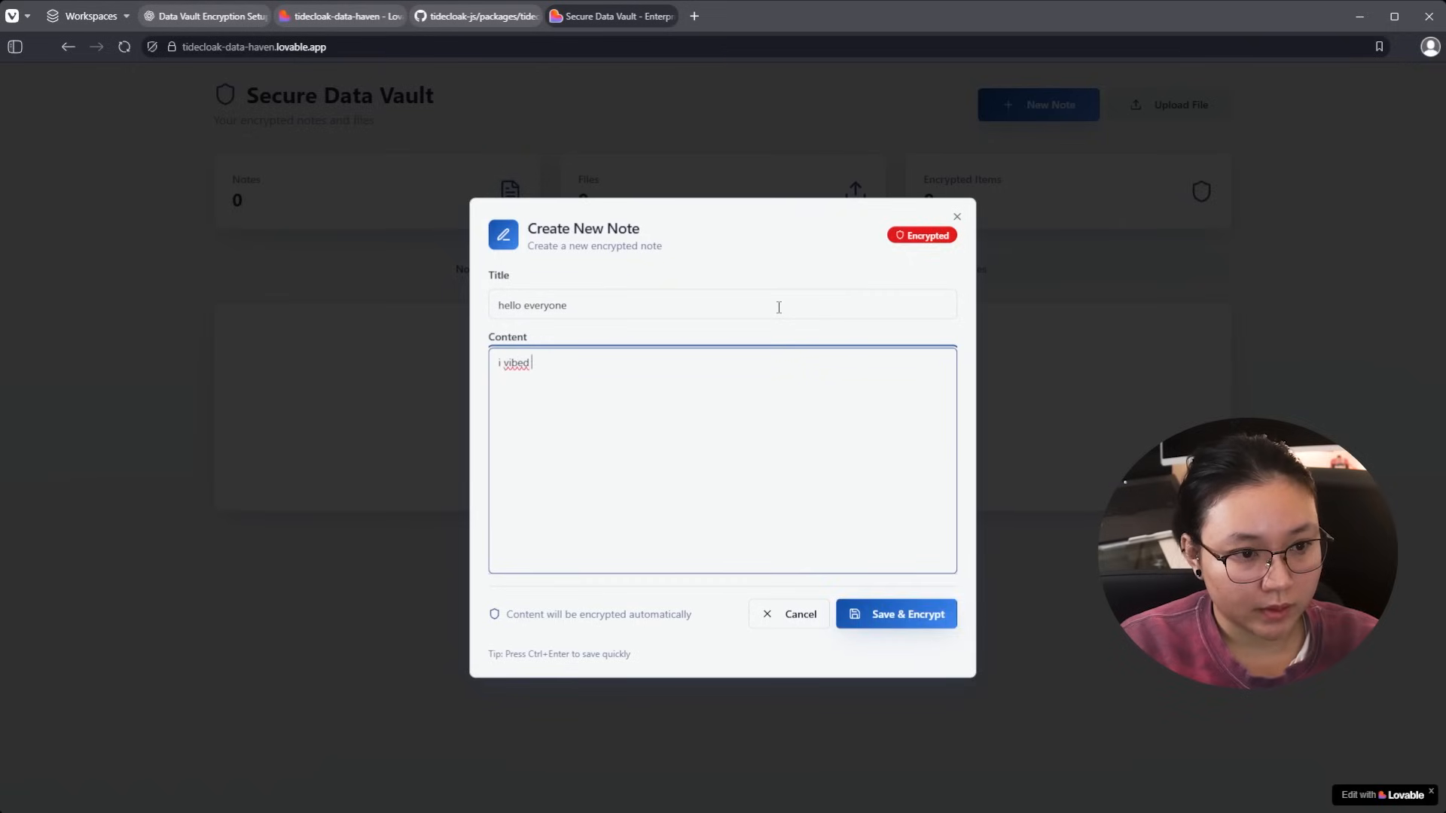
type("this")
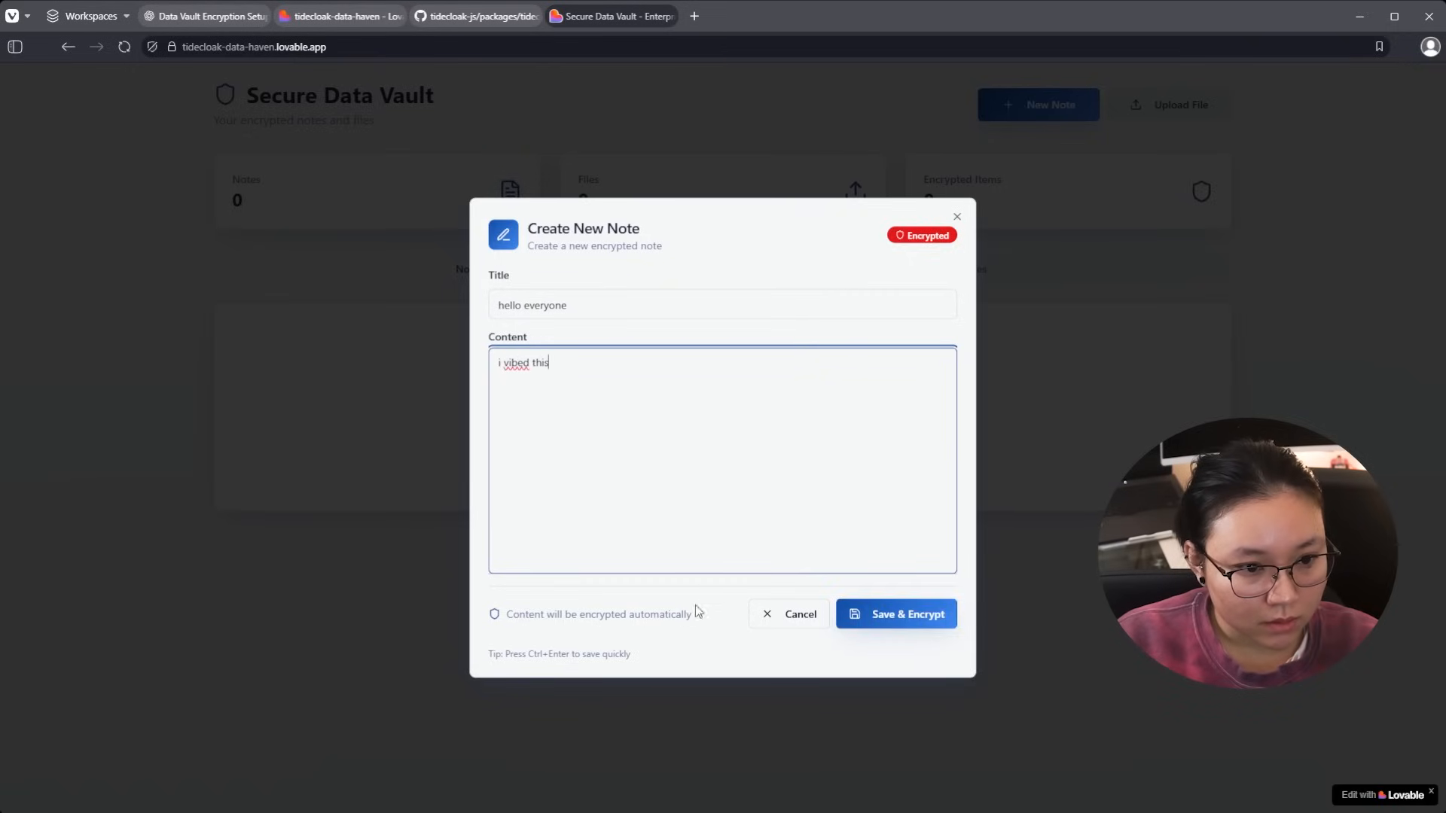
left_click(894, 615)
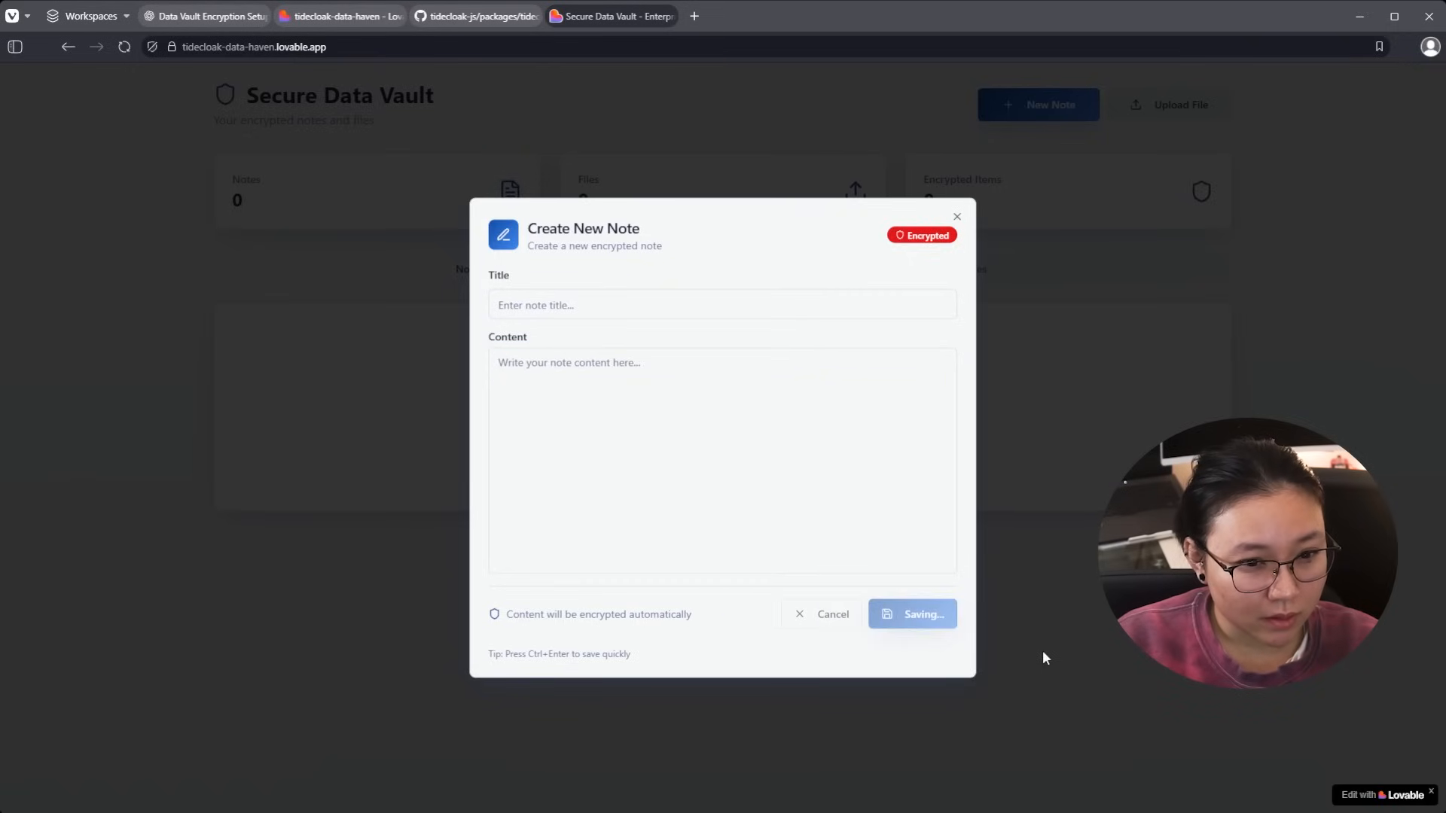
left_click(911, 614)
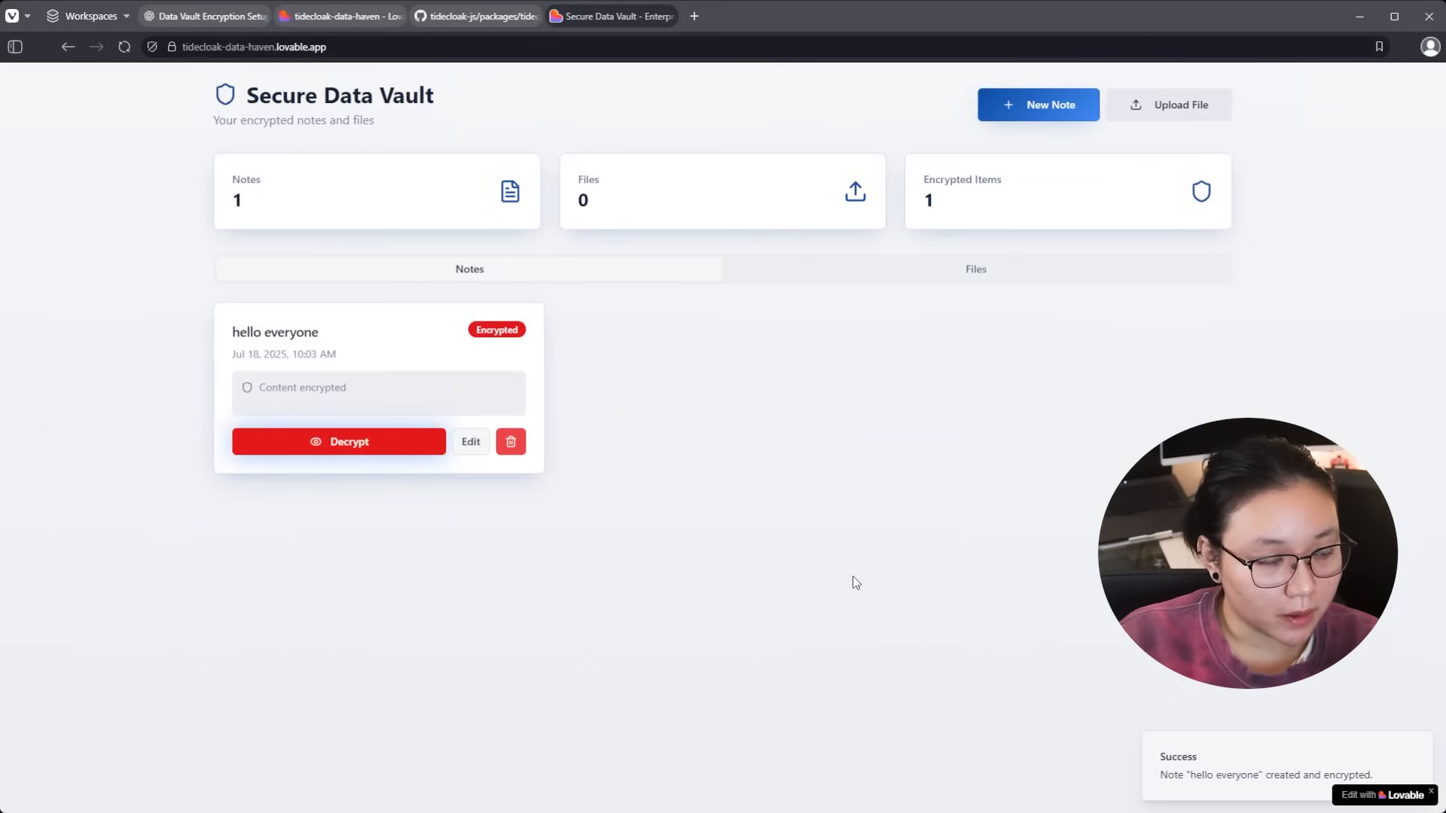
mouse_move(314, 522)
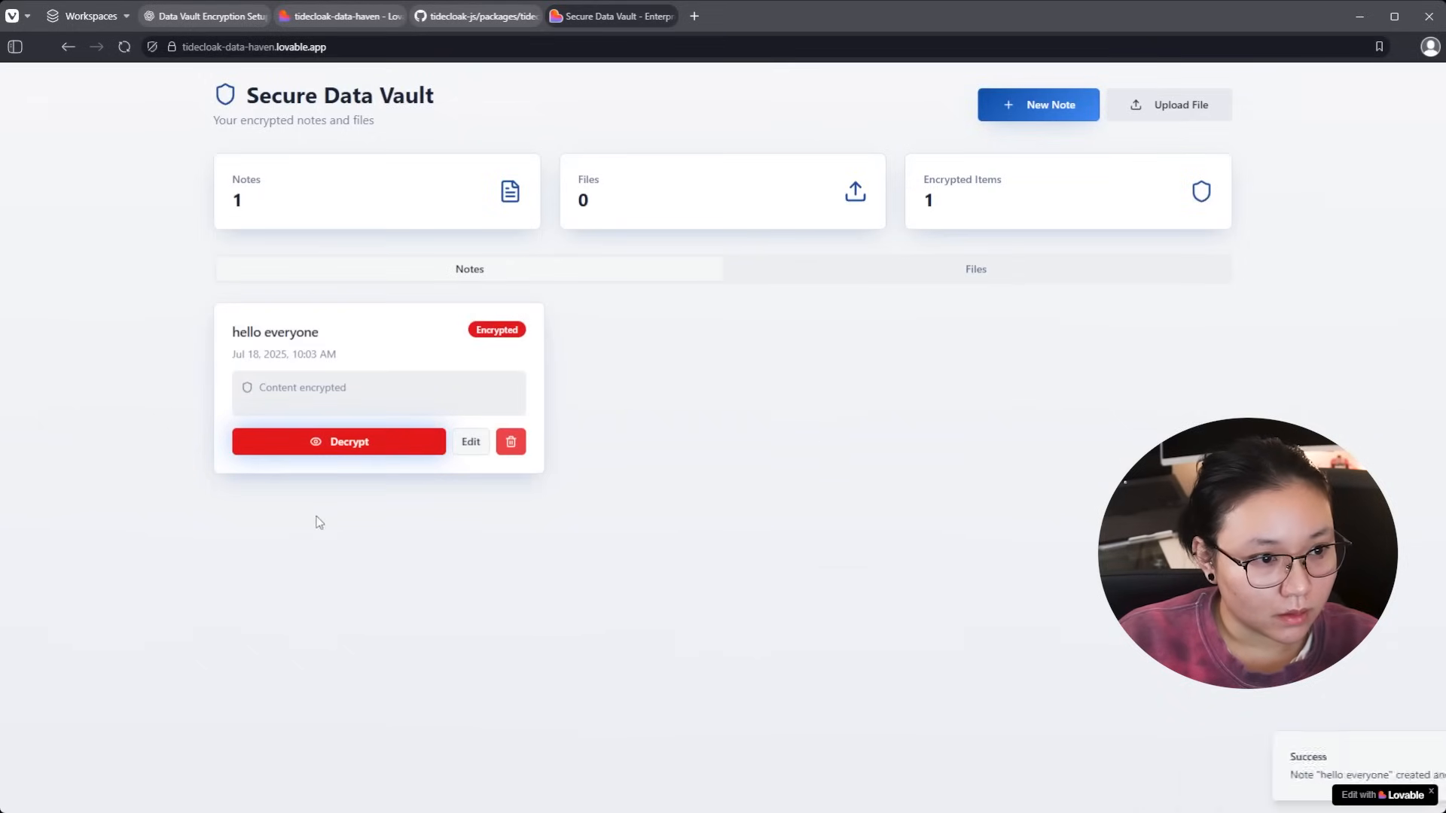
Step: Decrypt the hello everyone note to reveal its content, then hide it again
left_click(339, 441)
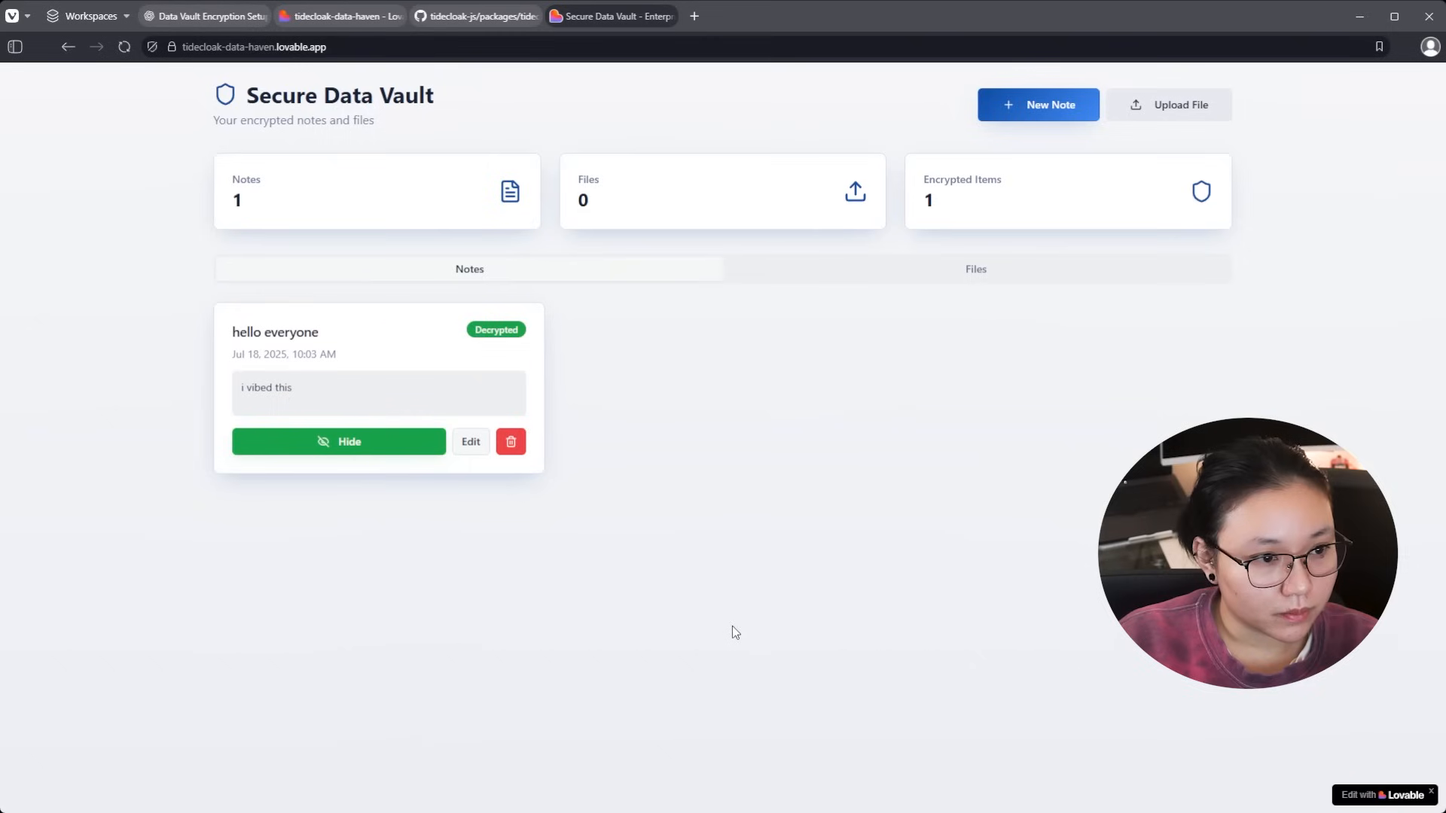
left_click(339, 441)
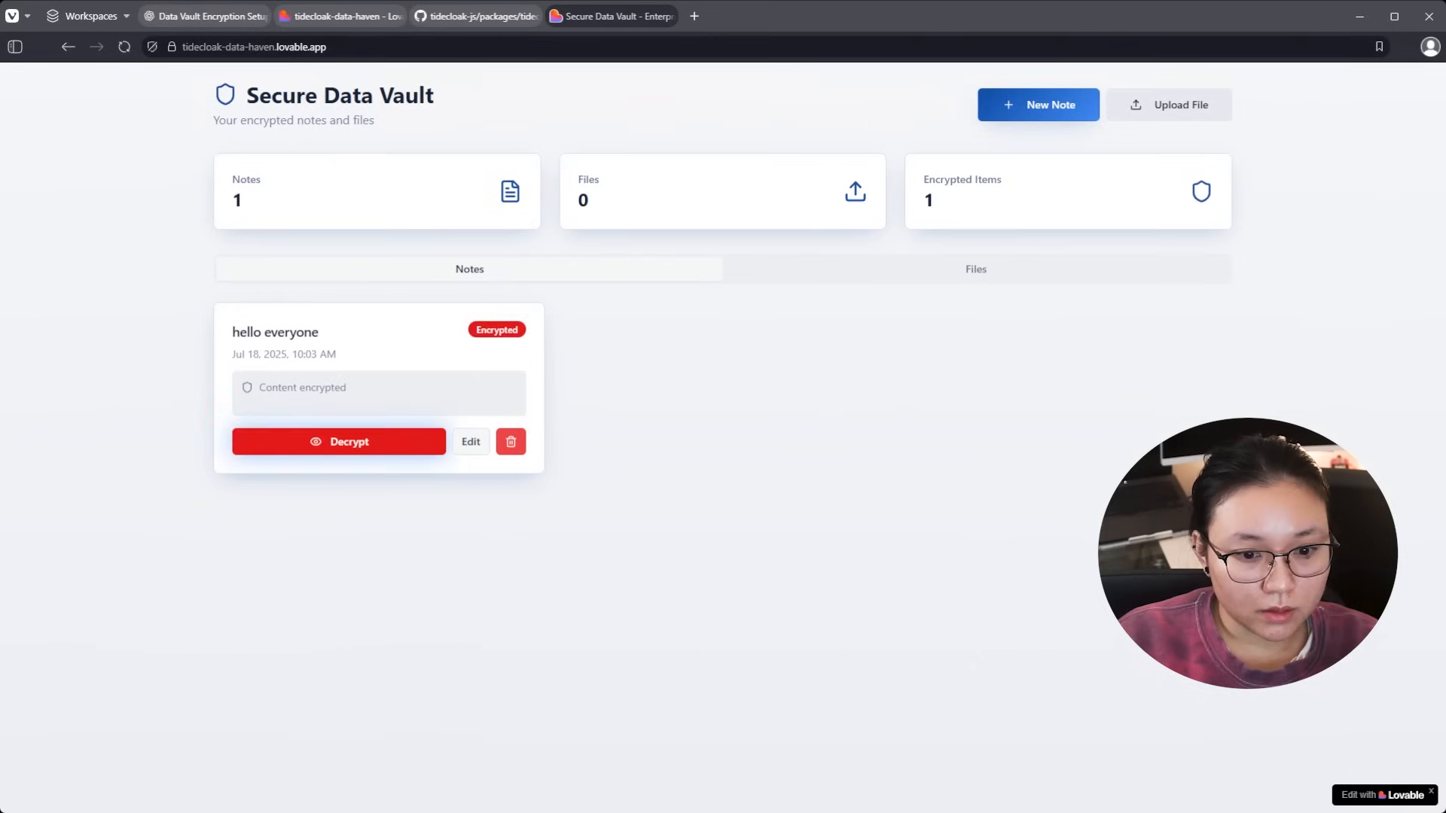
Step: Decrypt the note while watching DevTools Network traffic for TideCloak Decrypt requests
key("F12")
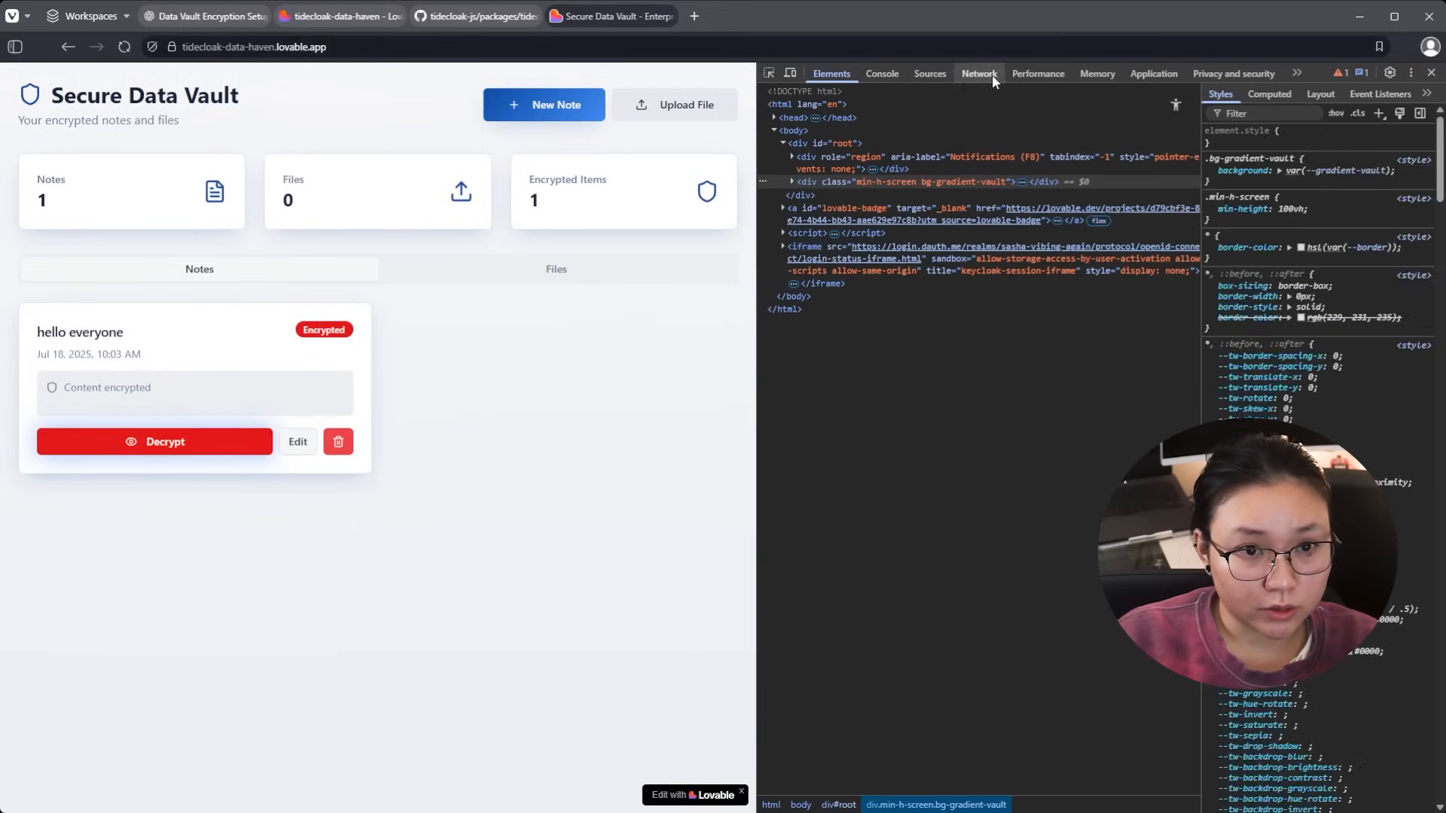
left_click(979, 72)
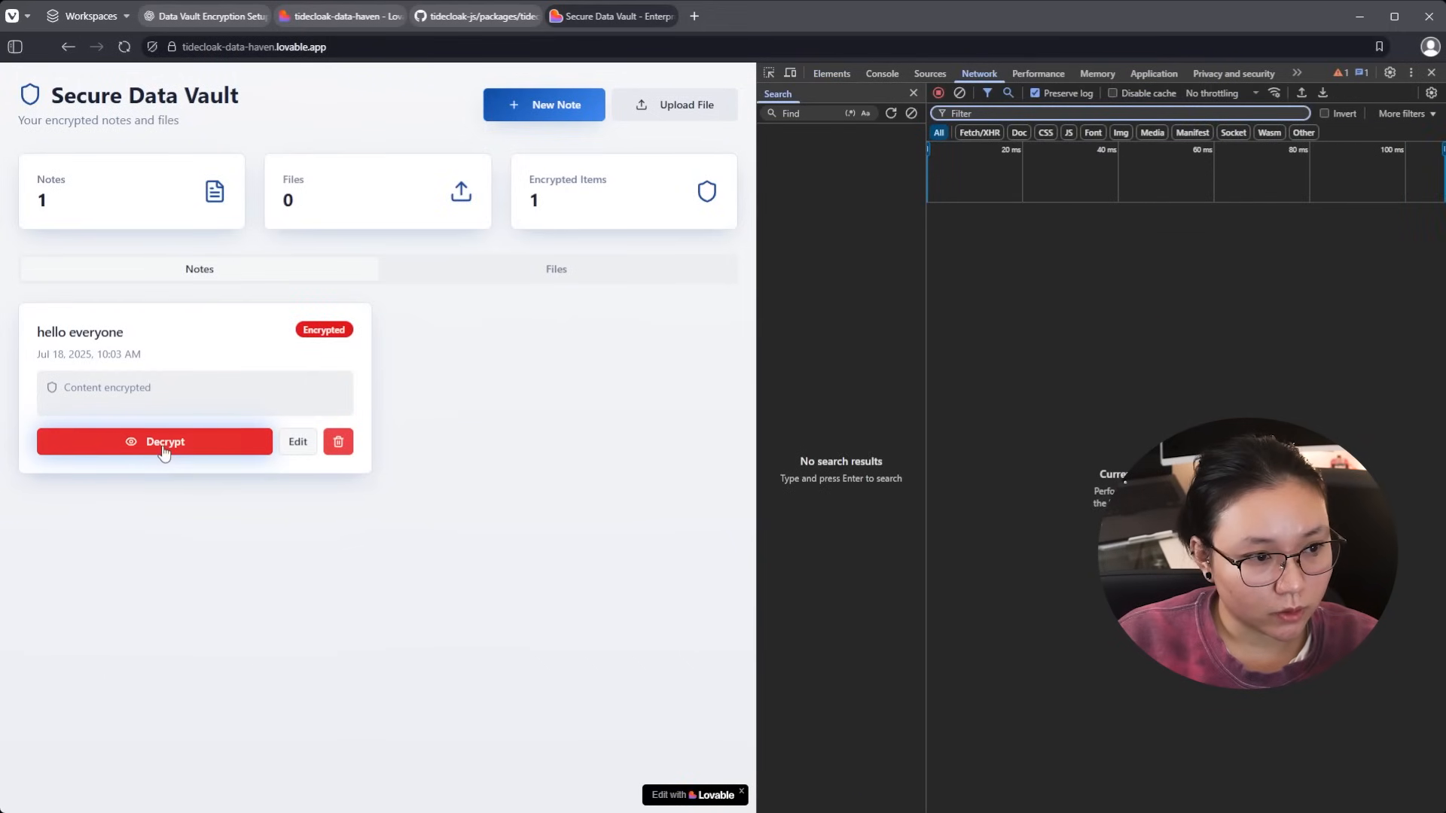
left_click(154, 442)
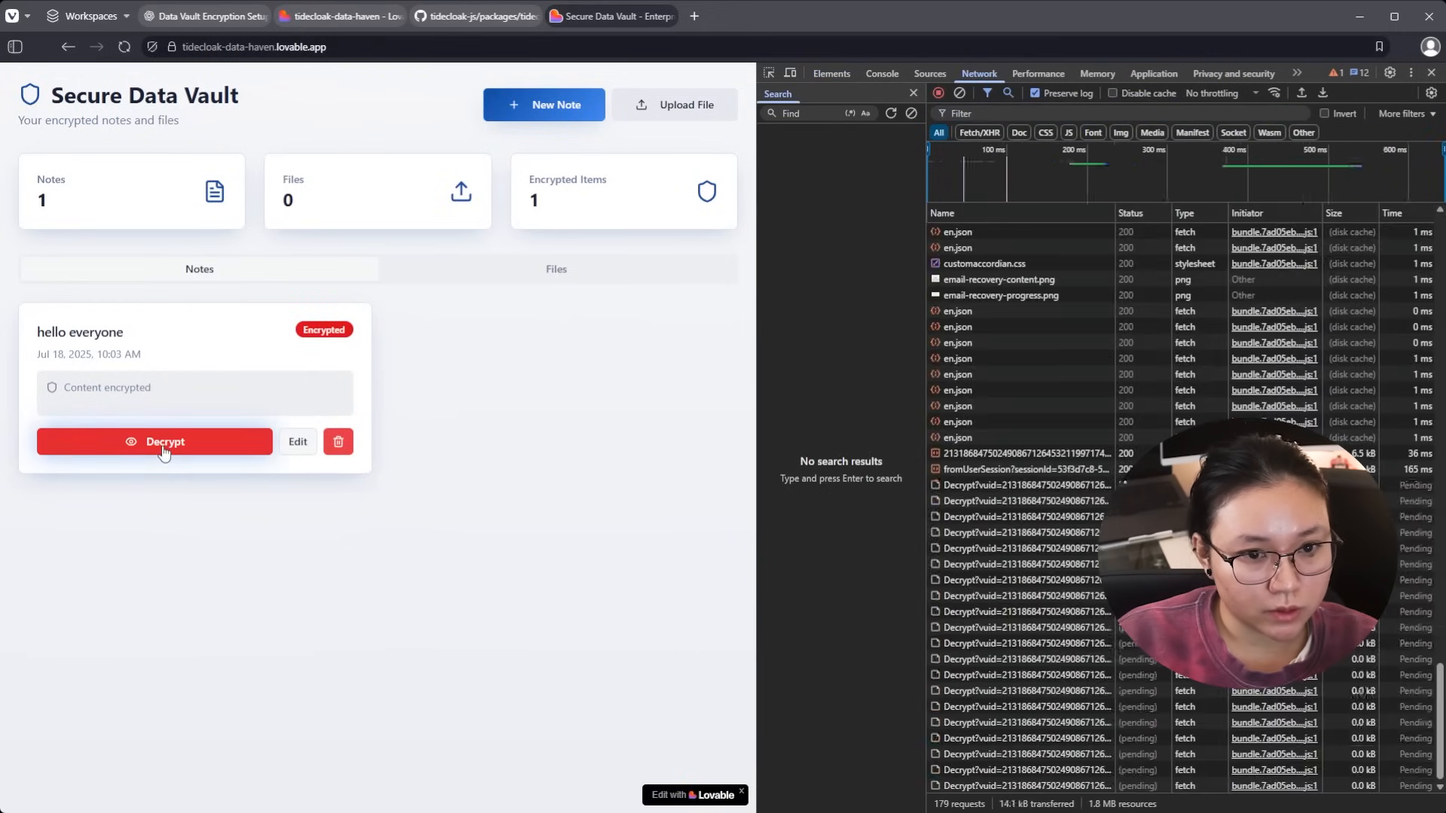
left_click(153, 441)
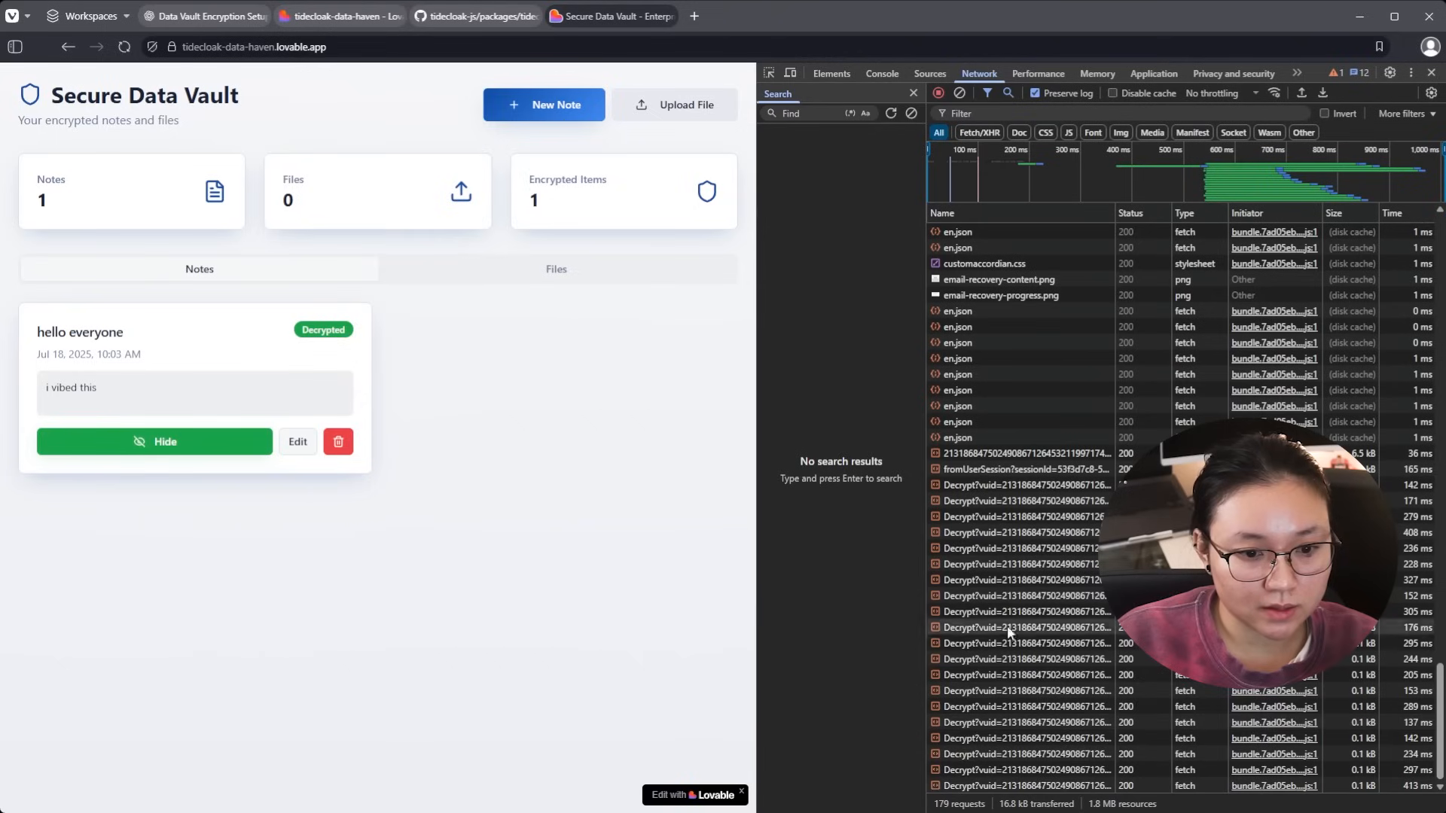
mouse_move(1107, 388)
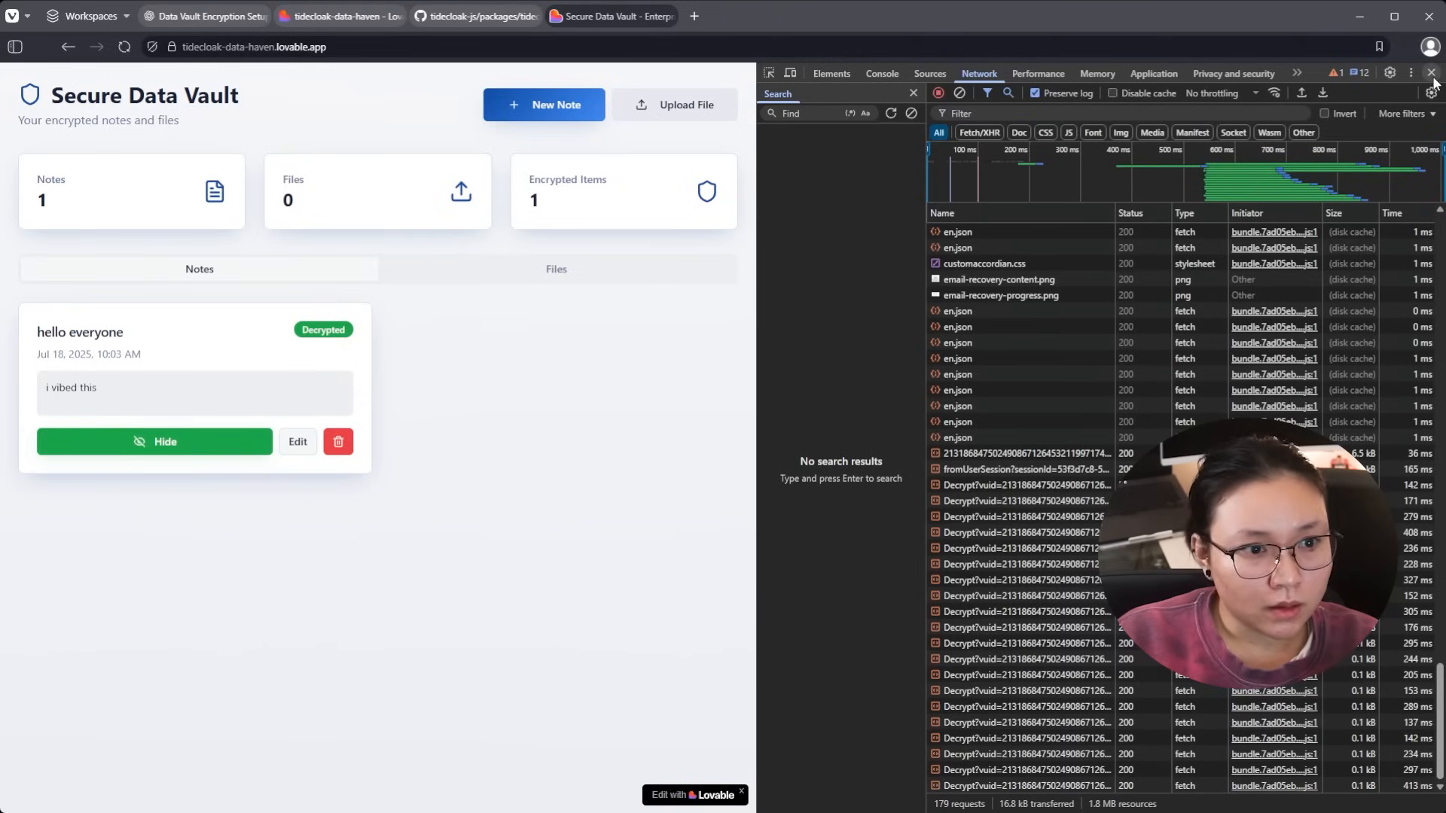
left_click(1432, 72)
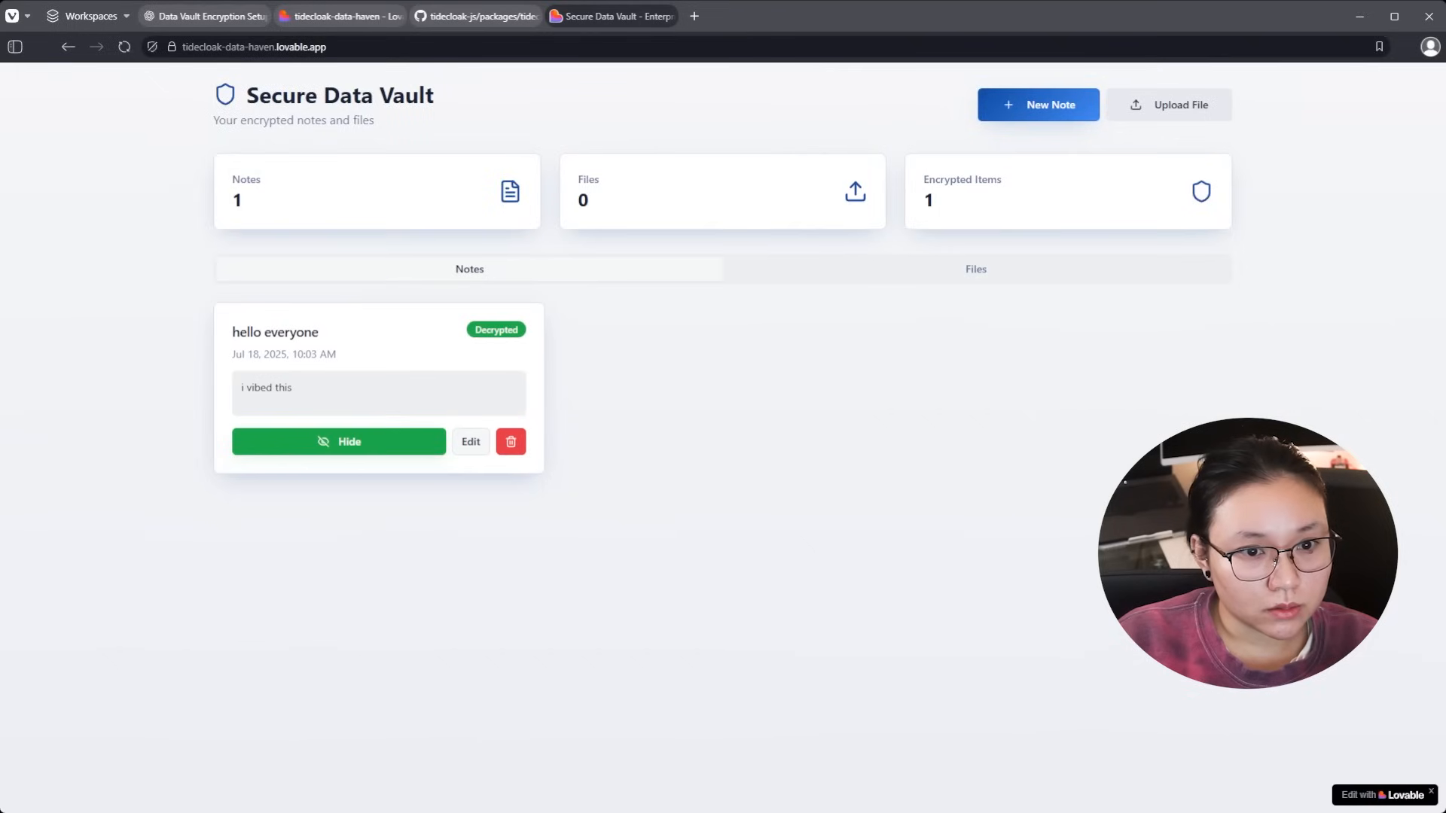
Step: Upload logo-tide-white.png from the Files tab and store it encrypted in the vault
left_click(974, 268)
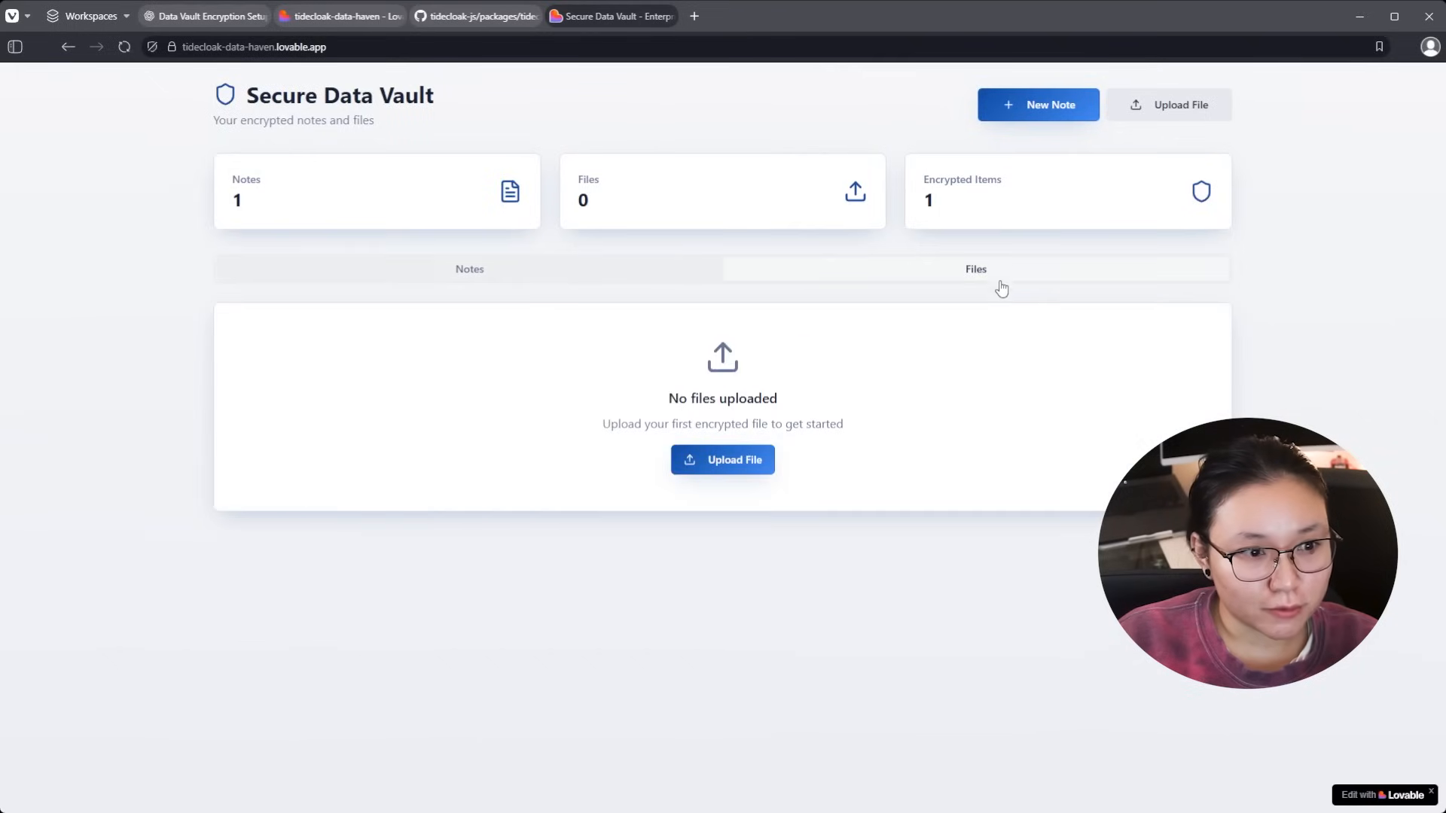
mouse_move(985, 508)
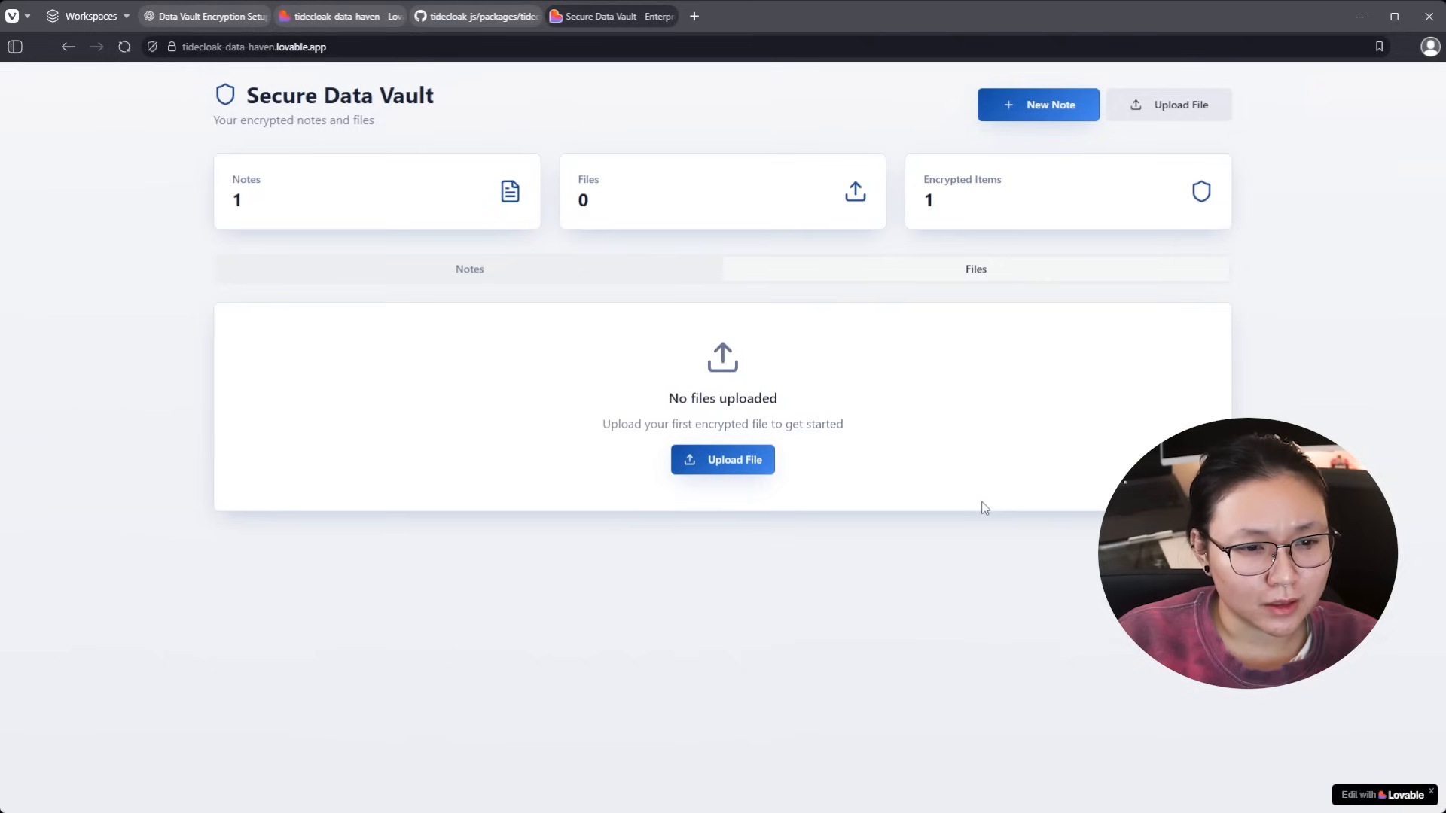
mouse_move(957, 536)
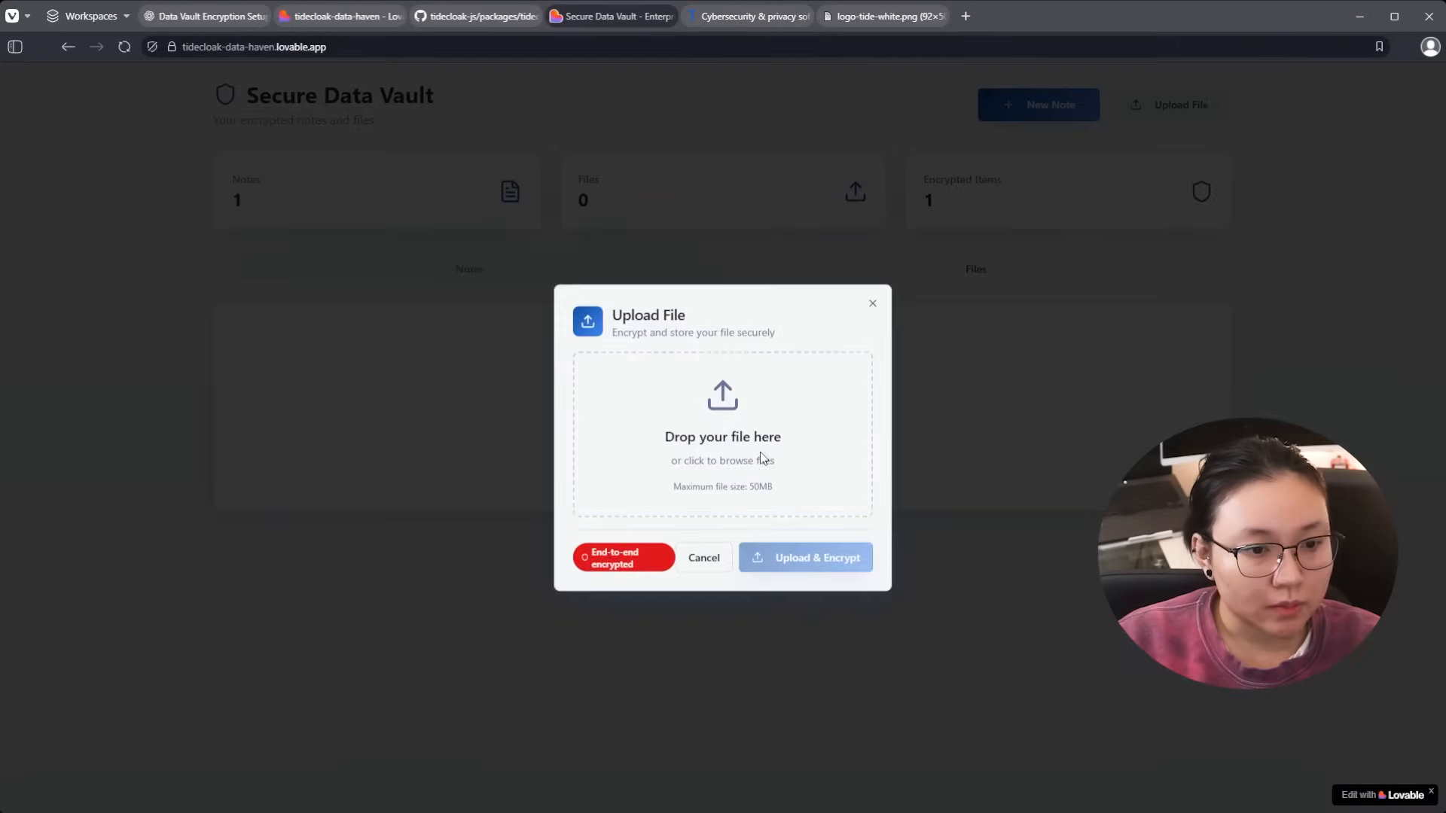
left_click(721, 434)
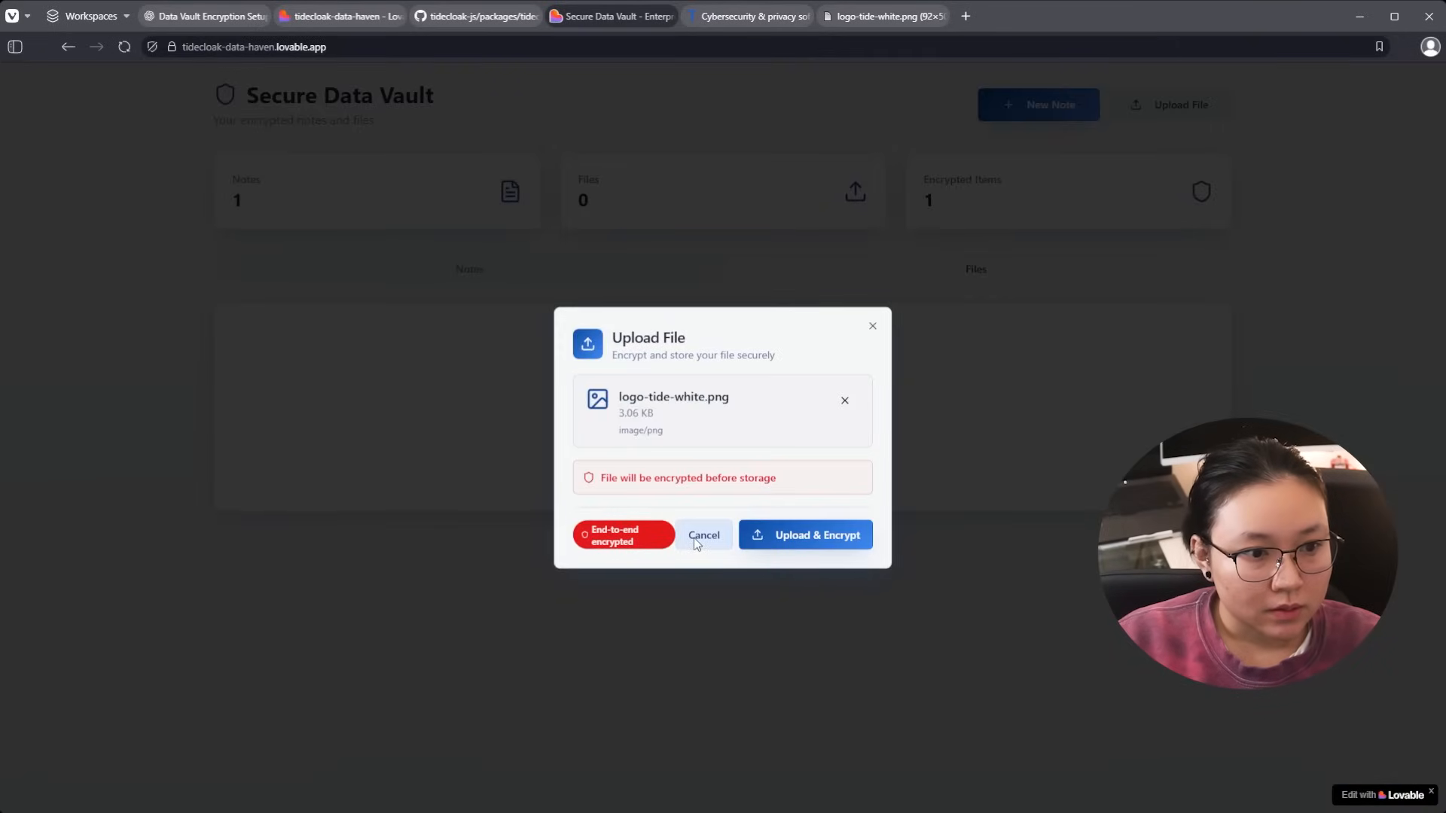
double_click(673, 396)
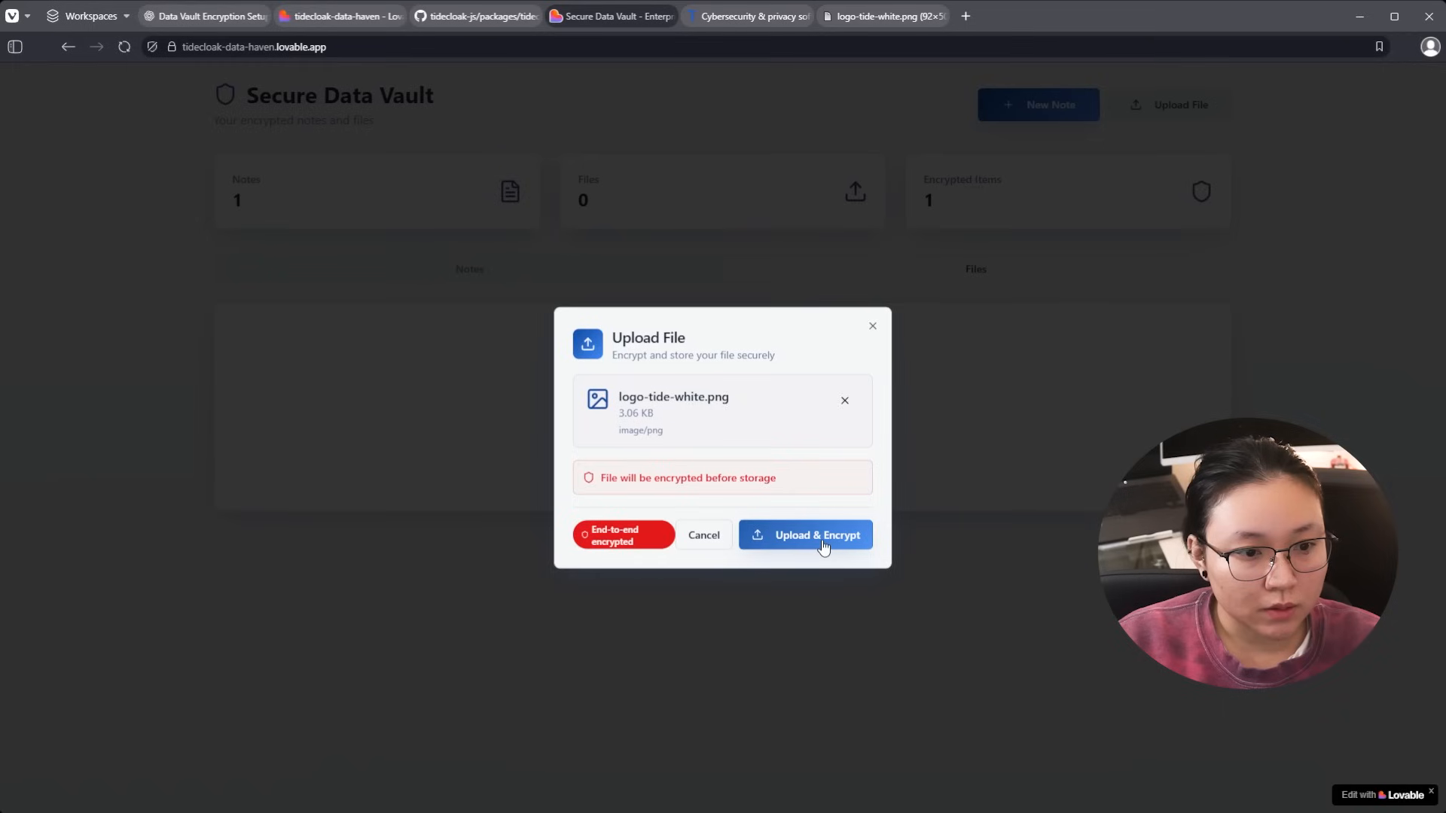
left_click(804, 535)
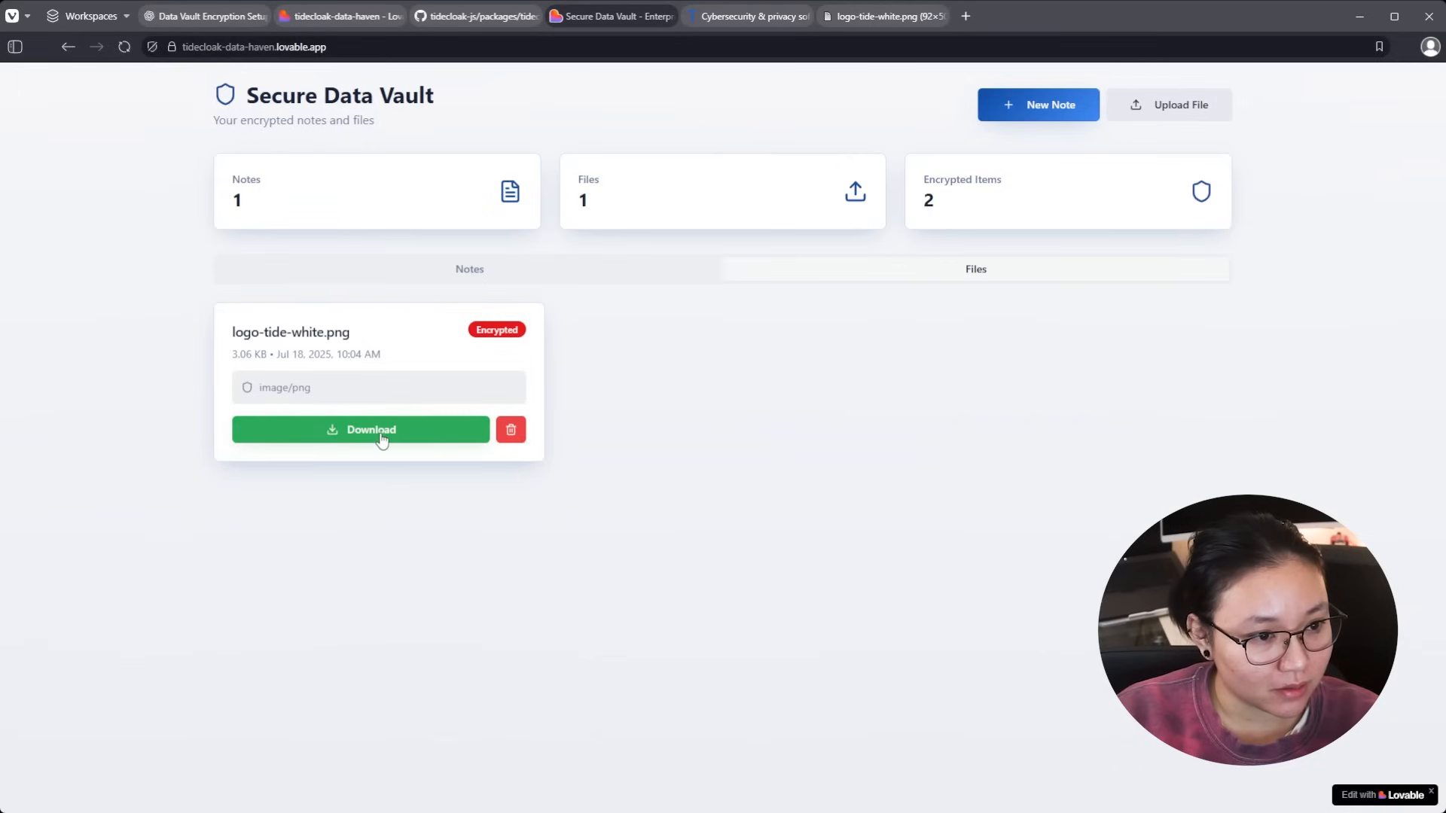
Step: Download the decrypted logo-tide-white.png, then repeat with DevTools Network showing TideCloak Decrypt requests
left_click(360, 429)
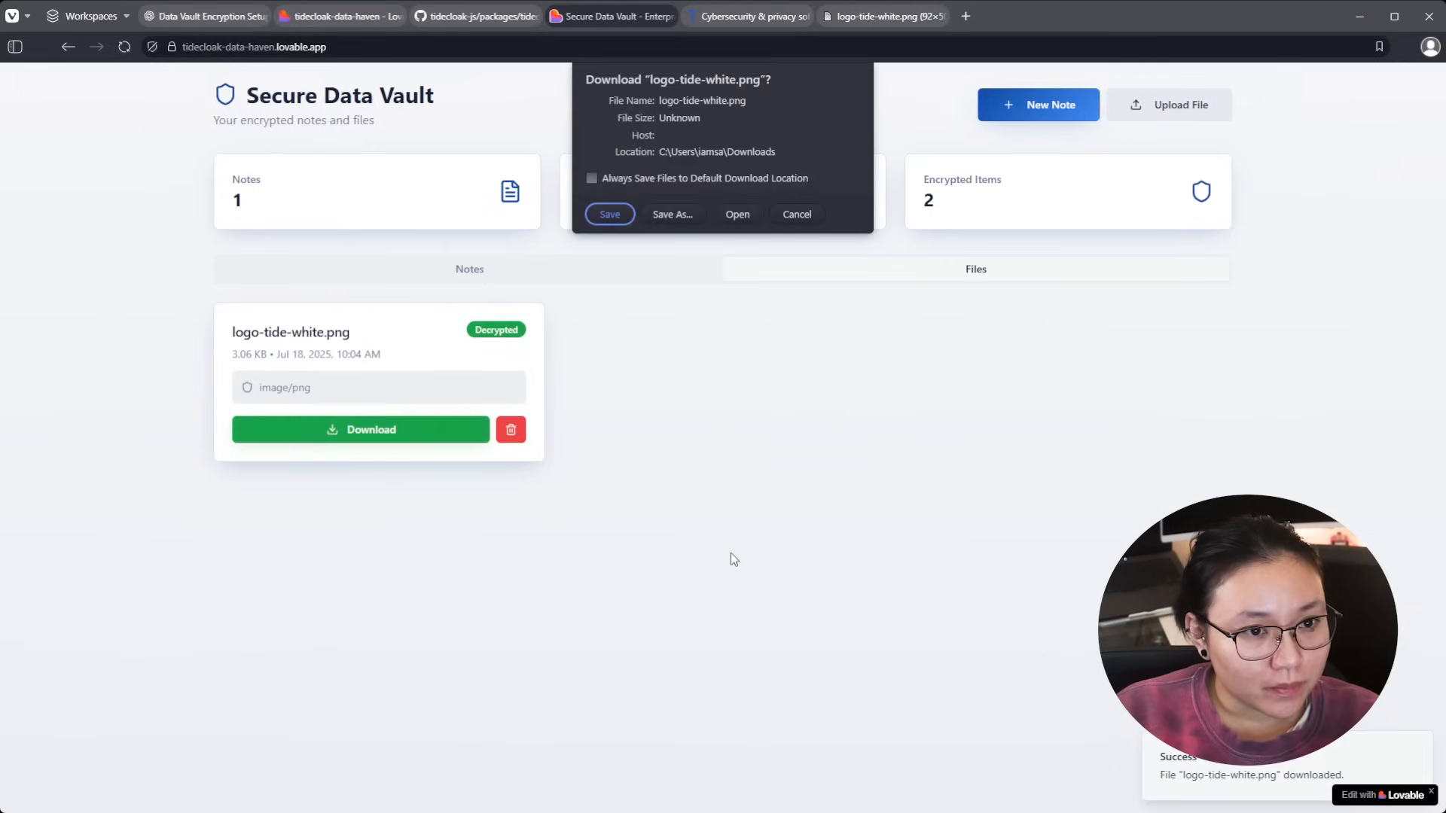
left_click(610, 214)
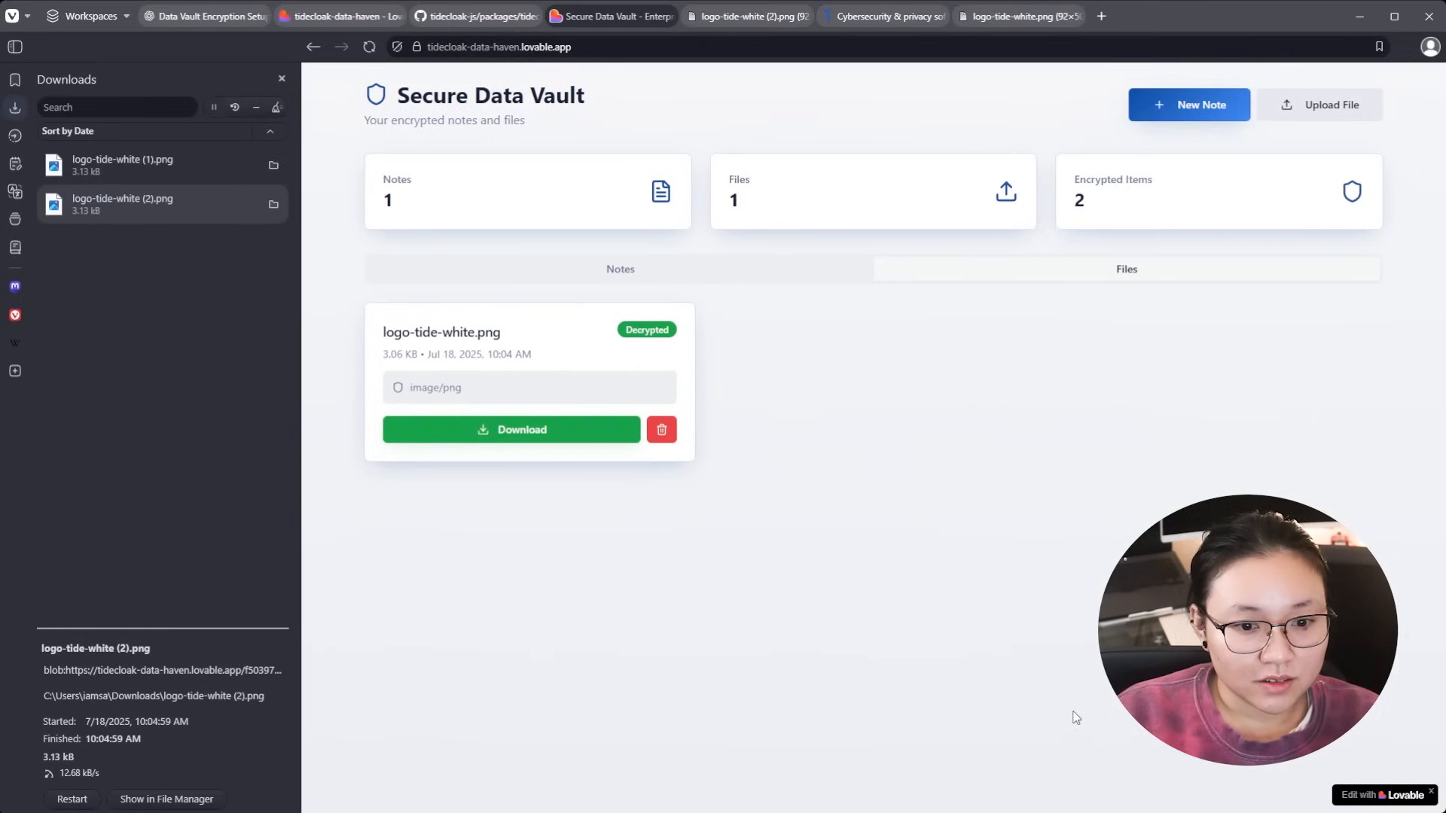
key("F12")
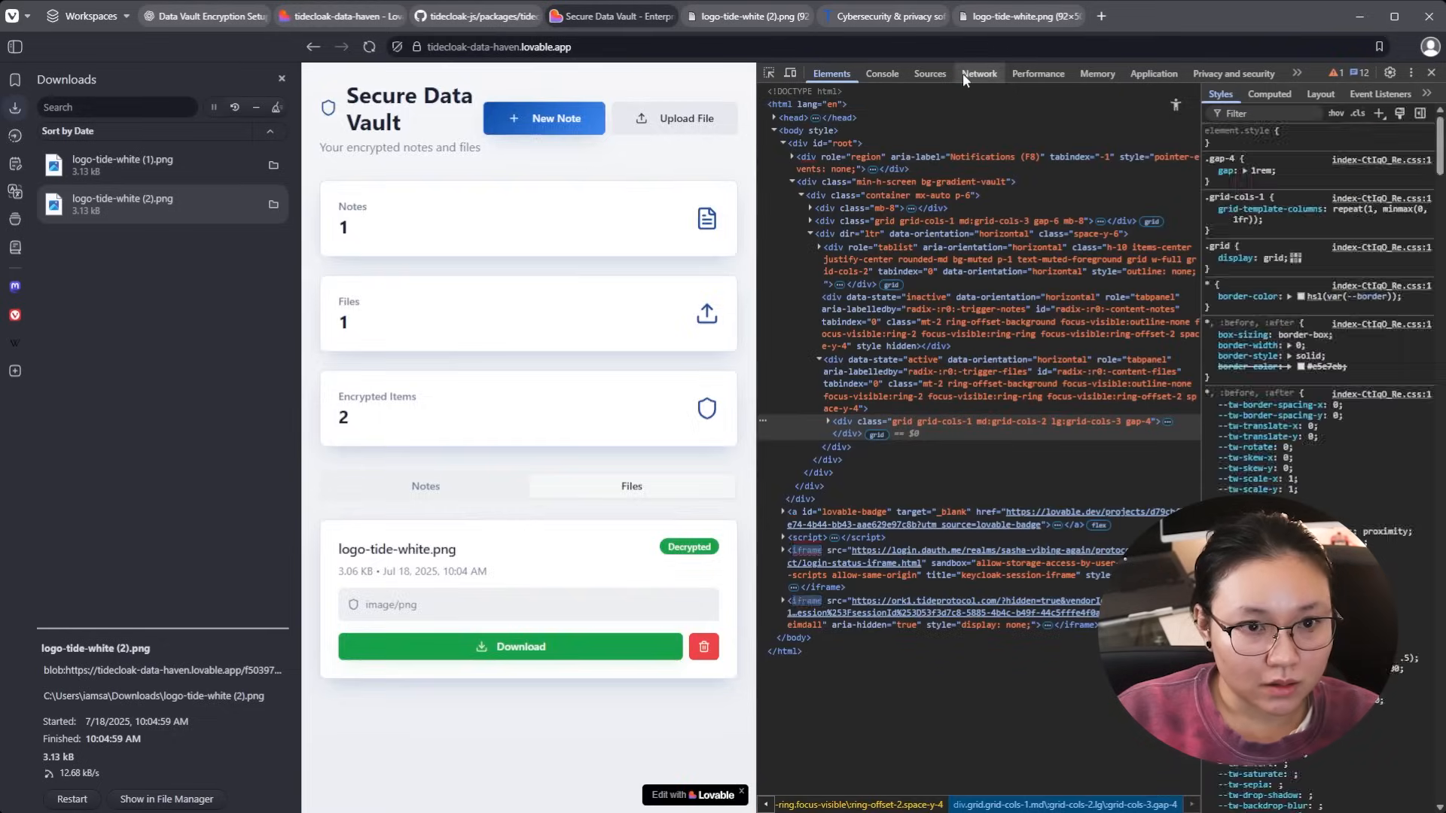
left_click(978, 72)
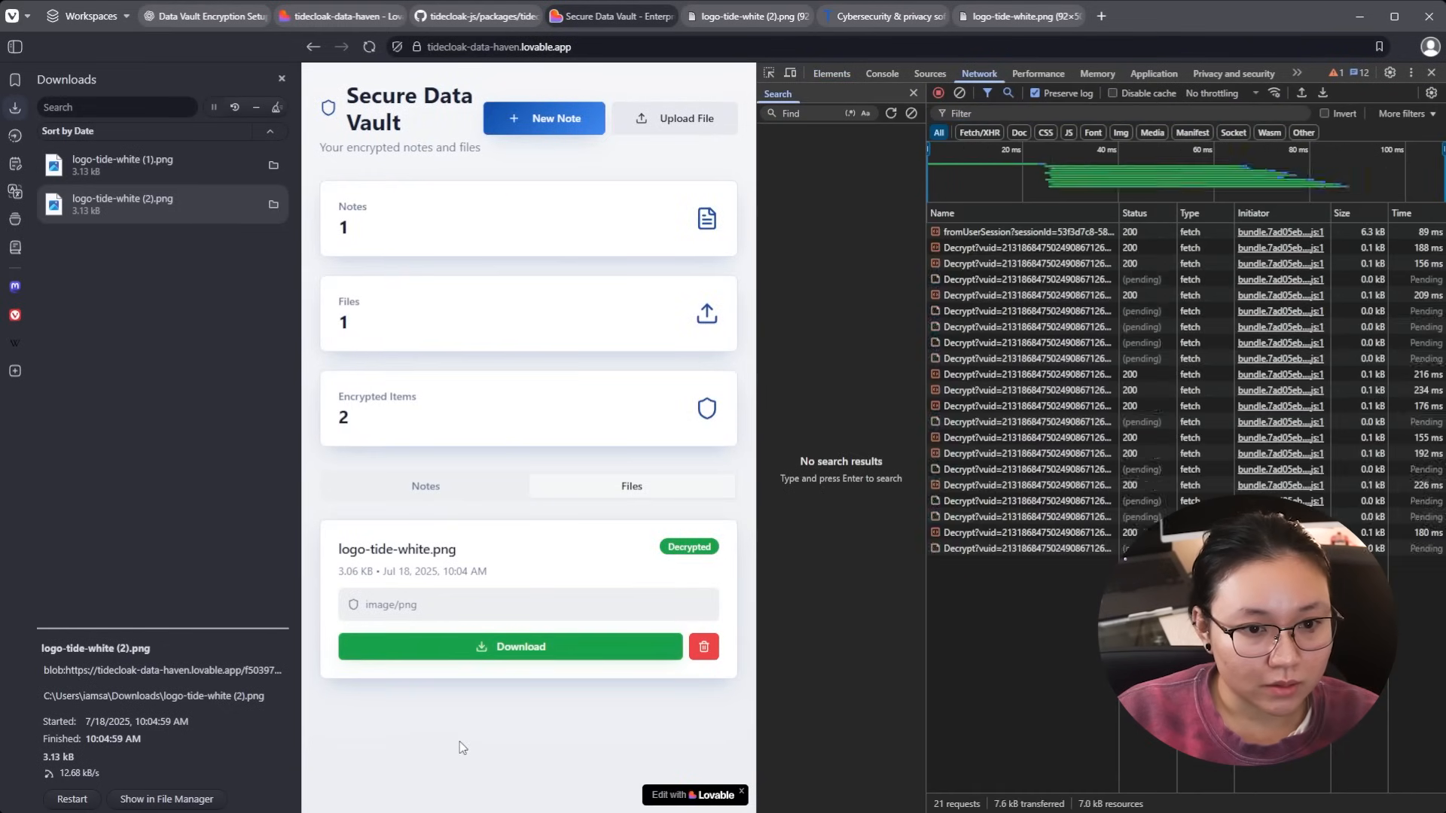
left_click(508, 646)
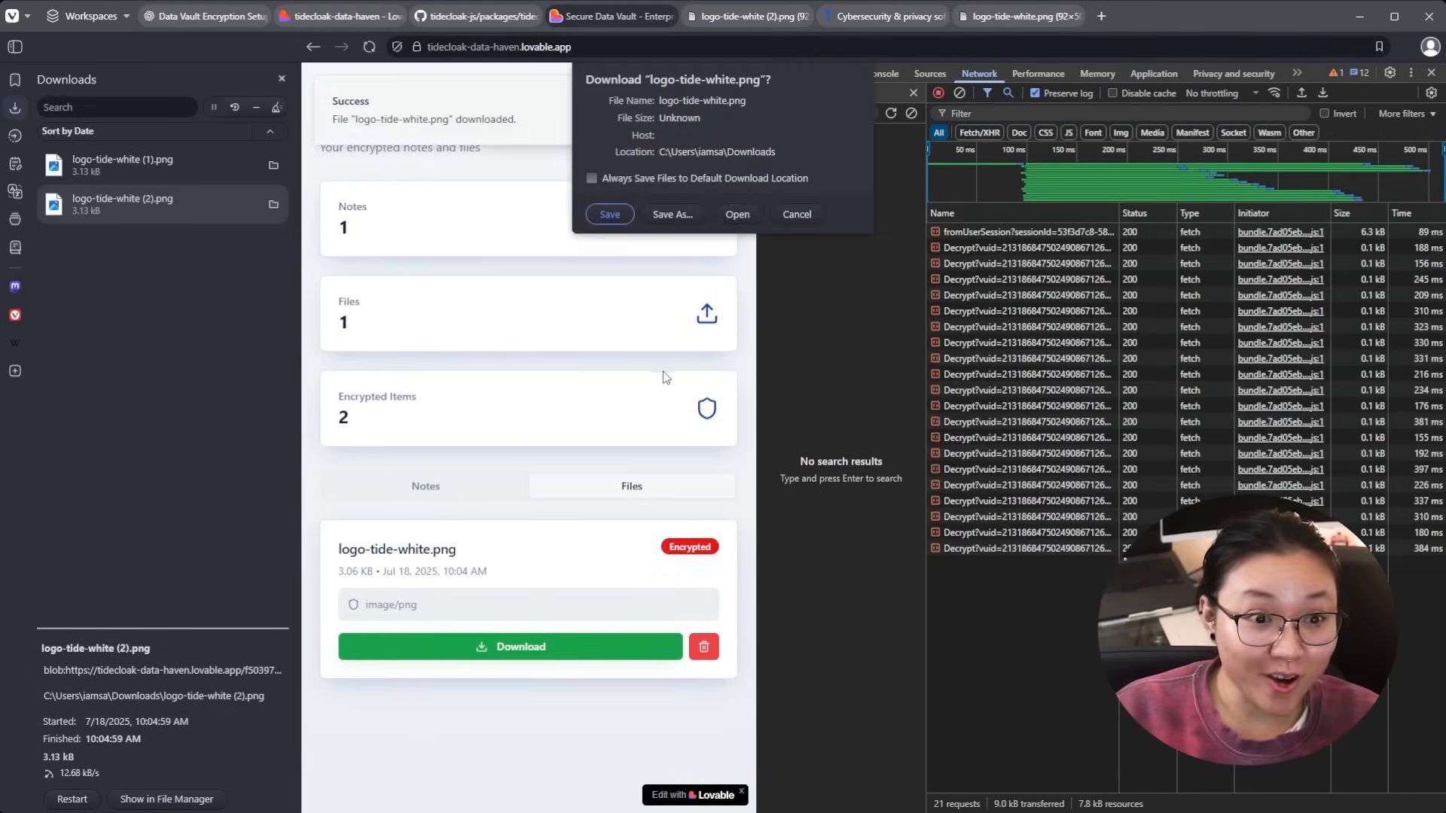